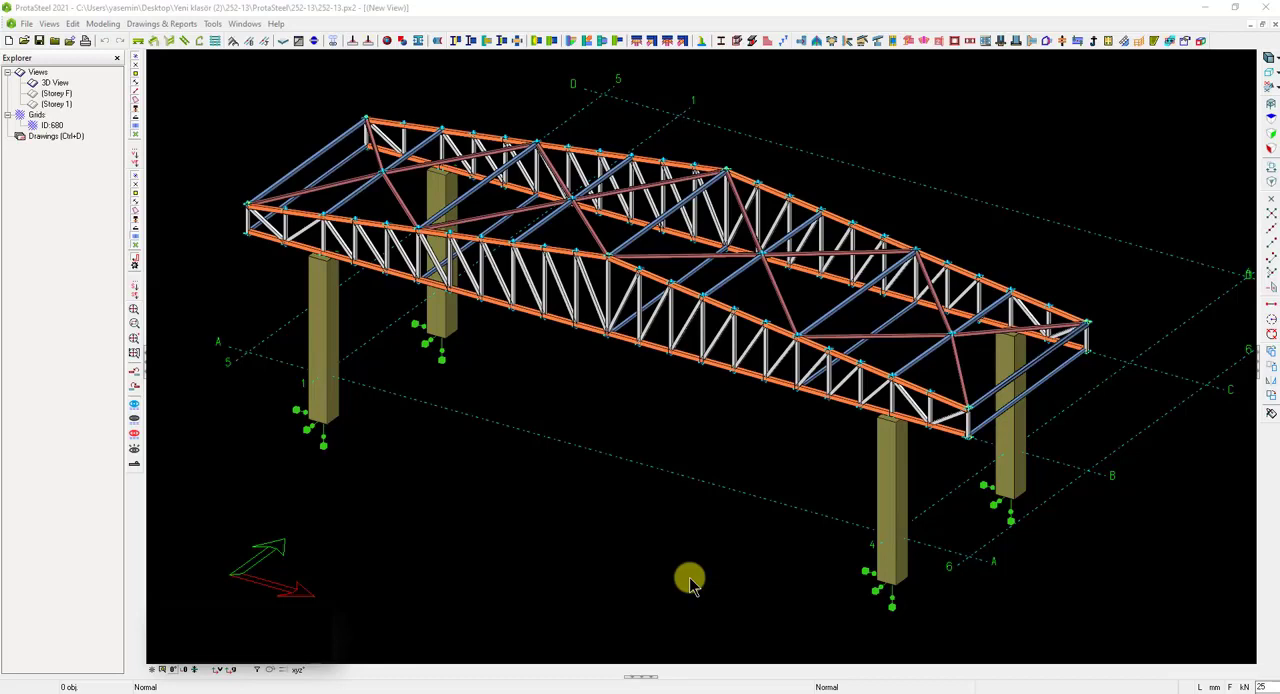
mouse_move(688, 583)
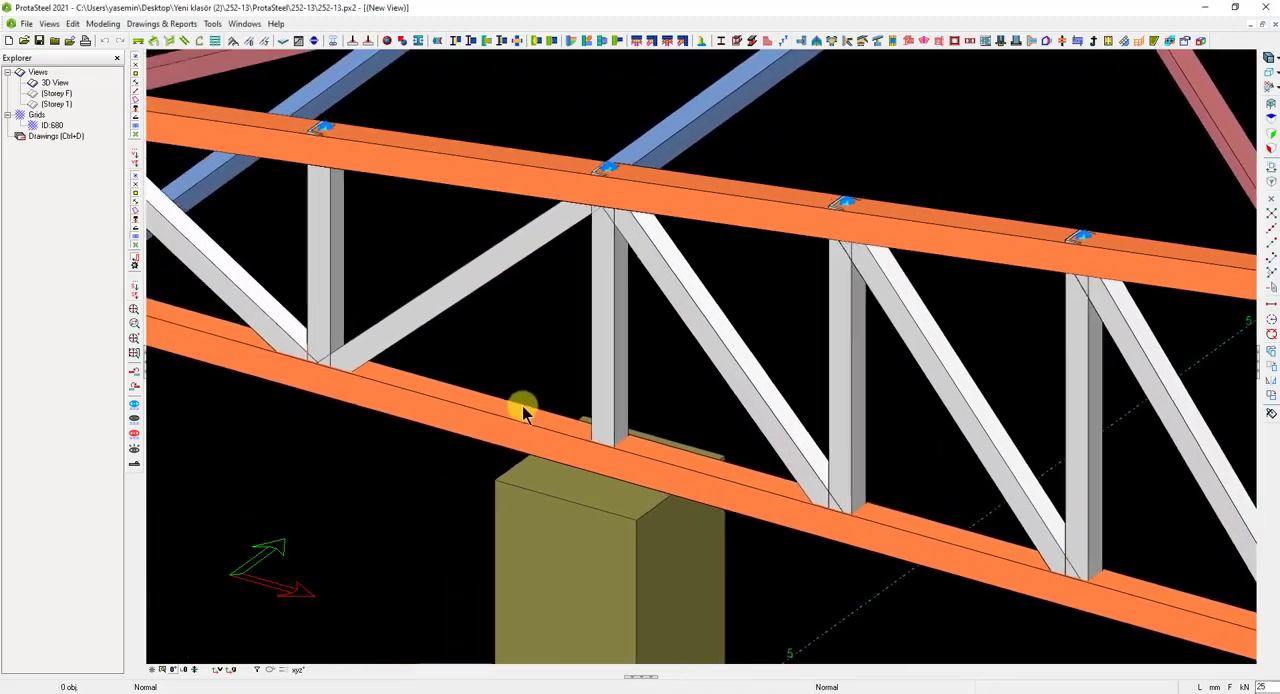
left_click(515, 408)
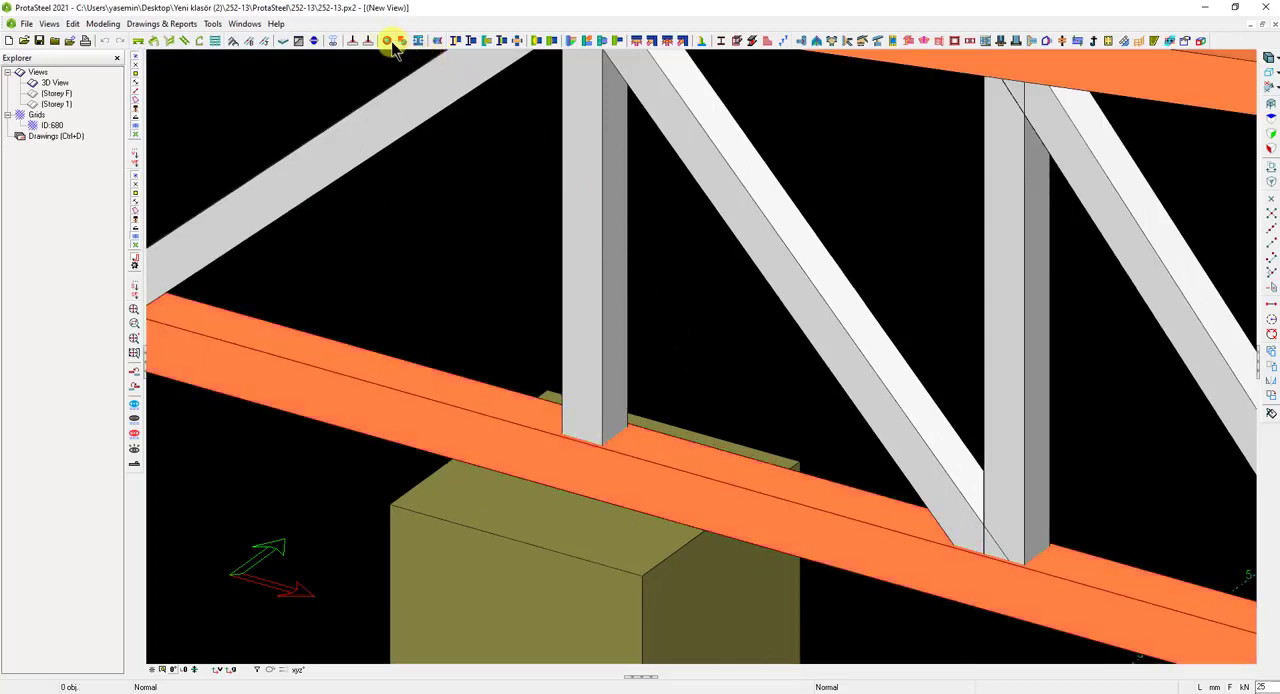
mouse_move(386, 40)
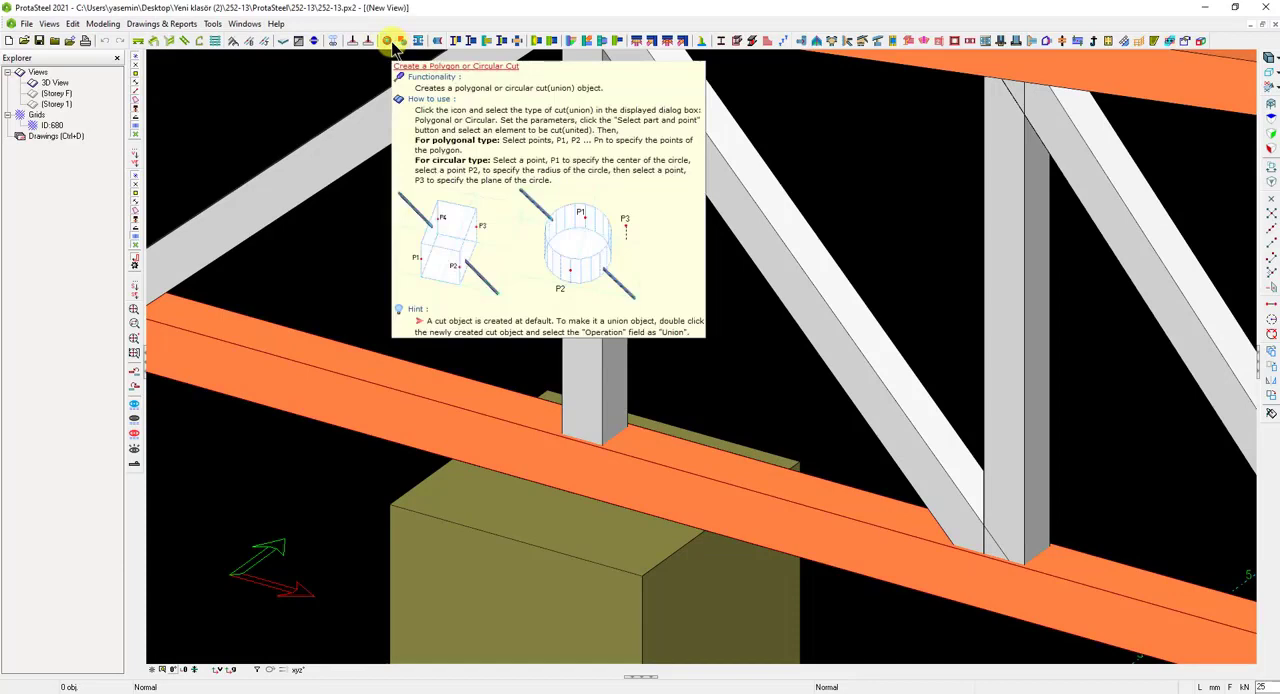
mouse_move(404, 40)
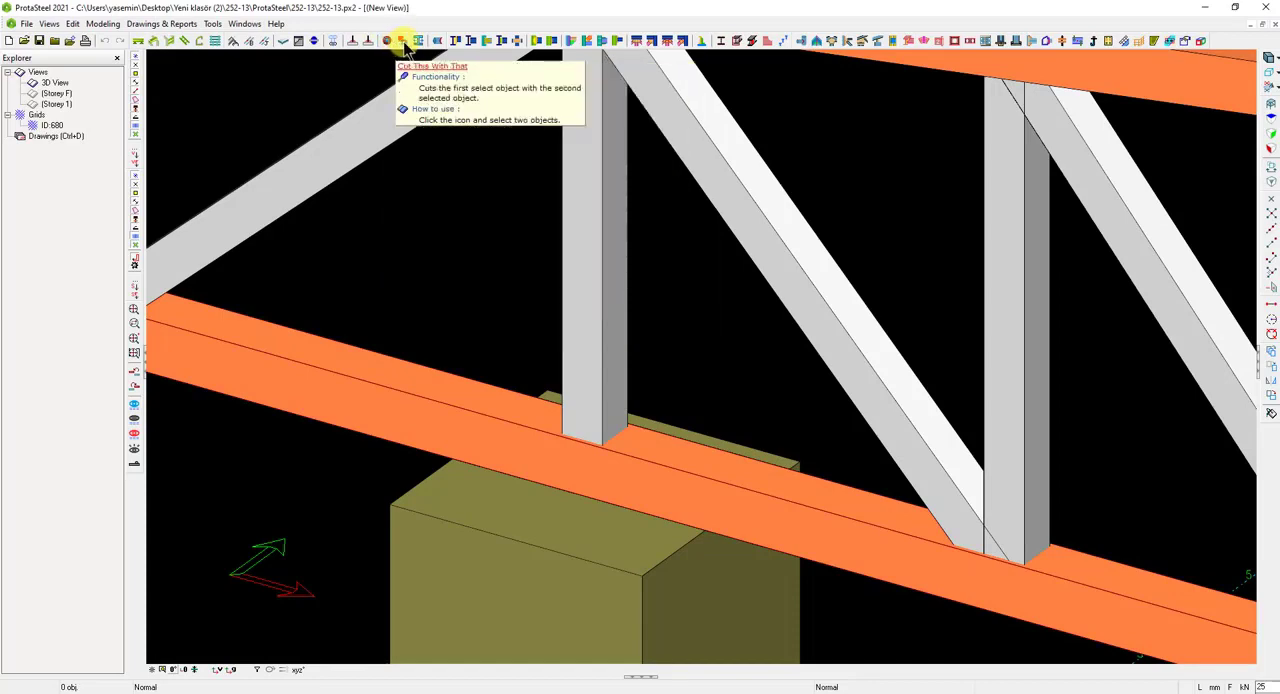
mouse_move(418, 40)
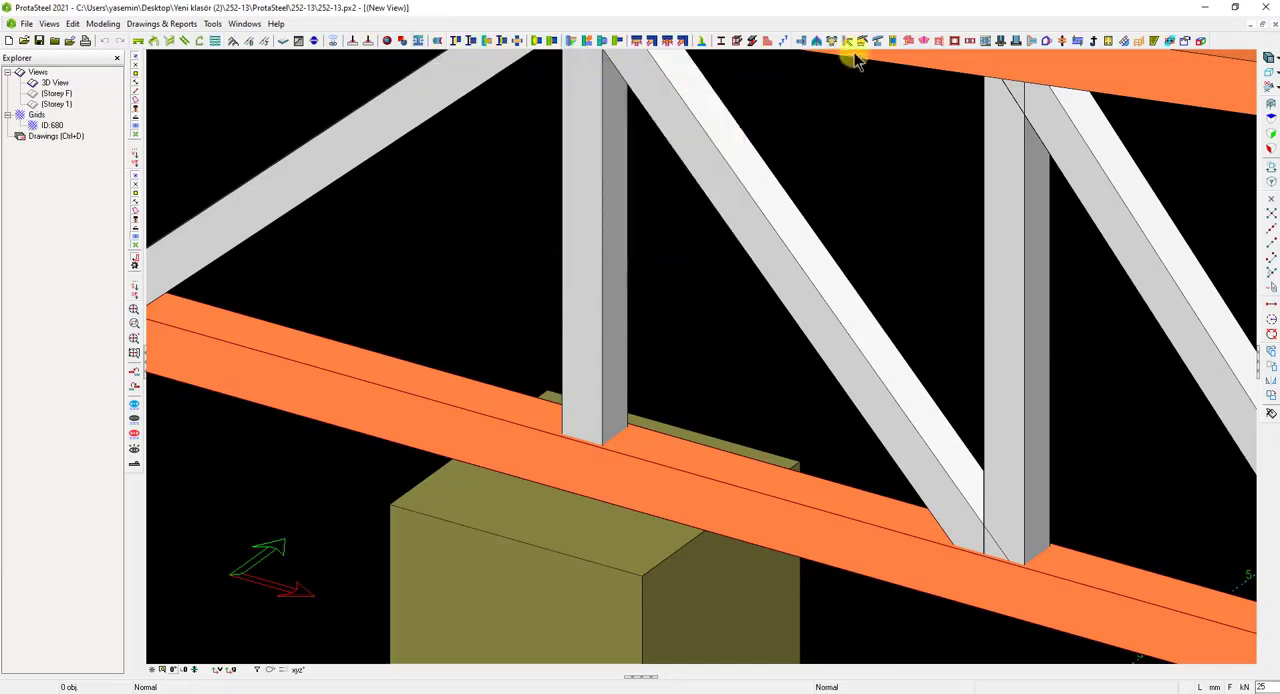
mouse_move(932, 35)
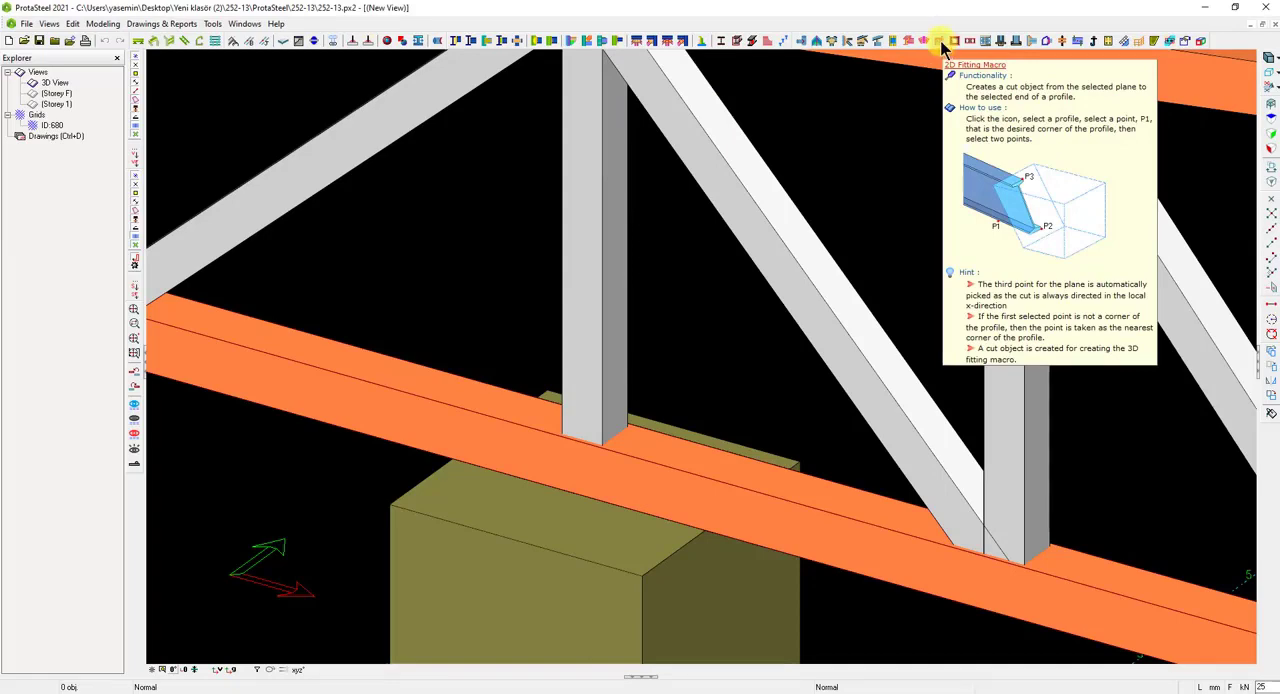
- Start the 2D Fitting macro with the vertical member above the column as the profile
left_click(941, 40)
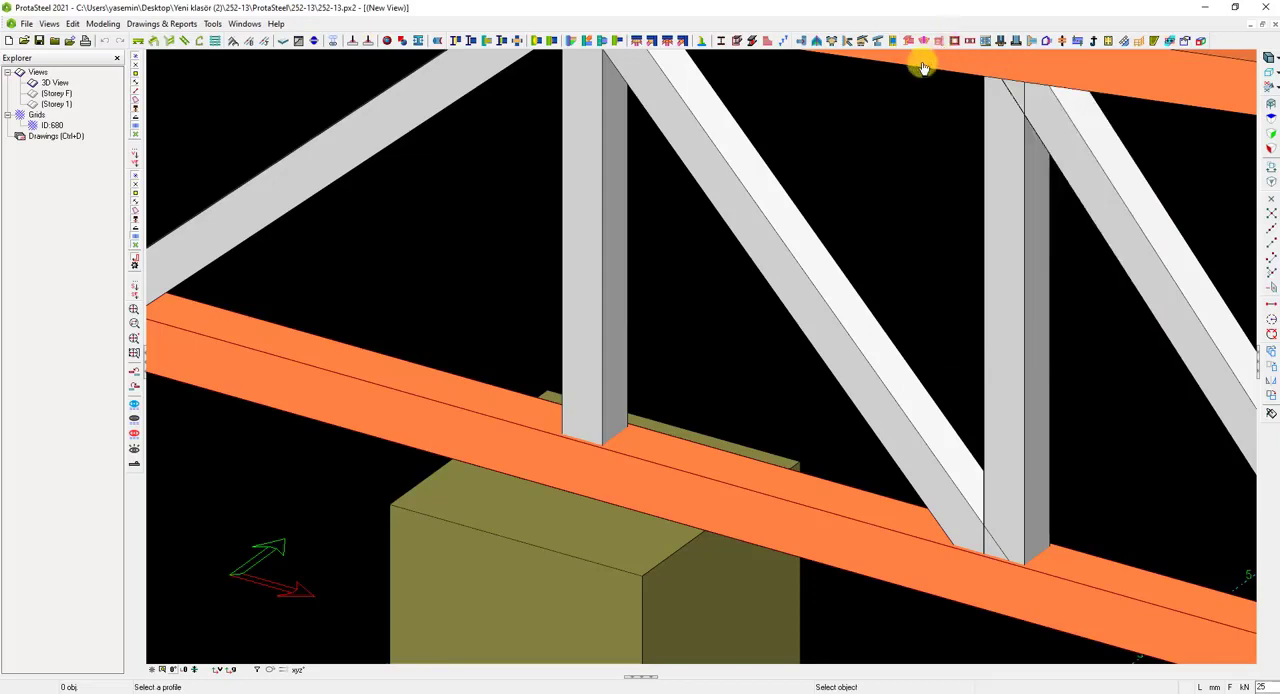
left_click(578, 326)
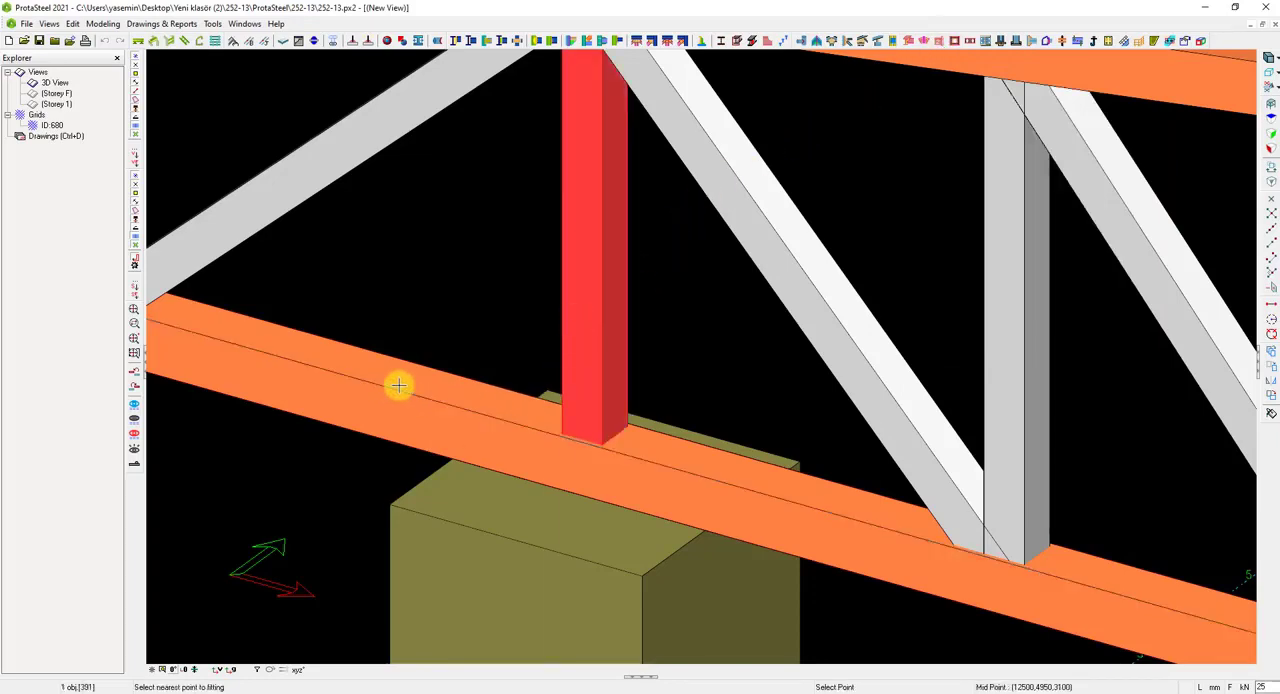
mouse_move(514, 430)
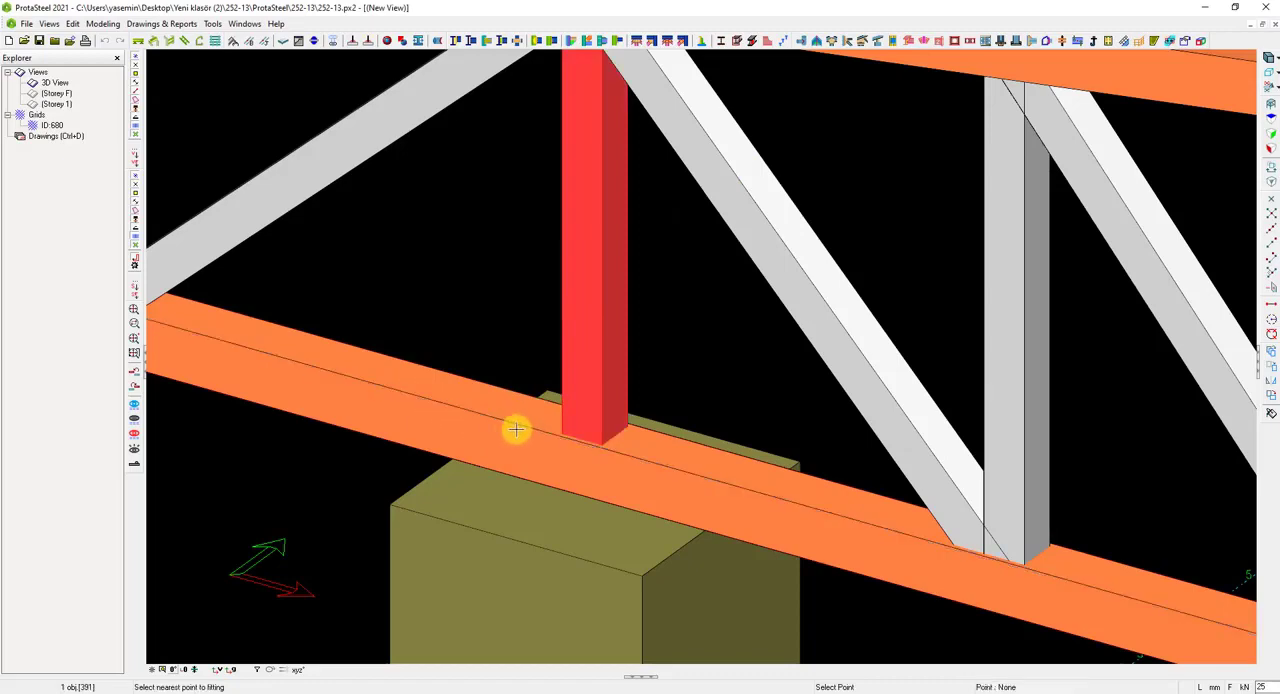
mouse_move(464, 402)
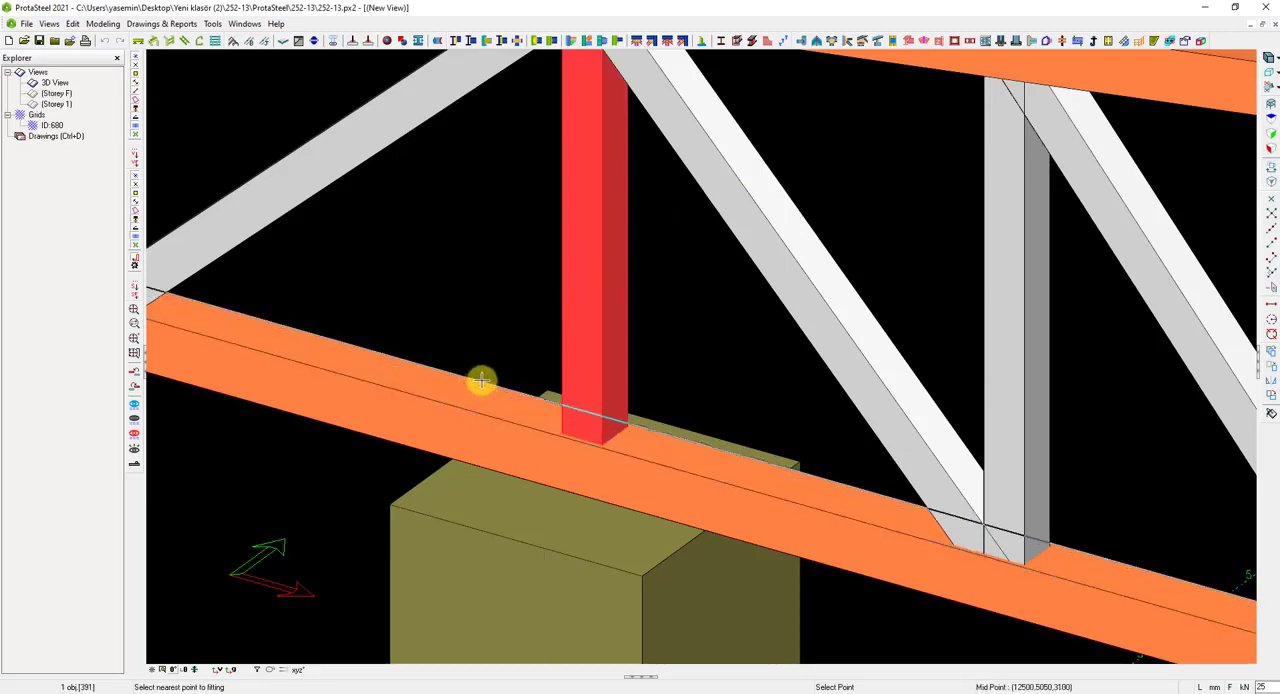
mouse_move(433, 398)
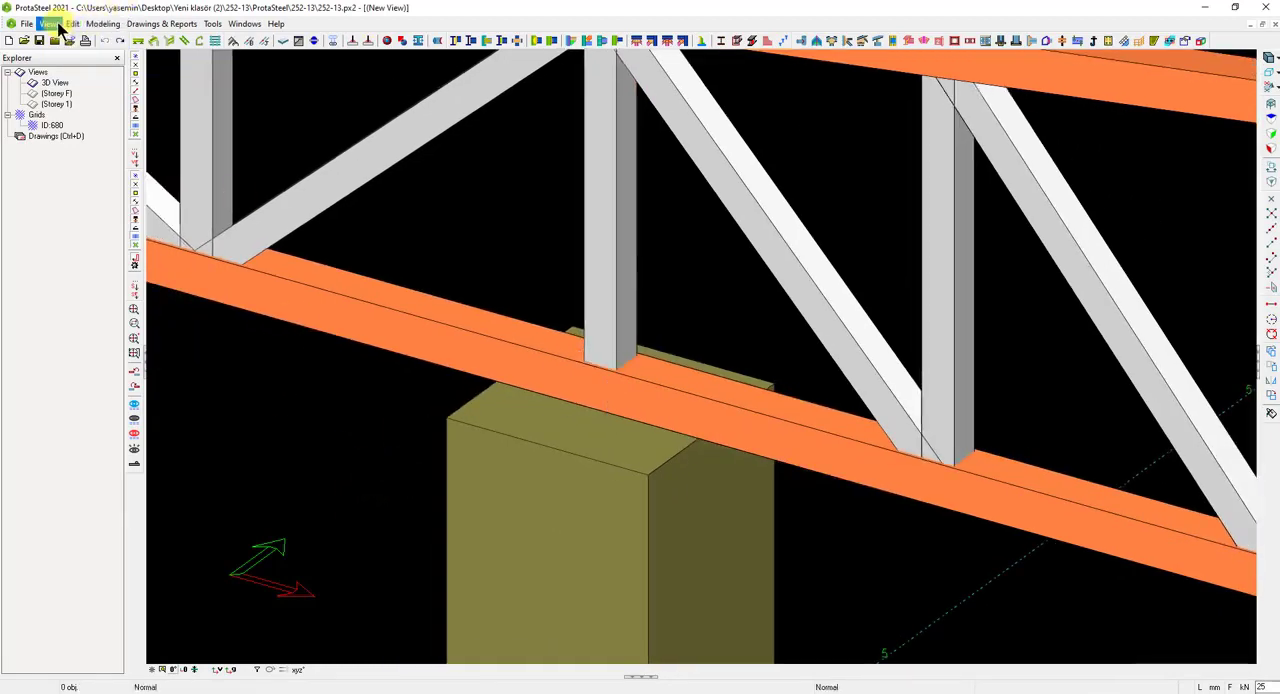
- Change the viewpoint and pick the first fitting-surface point on the bottom chord
left_click(44, 24)
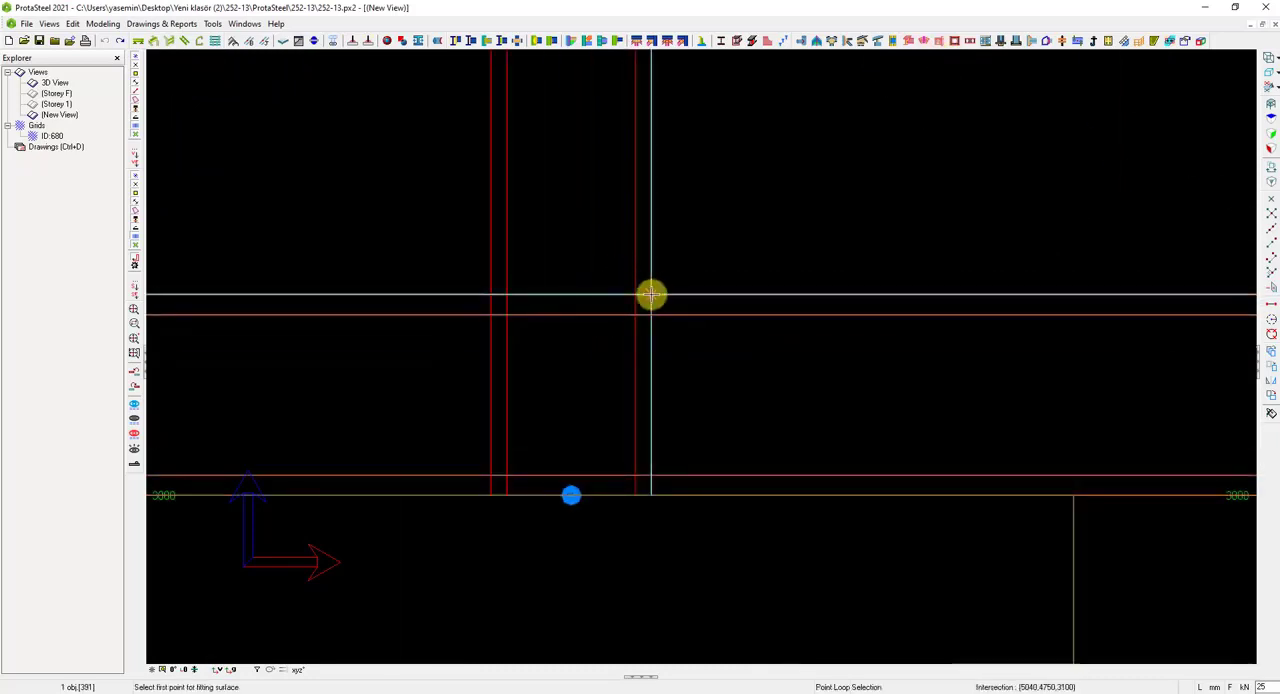
left_click(650, 294)
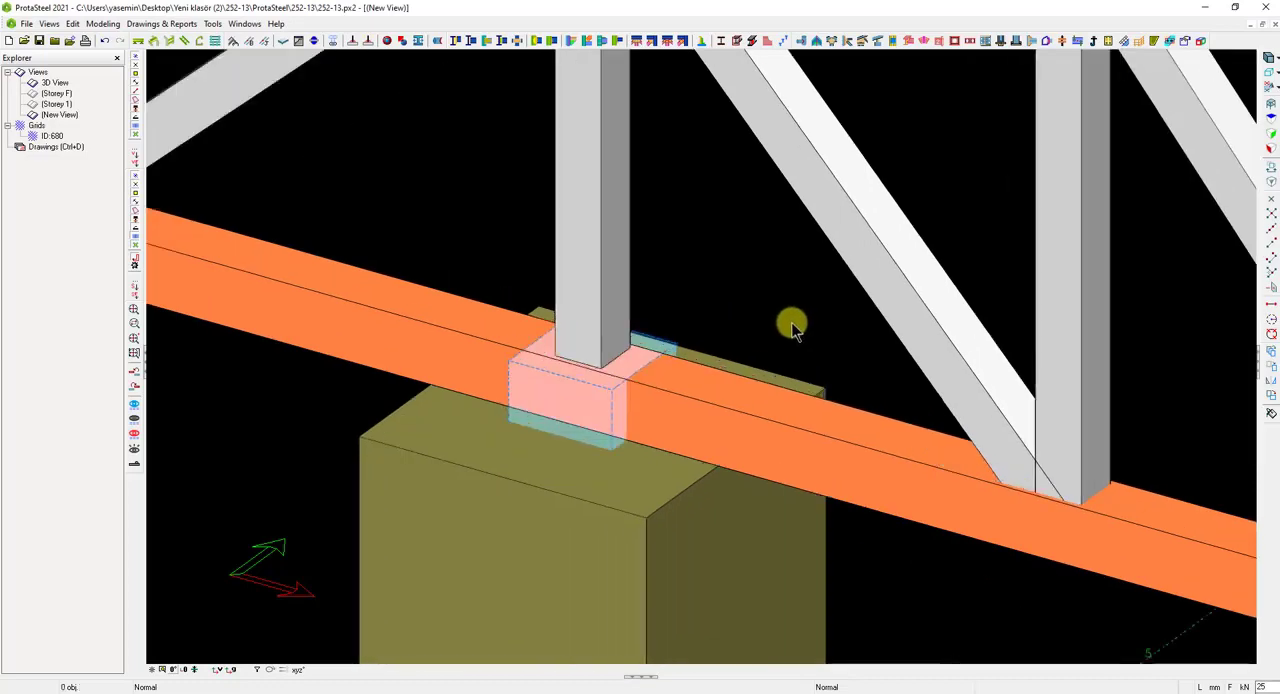
mouse_move(796, 328)
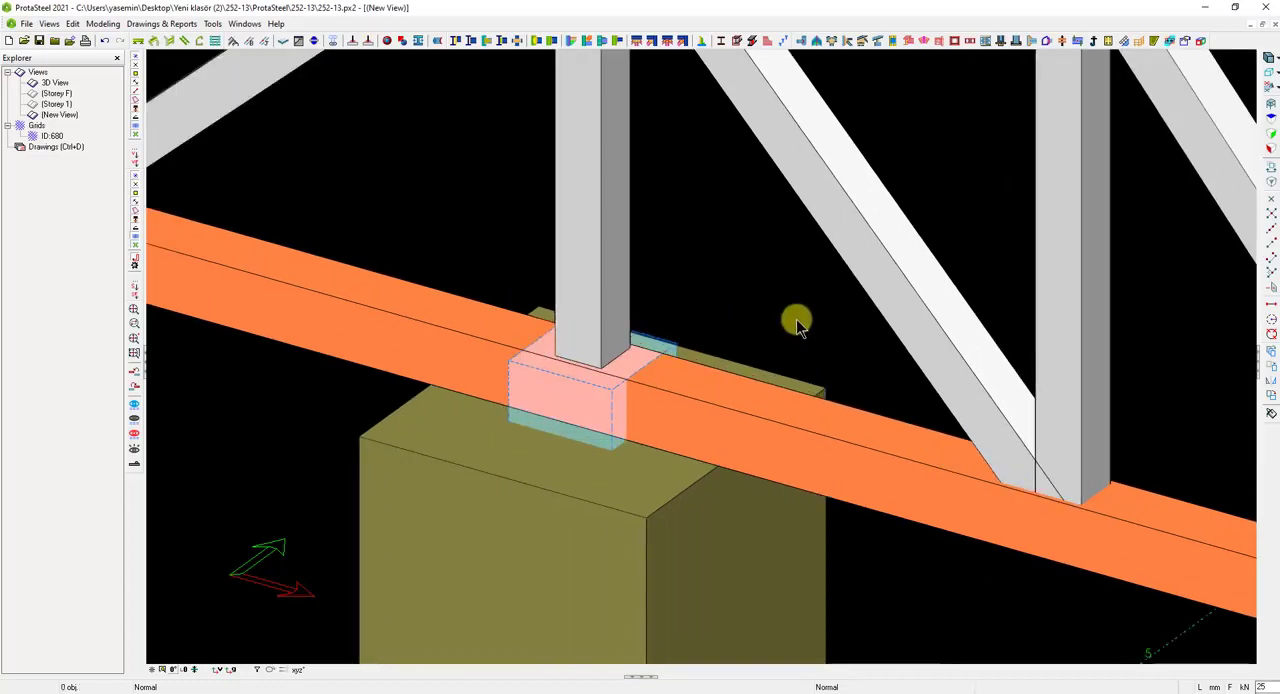
mouse_move(797, 310)
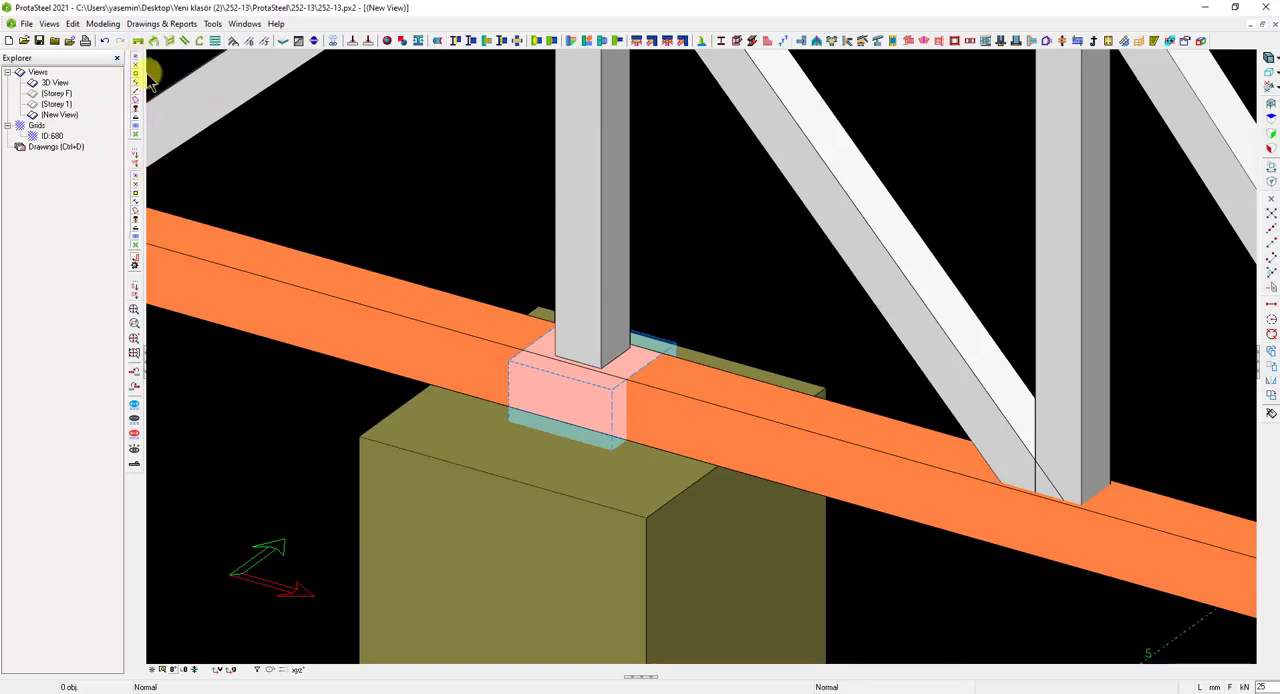
mouse_move(130, 130)
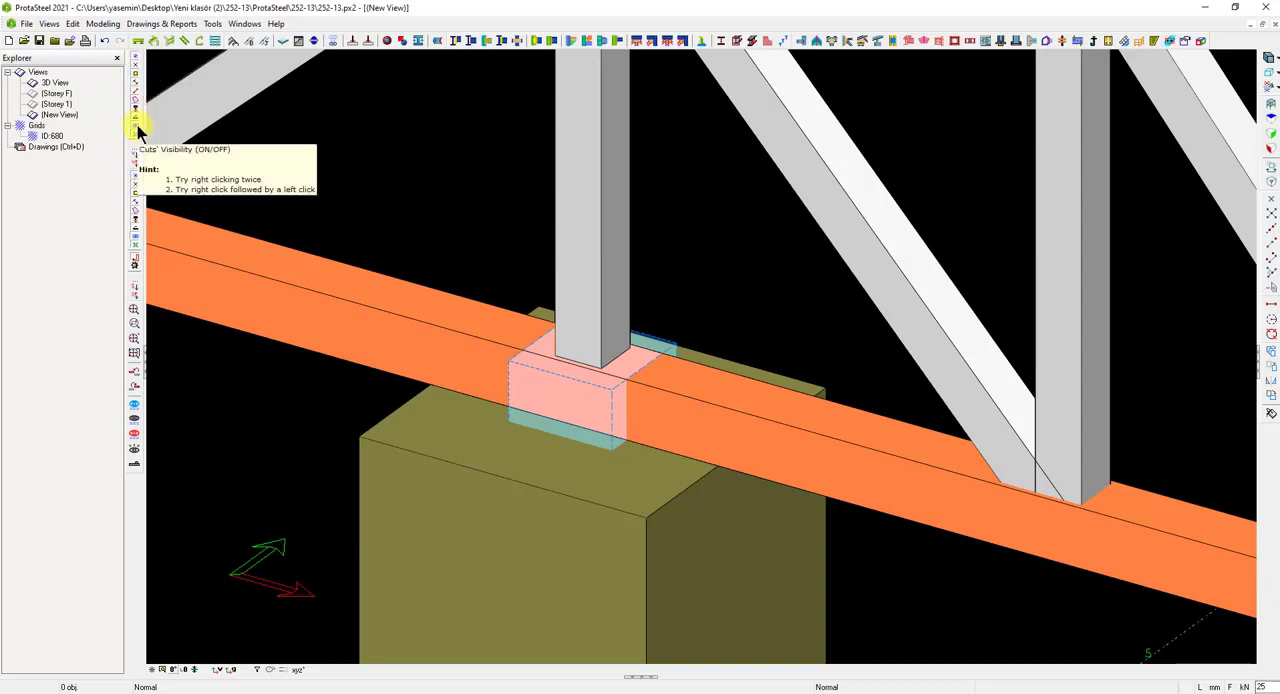
- Turn off cut visibility so the vertical member ends cleanly at the chord
left_click(130, 127)
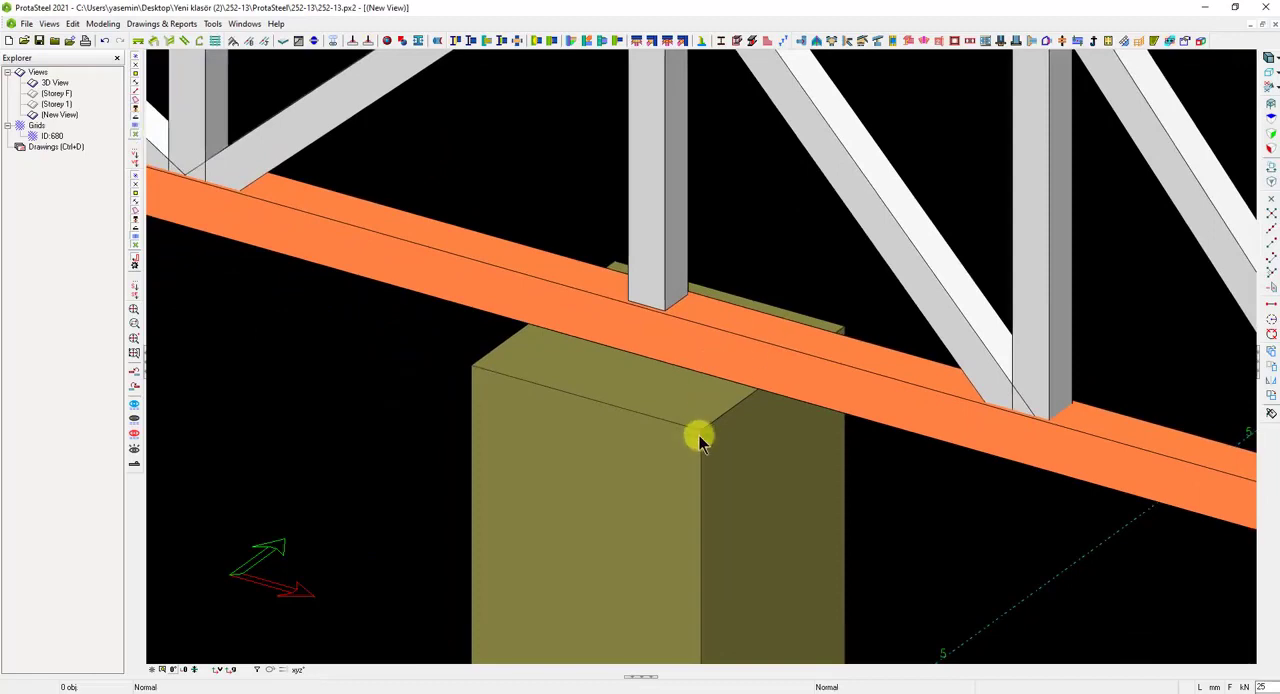
mouse_move(544, 210)
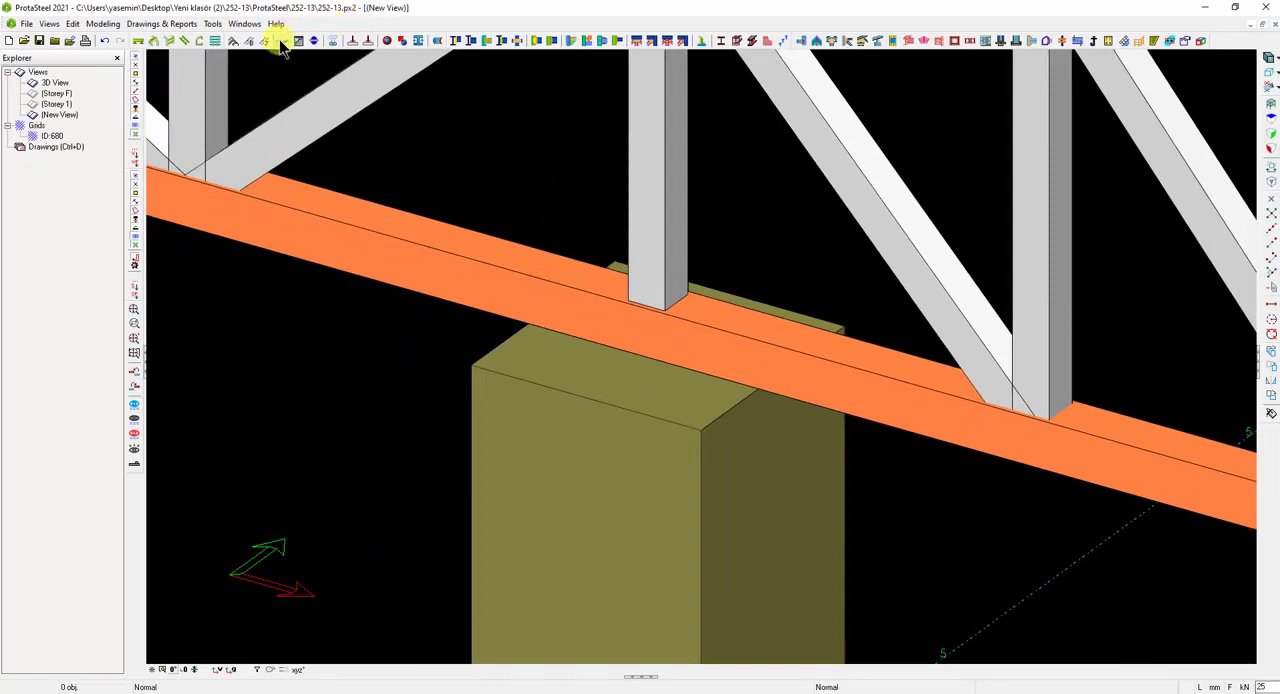
mouse_move(279, 41)
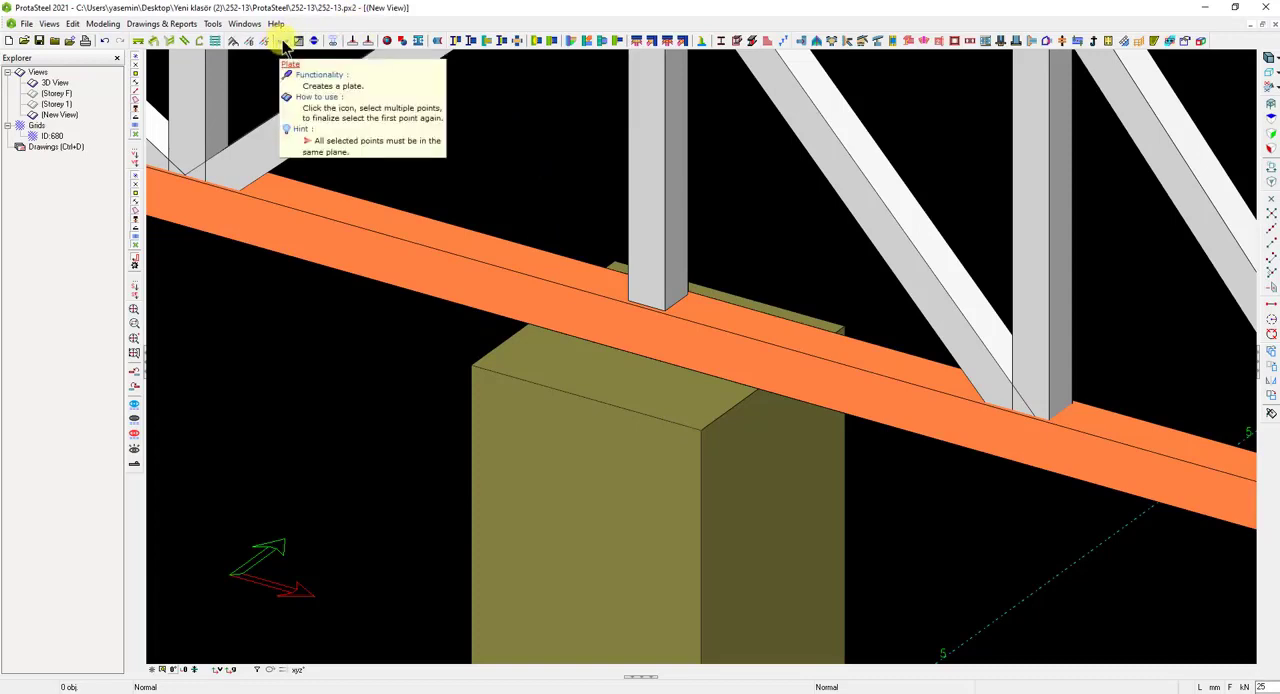
- Start the Plate tool to pick boundary points on the column top
left_click(283, 42)
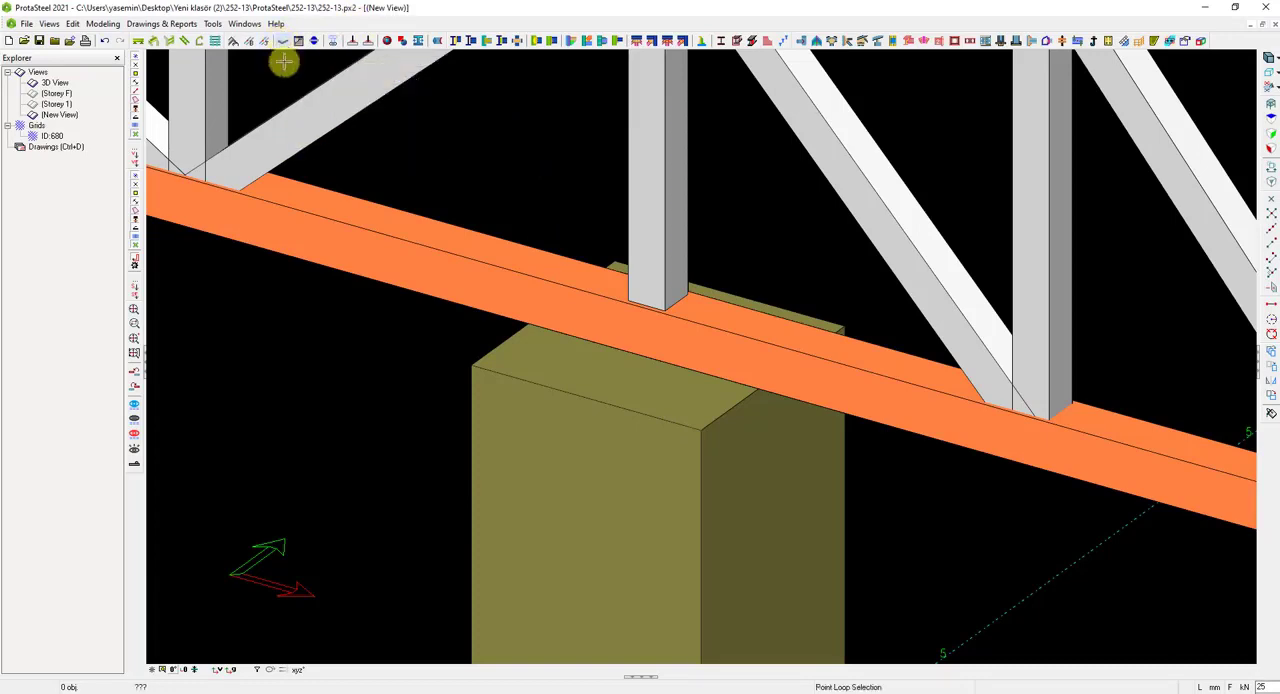
mouse_move(472, 367)
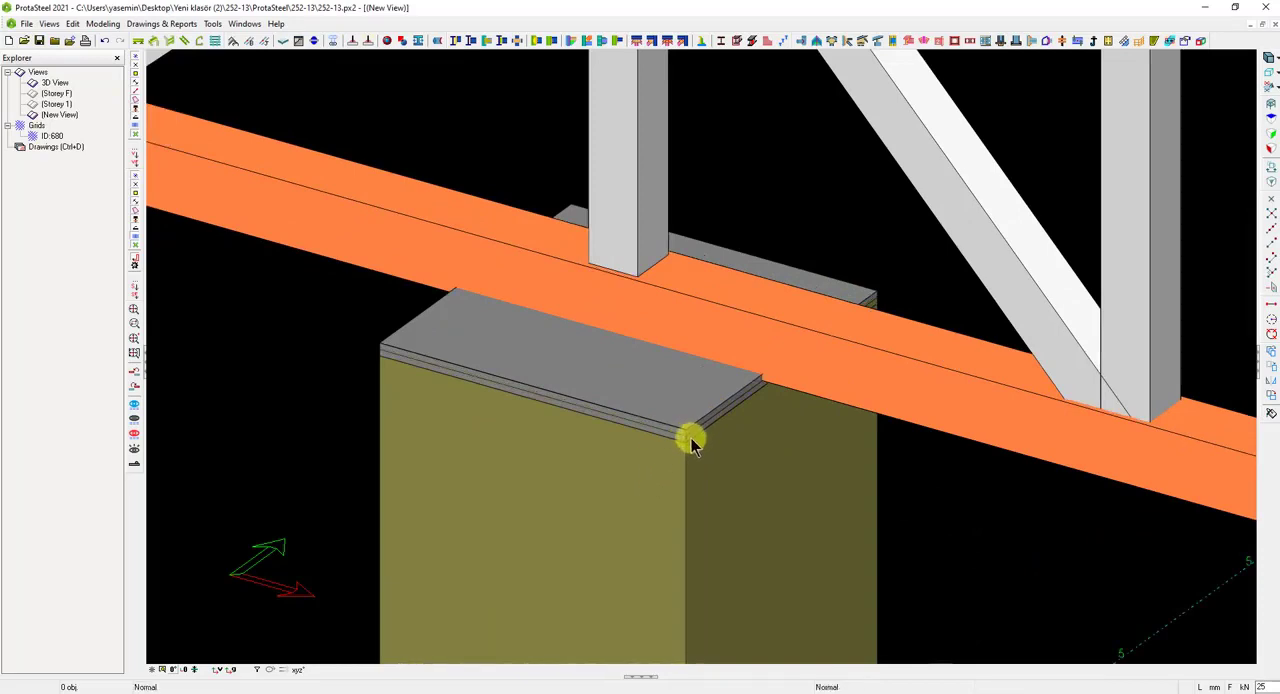
mouse_move(1049, 591)
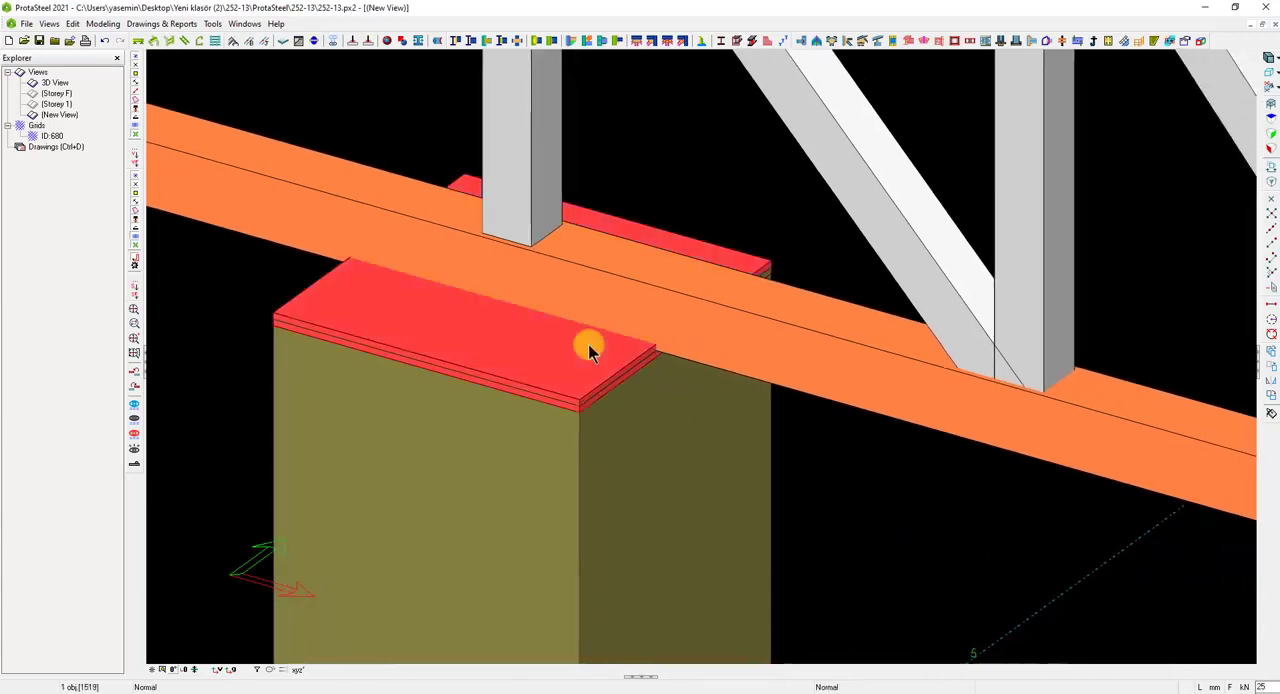
- Set the 20 mm plate's depth position to Front and review its S235 general definitions
double_click(590, 347)
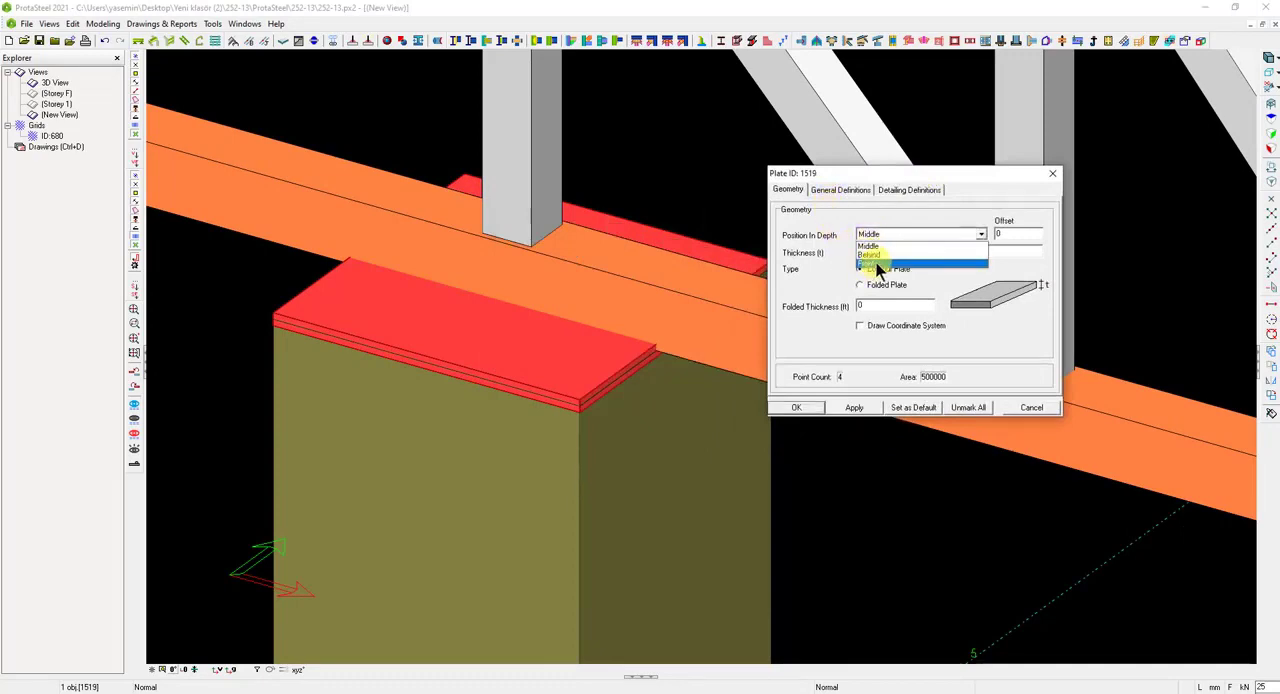
left_click(880, 267)
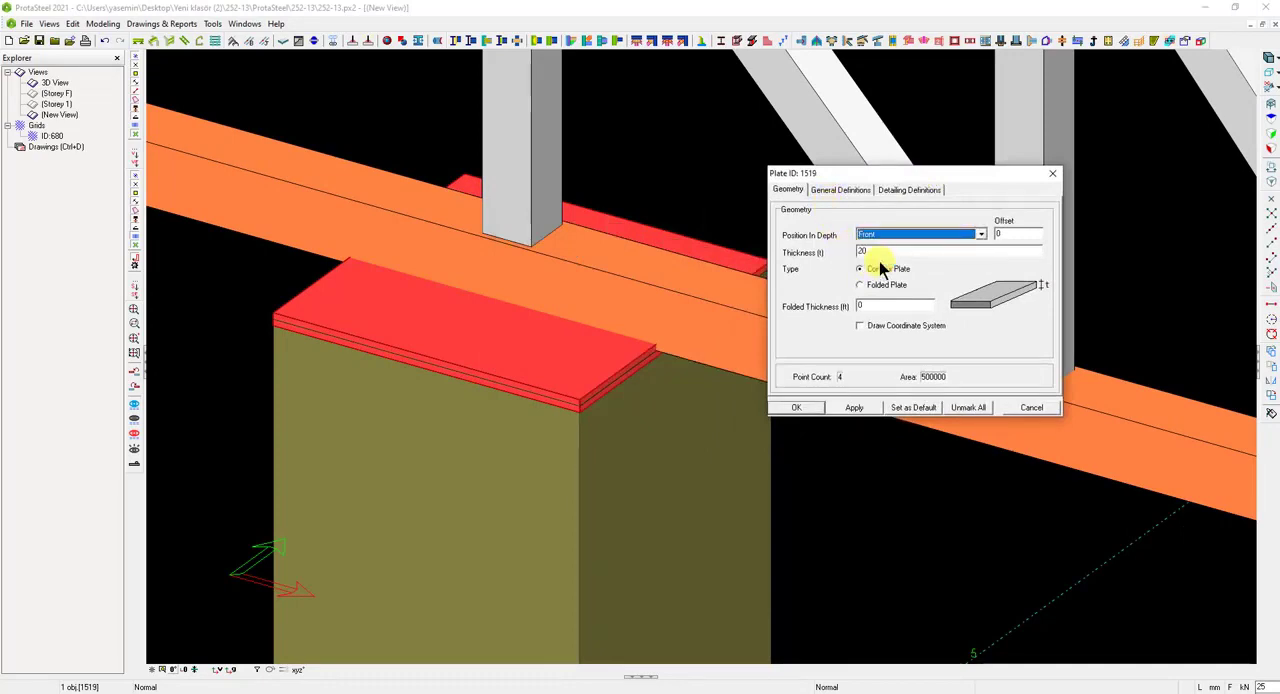
left_click(854, 407)
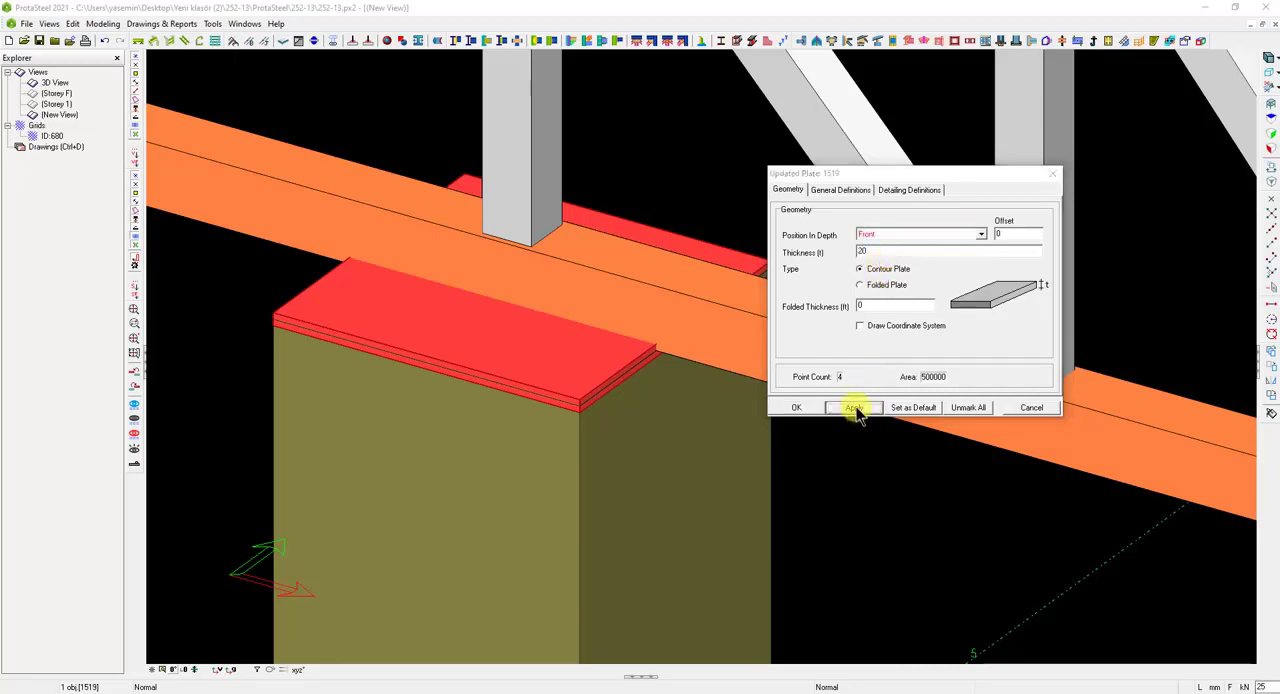
left_click(855, 407)
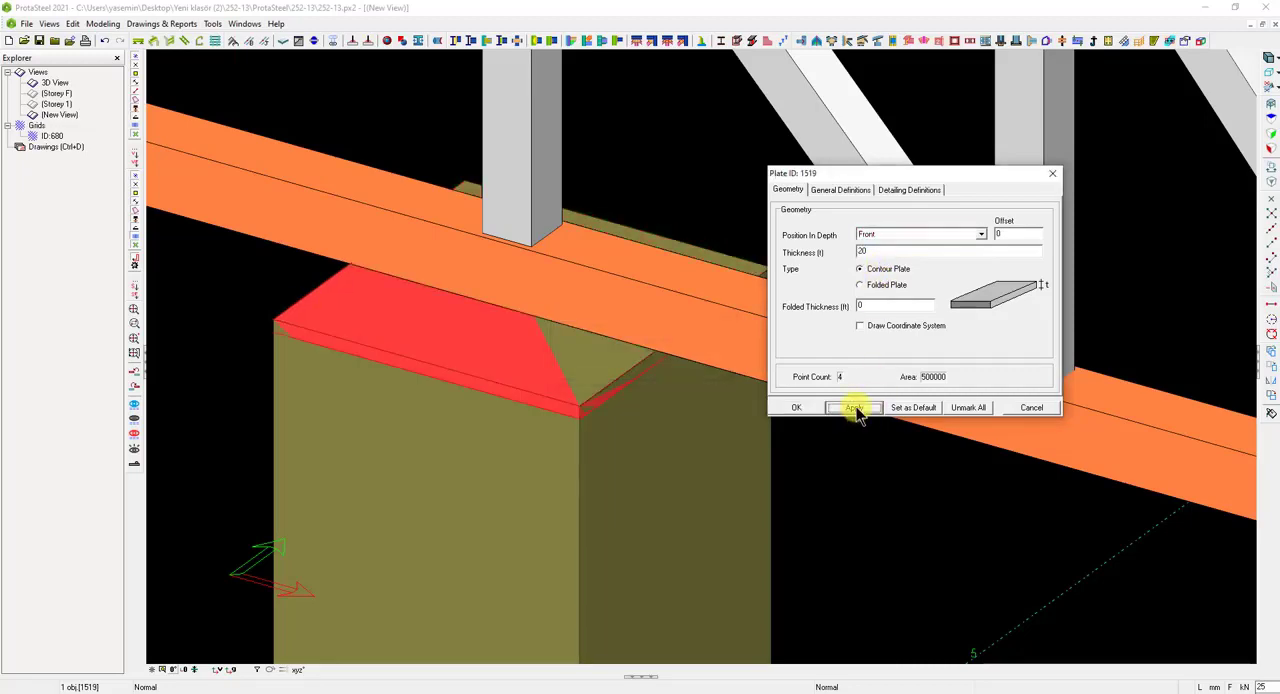
left_click(855, 407)
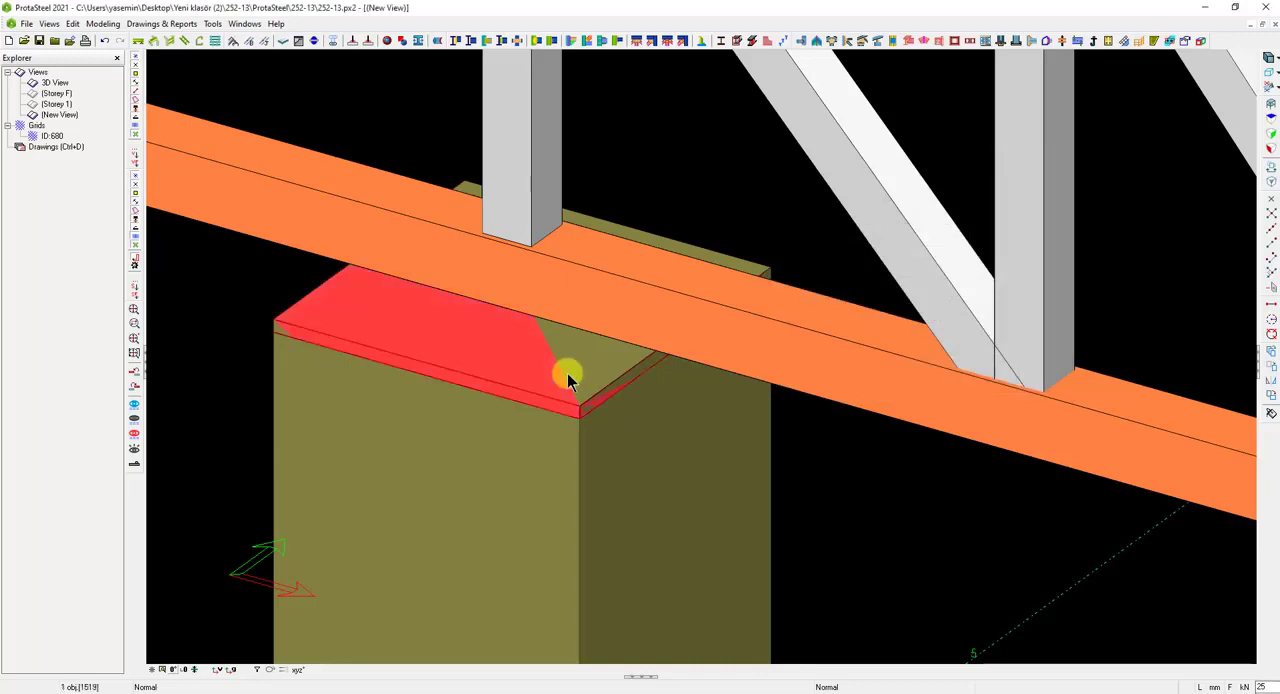
key("Ctrl+w")
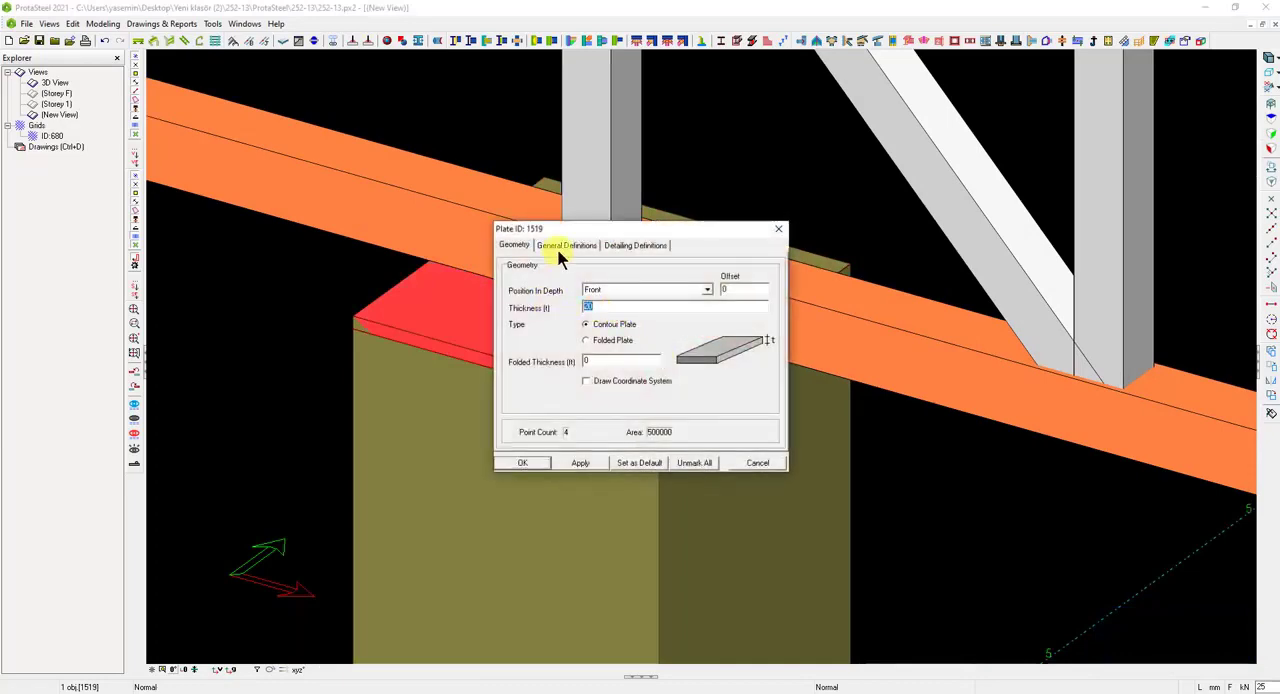
left_click(566, 245)
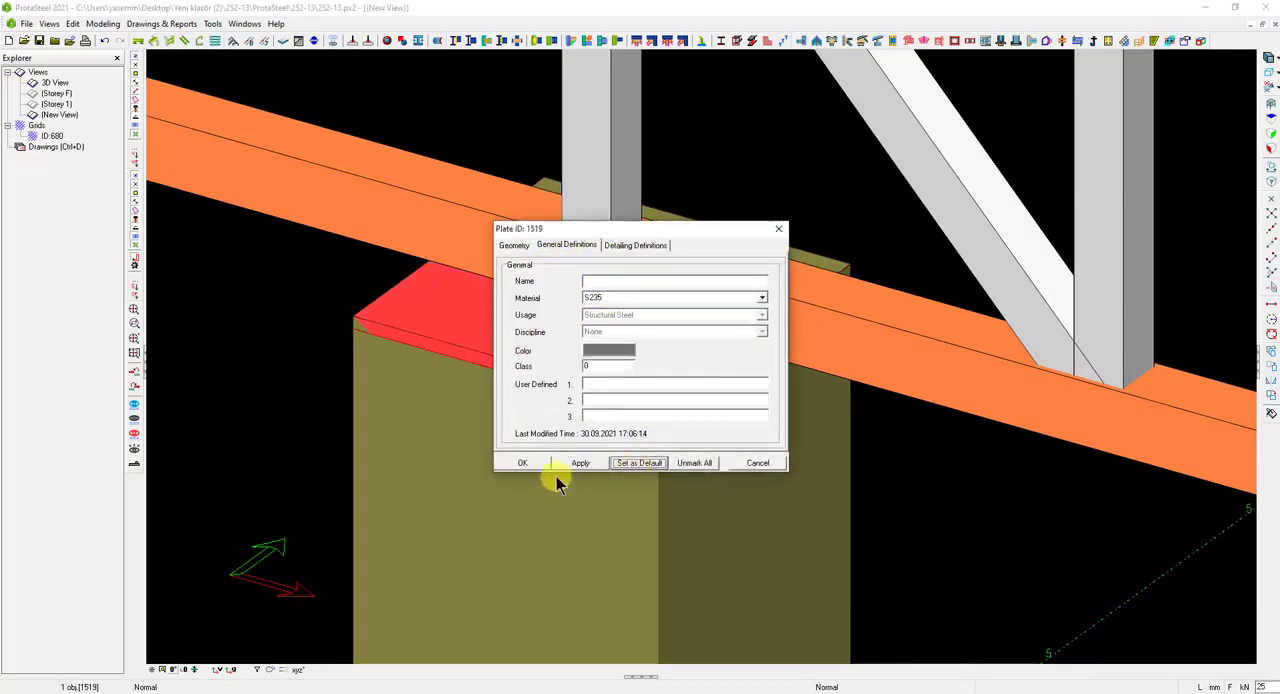
- Confirm the plate settings and open a New View to inspect the plate on the column
left_click(522, 463)
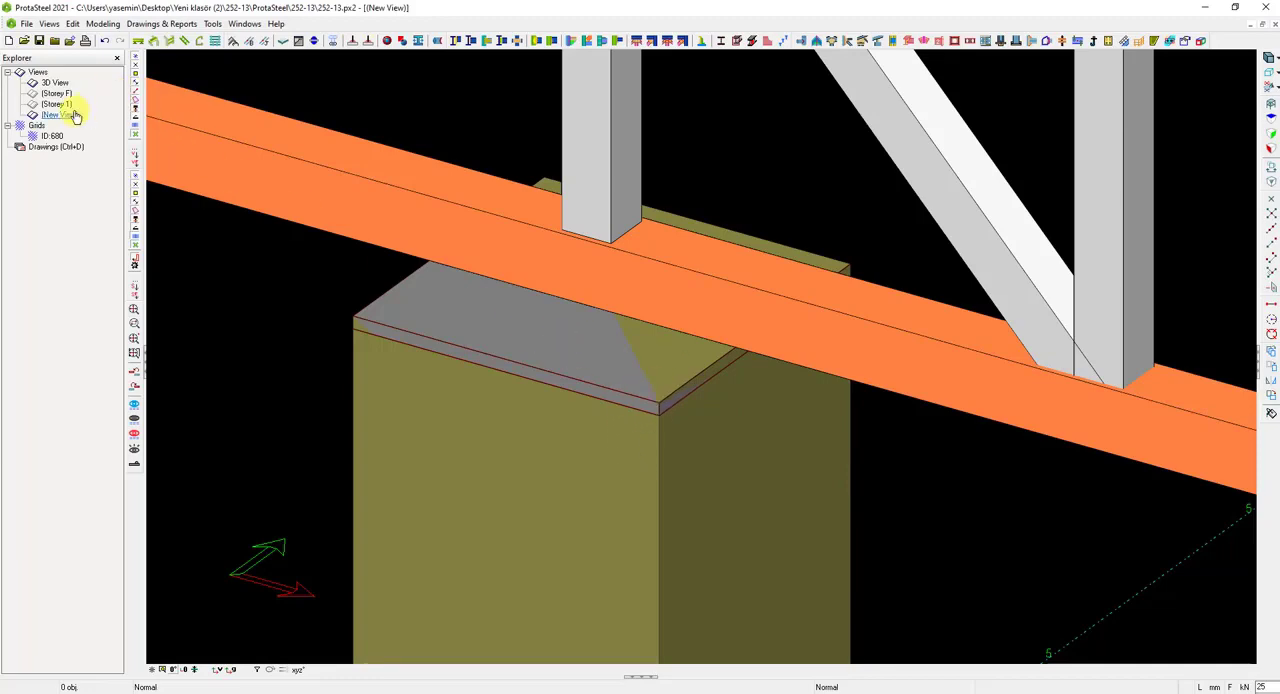
left_click(58, 121)
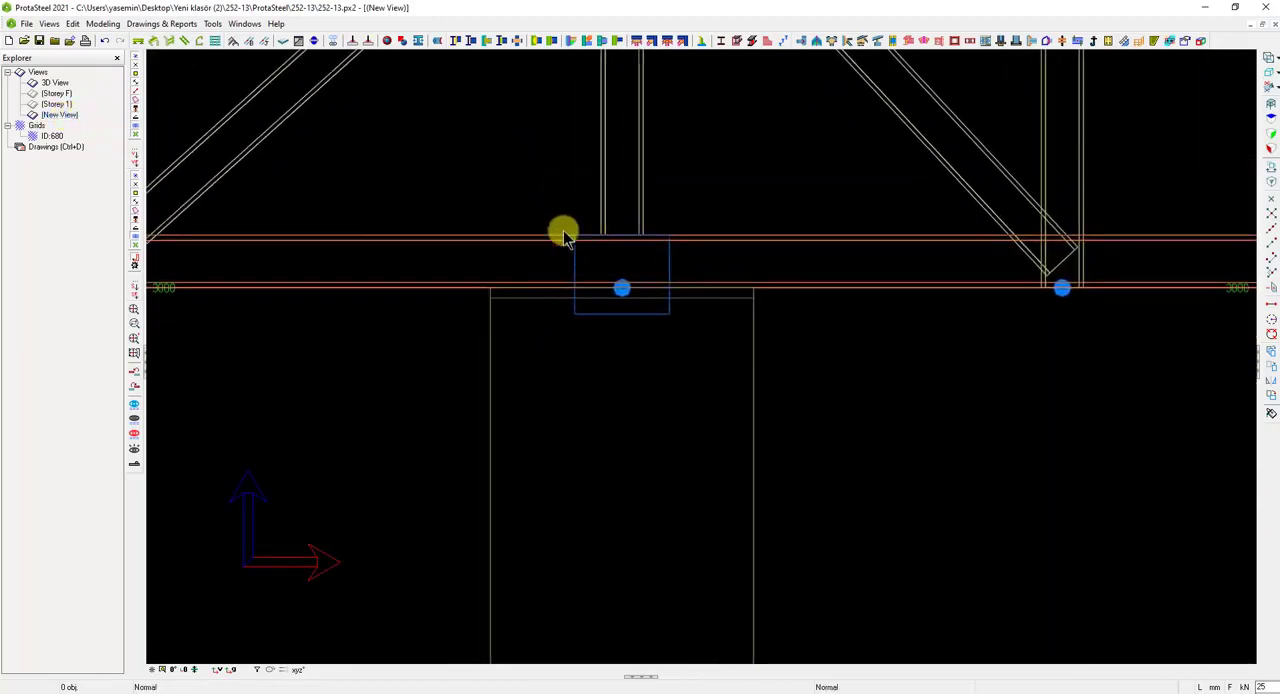
mouse_move(533, 240)
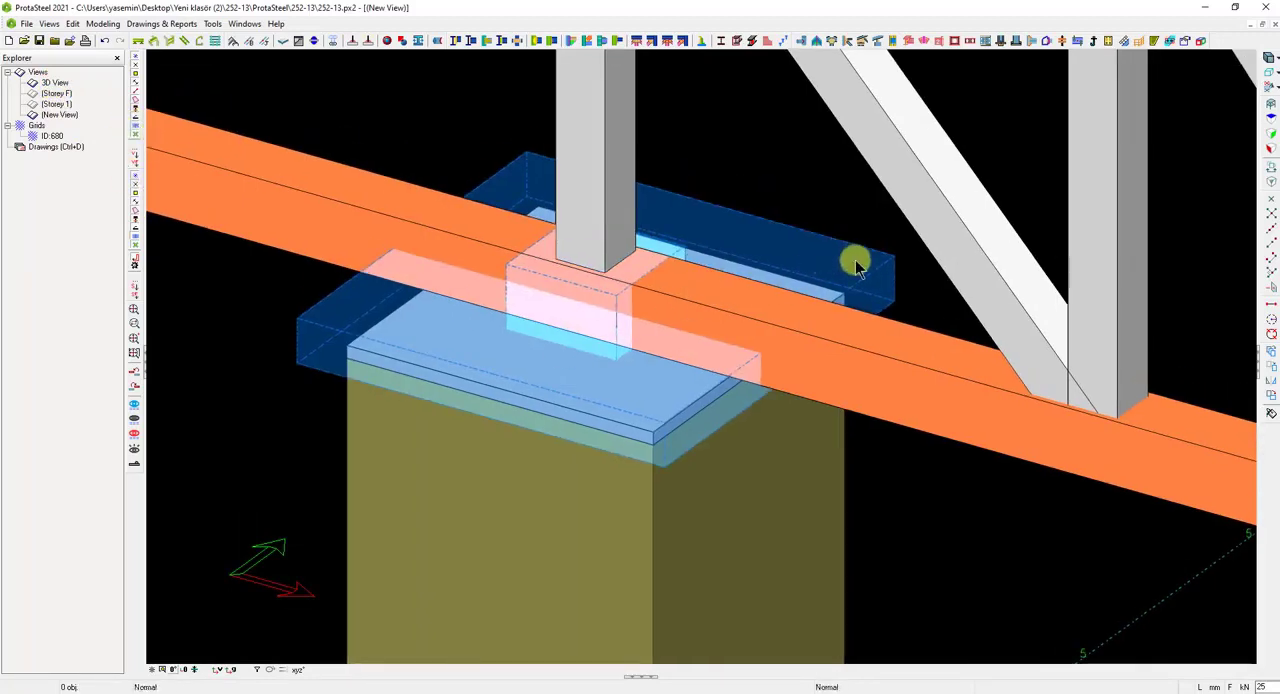
- Clear the selection, orbit the connection, and start Set Work Plane By Three Points
left_click(857, 263)
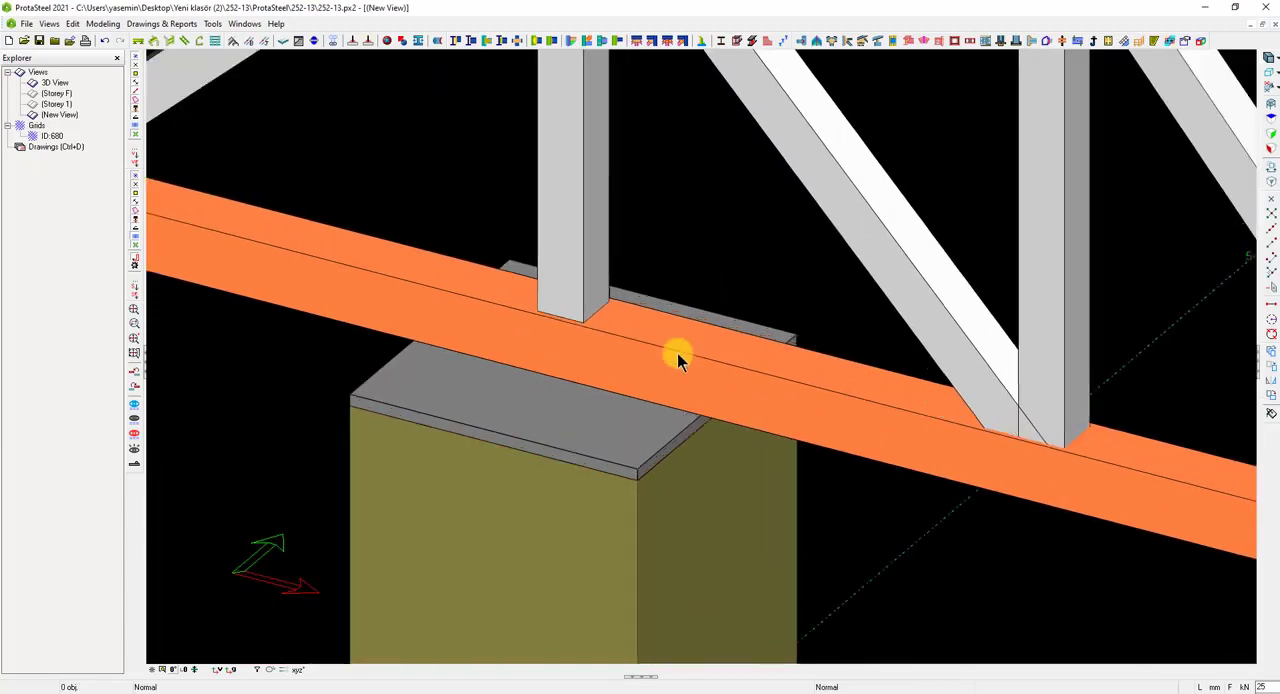
right_click(676, 360)
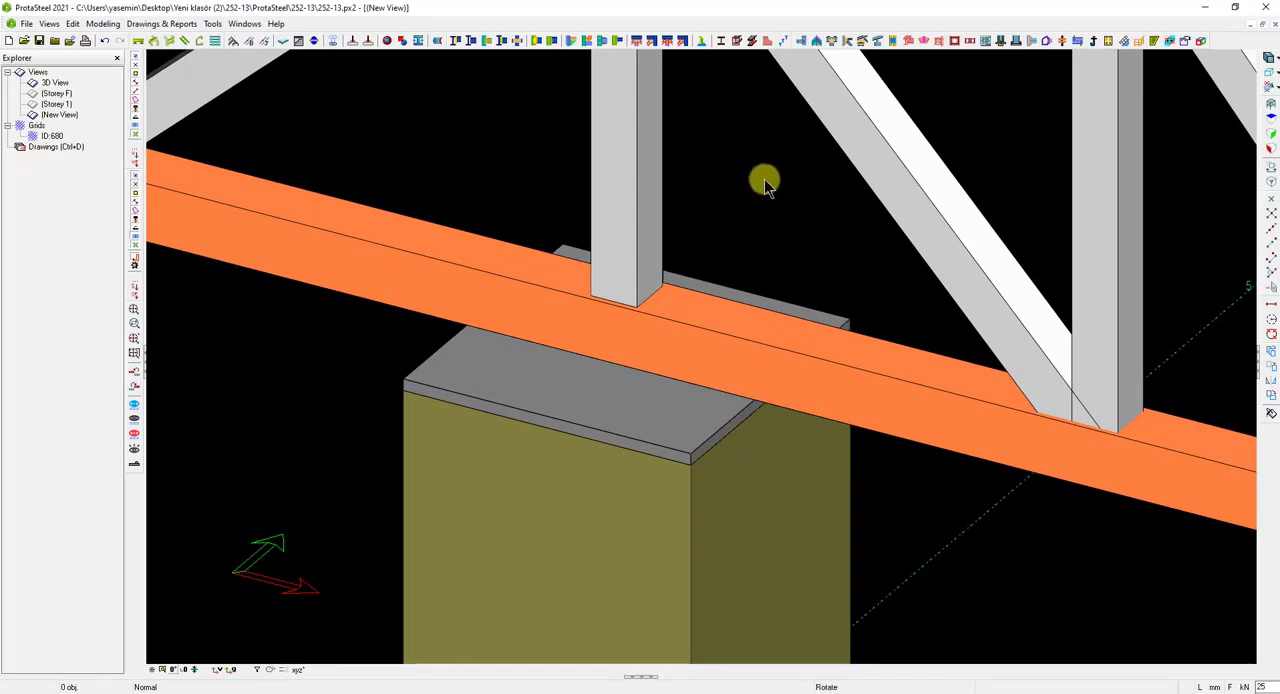
right_click(762, 182)
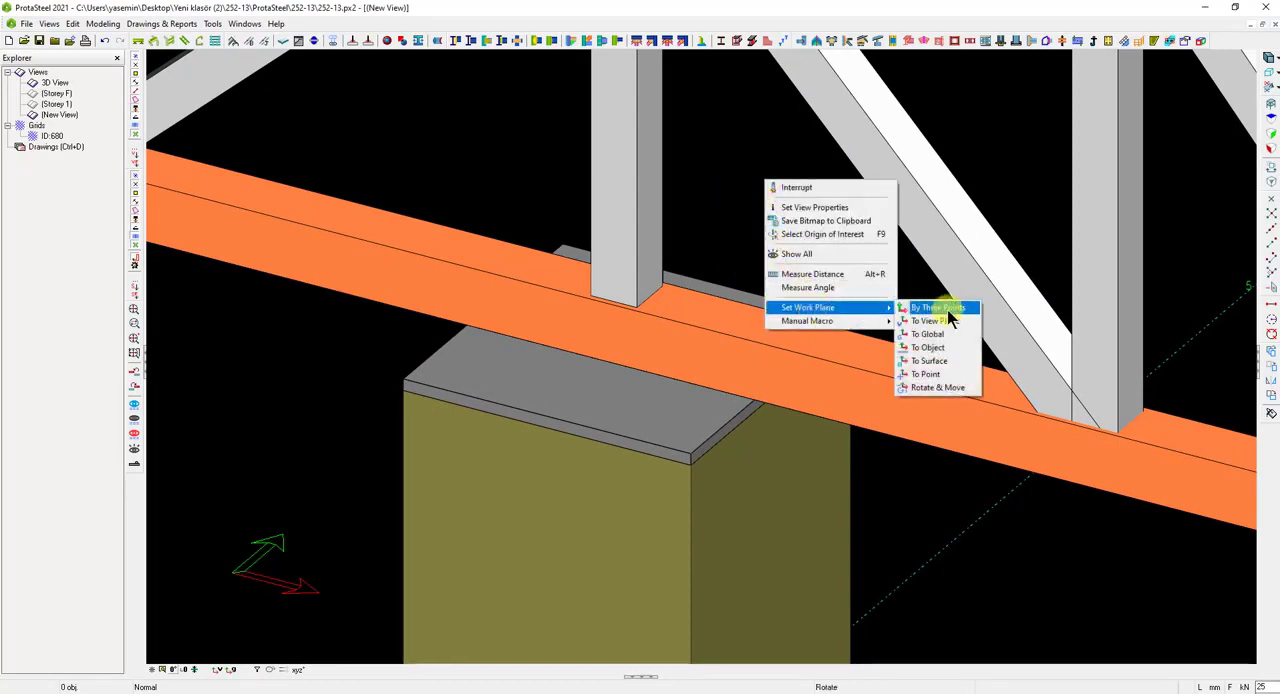
mouse_move(948, 312)
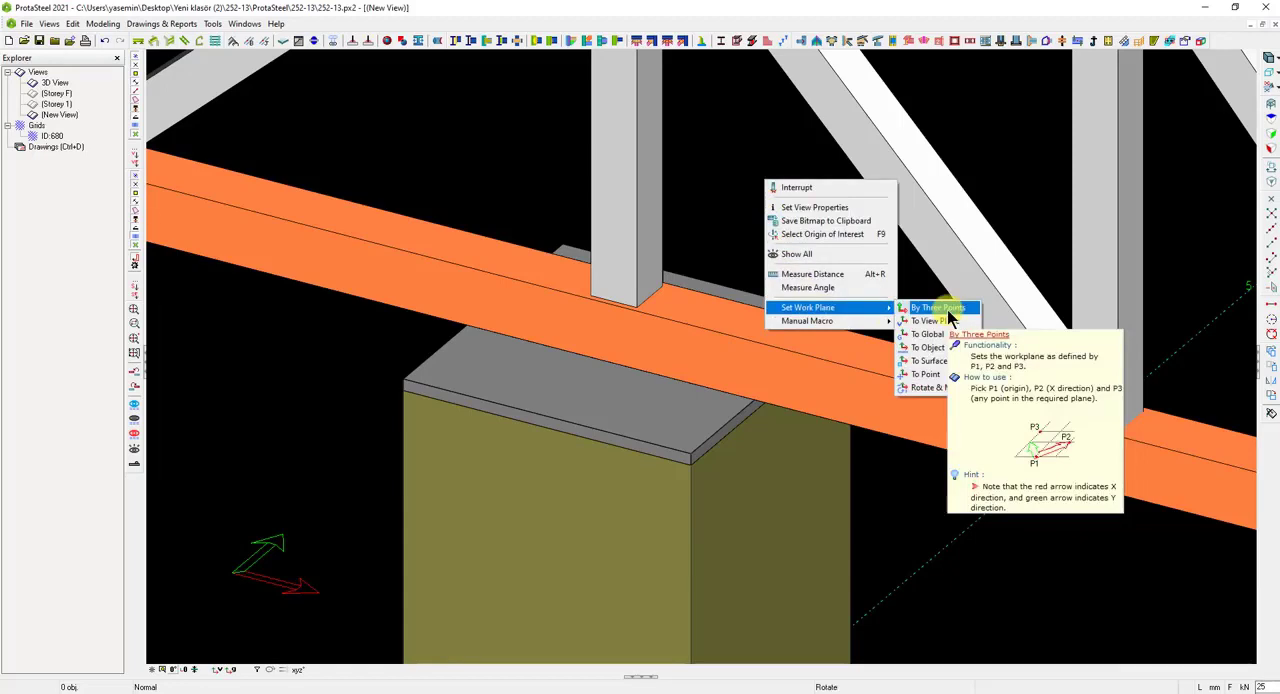
left_click(938, 307)
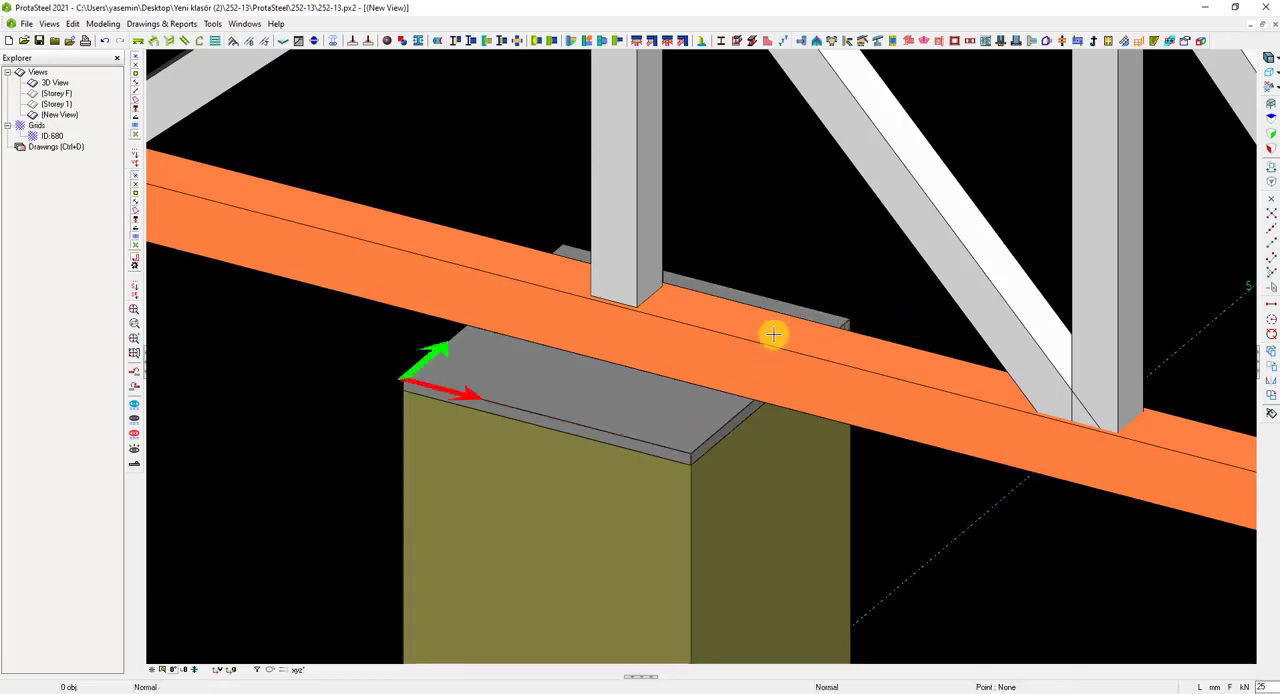
mouse_move(566, 283)
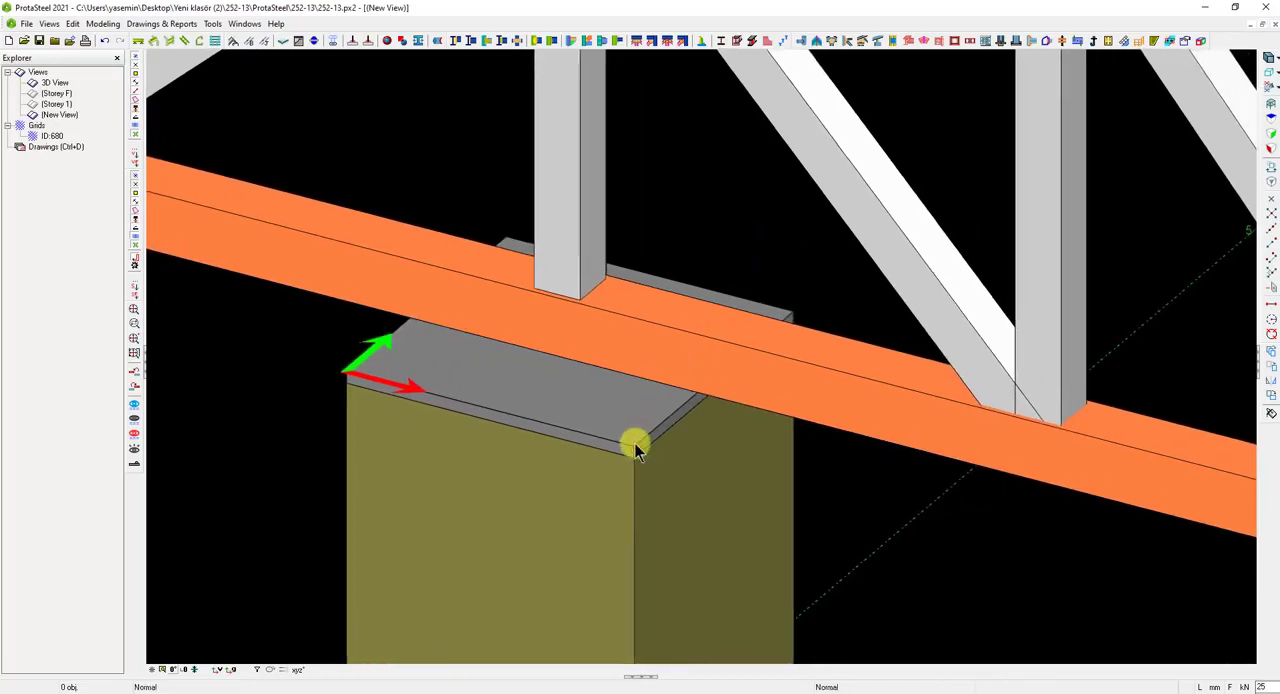
- Select the base plate and add a second part to the selection
left_click(633, 445)
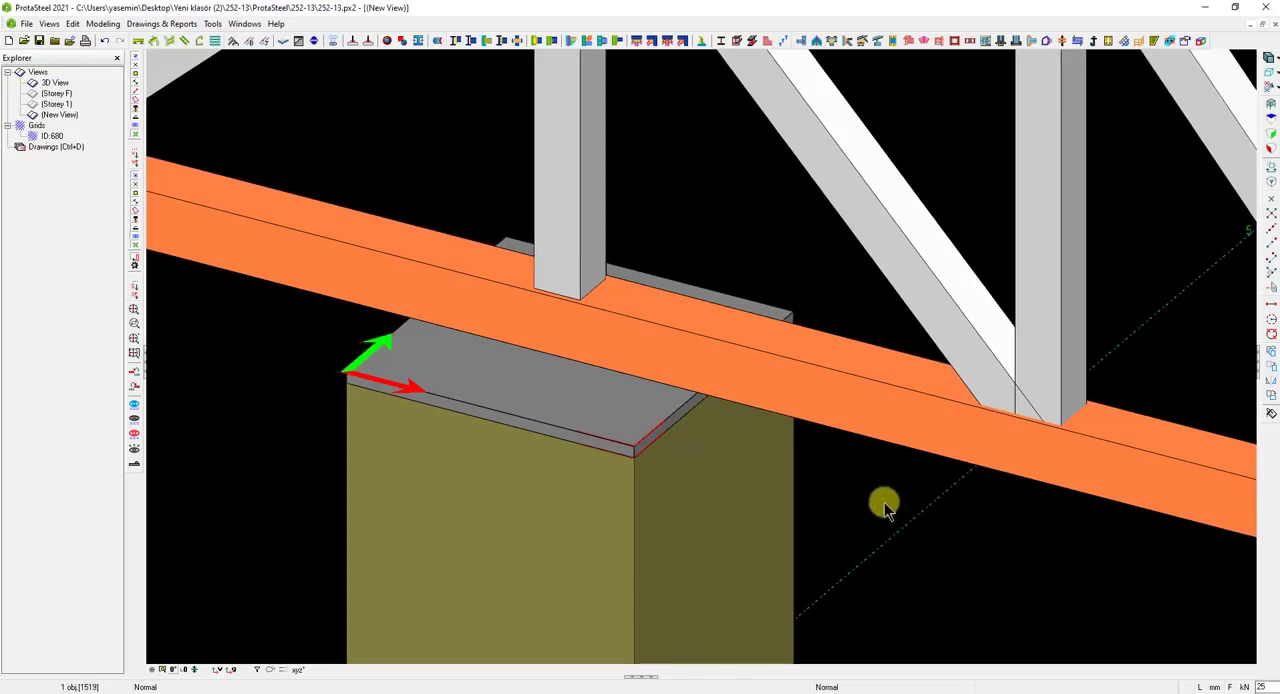
mouse_move(382, 378)
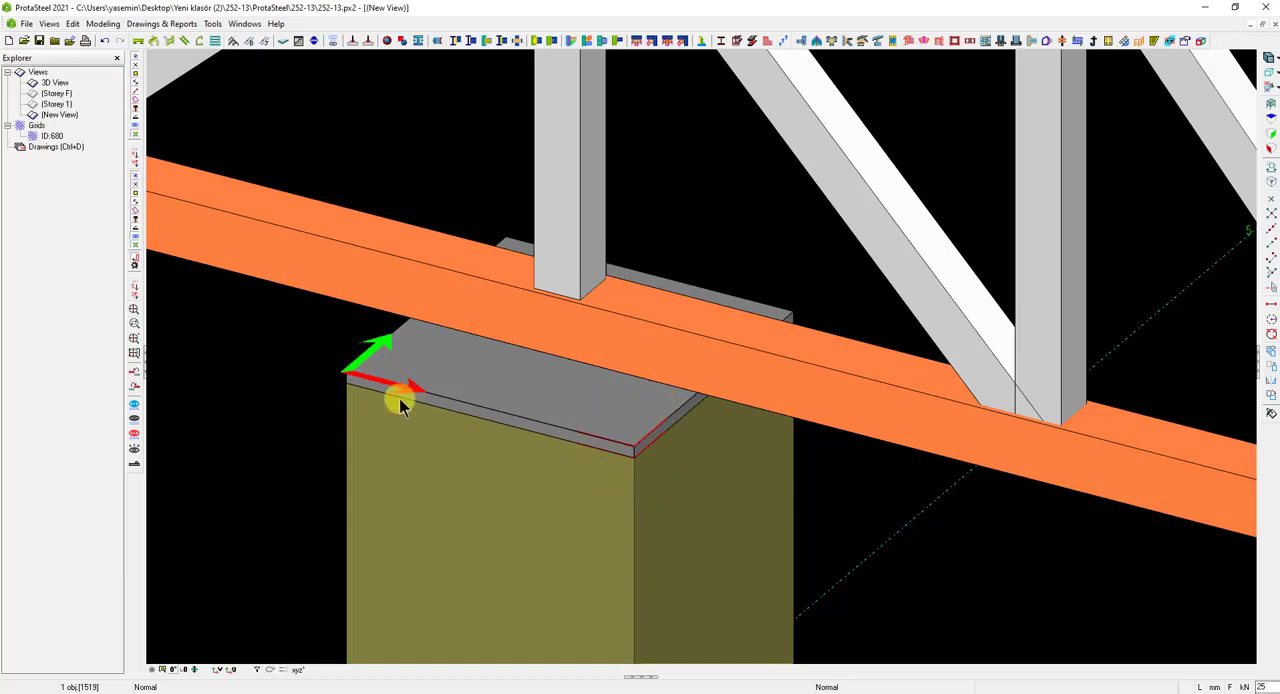
key("Alt+Ctrl")
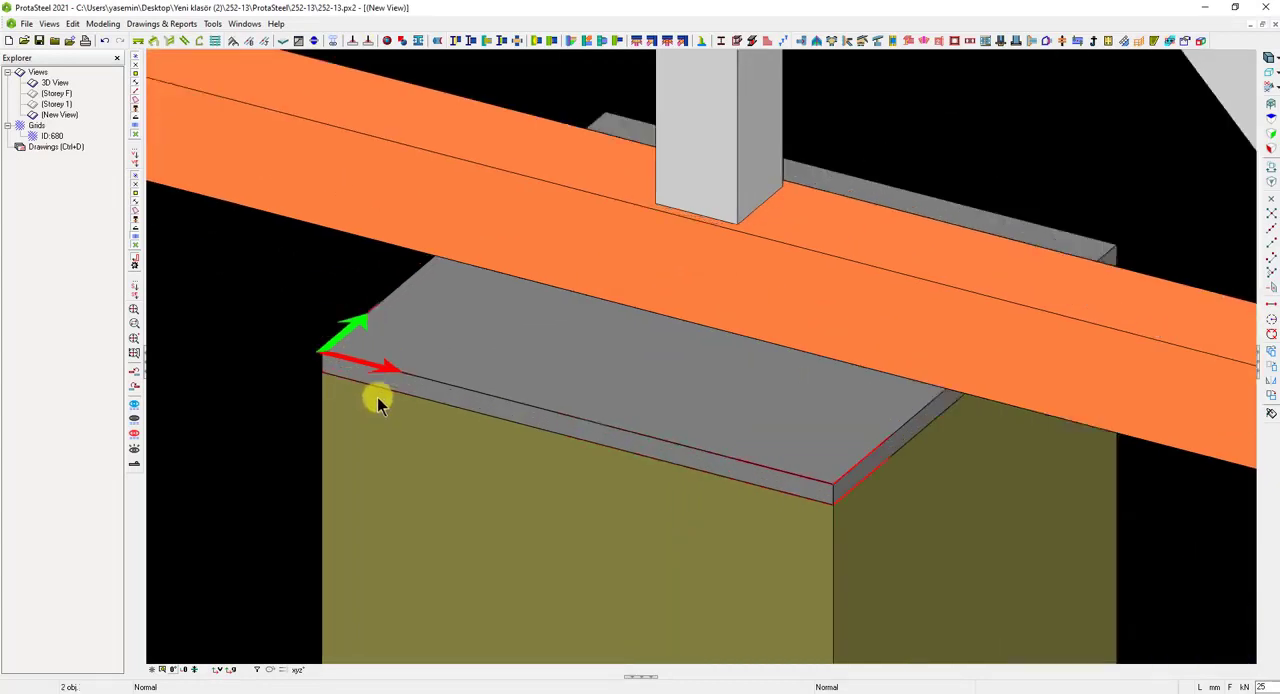
- Move the base plate by distance: 20 and -20 mm along Y, 20 mm along X
right_click(376, 403)
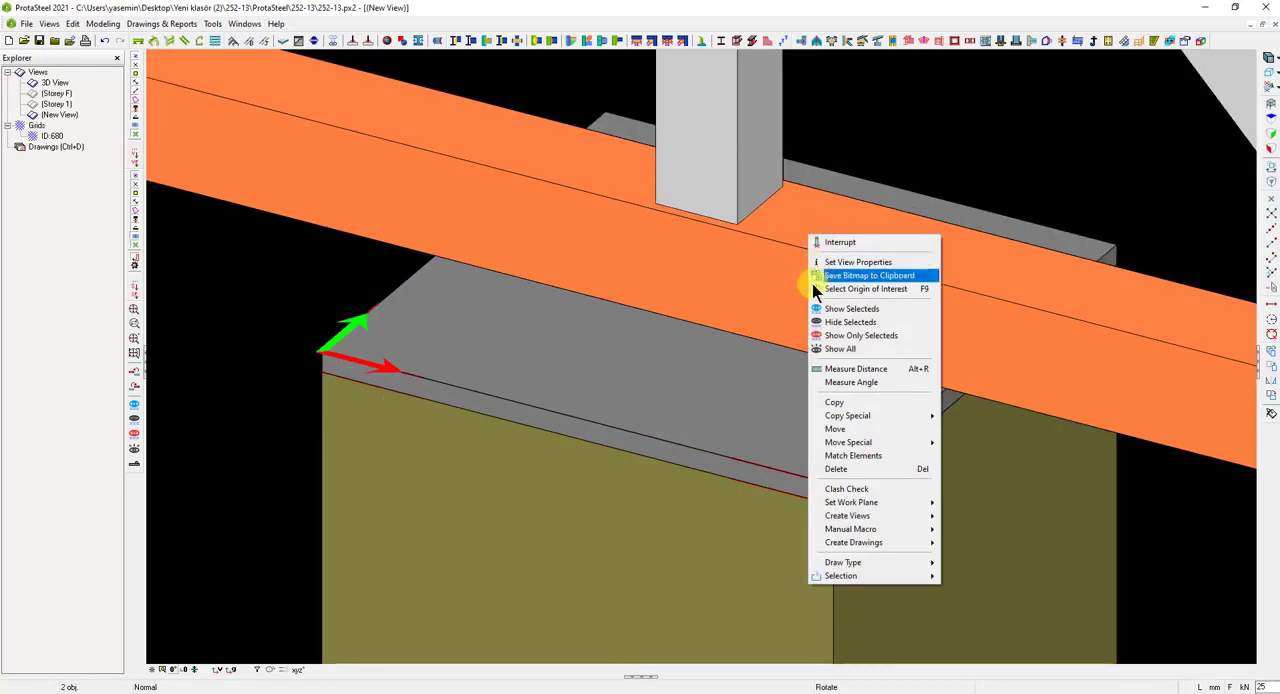
left_click(870, 275)
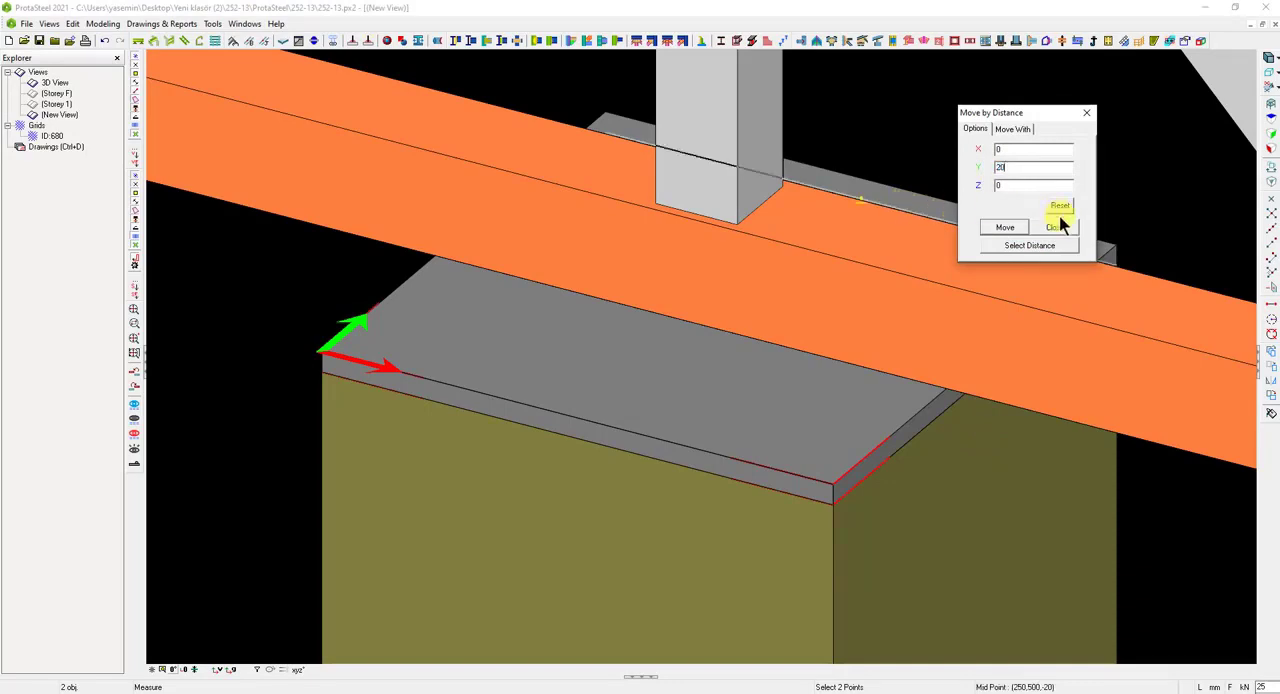
left_click(1003, 227)
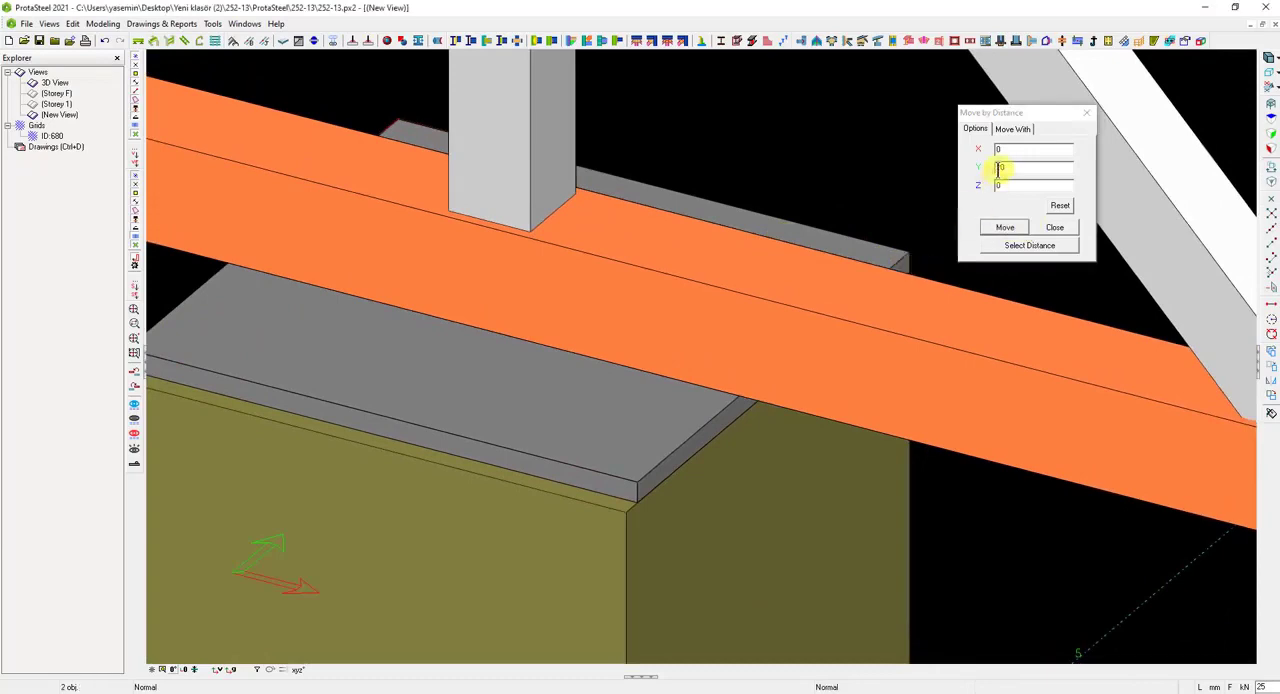
type("-20")
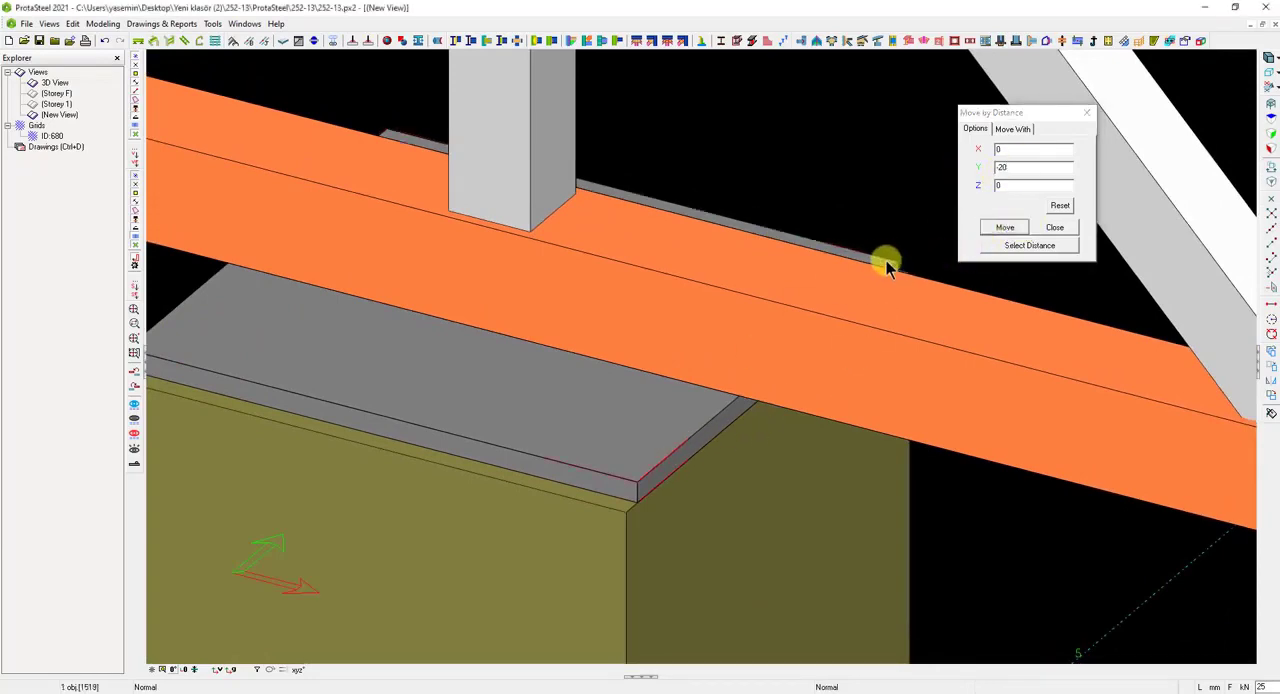
left_click(1004, 227)
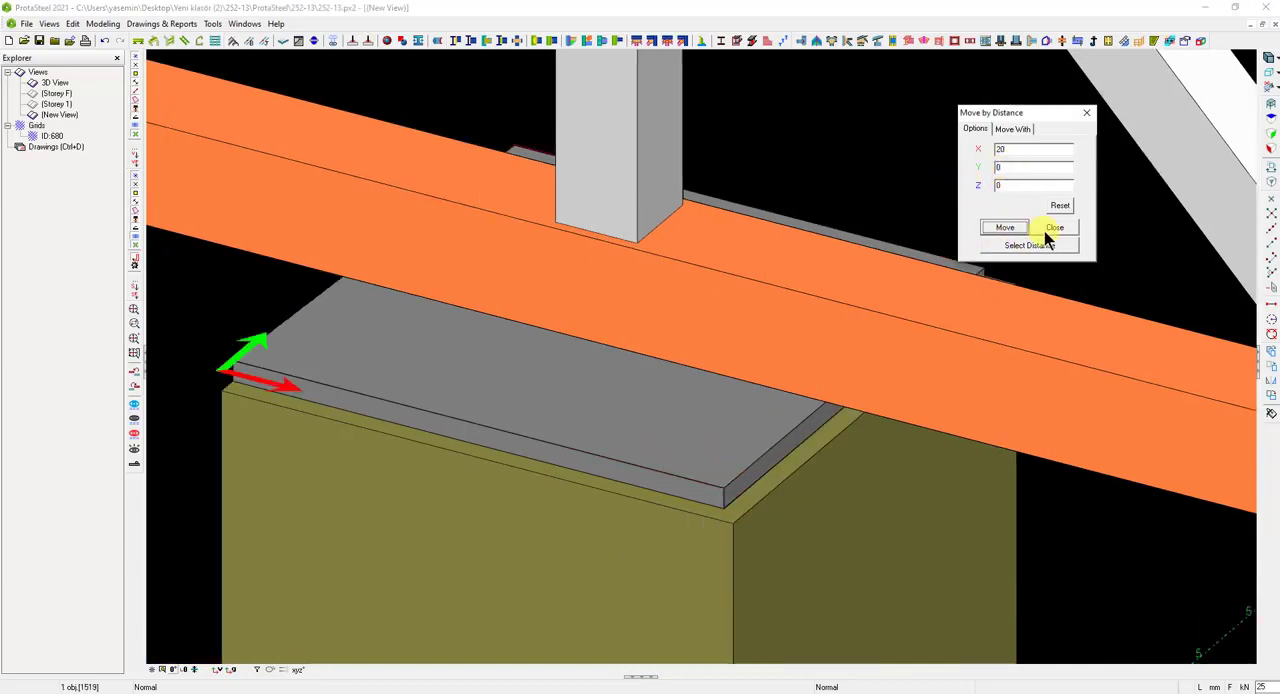
left_click(1054, 227)
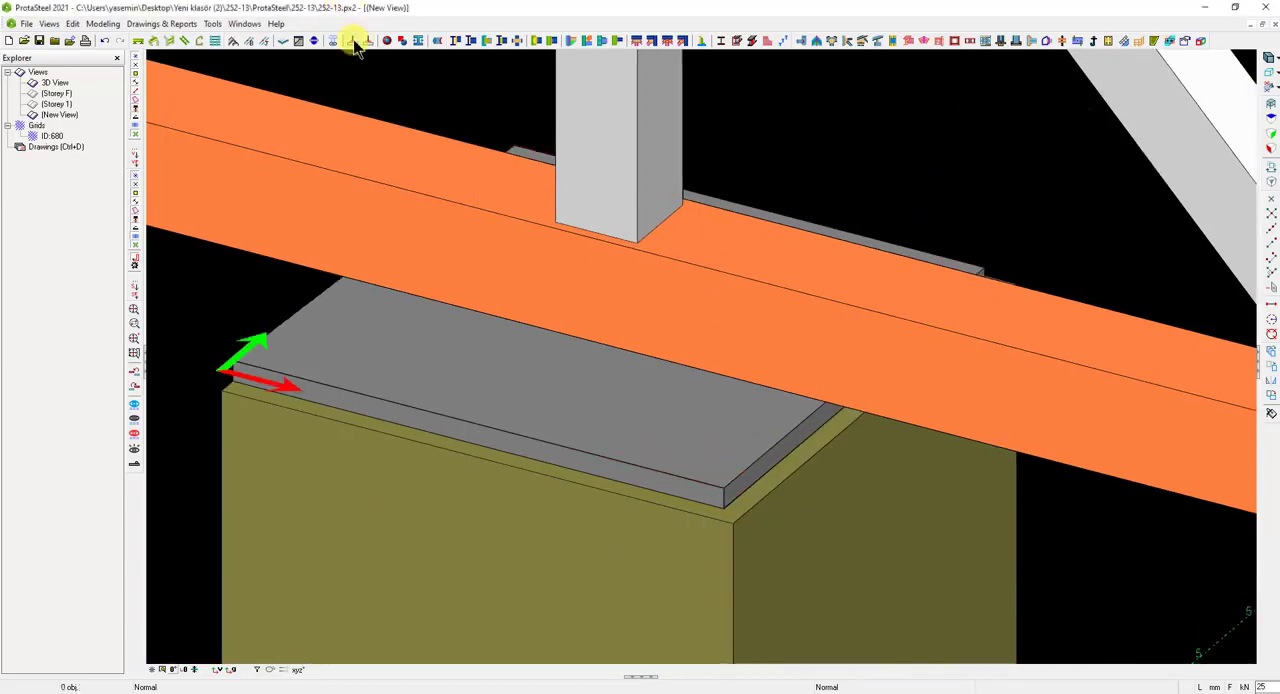
mouse_move(355, 42)
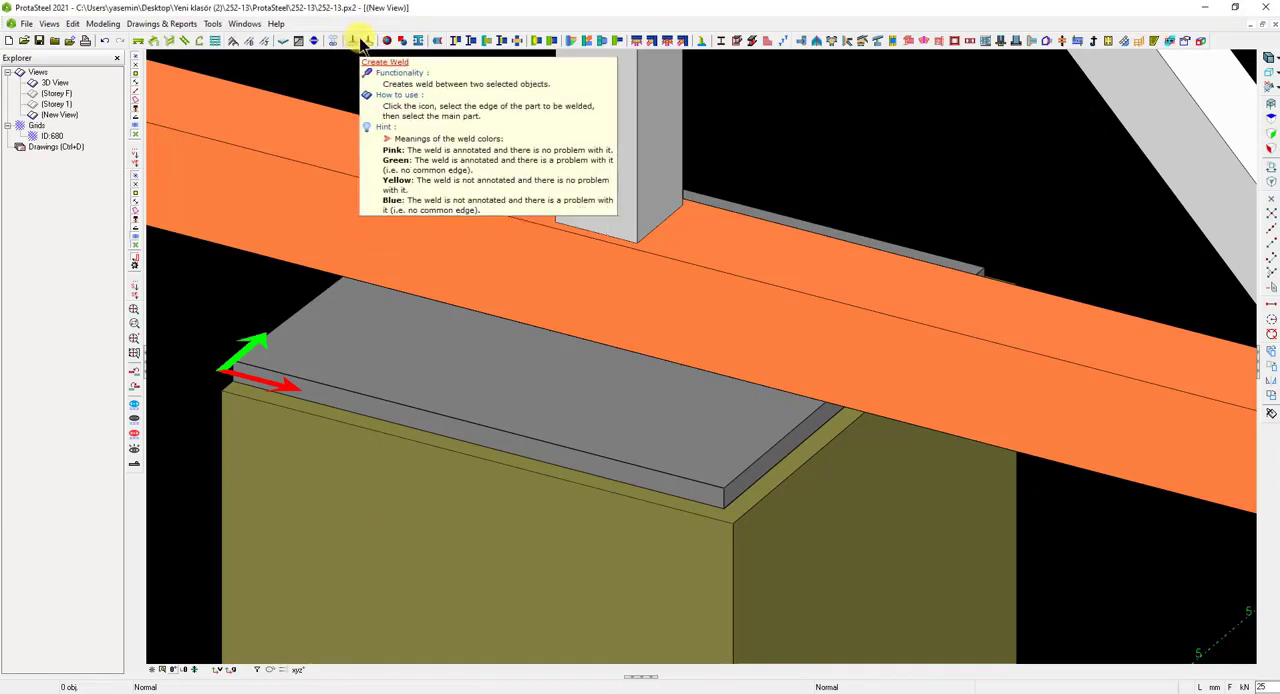
mouse_move(370, 40)
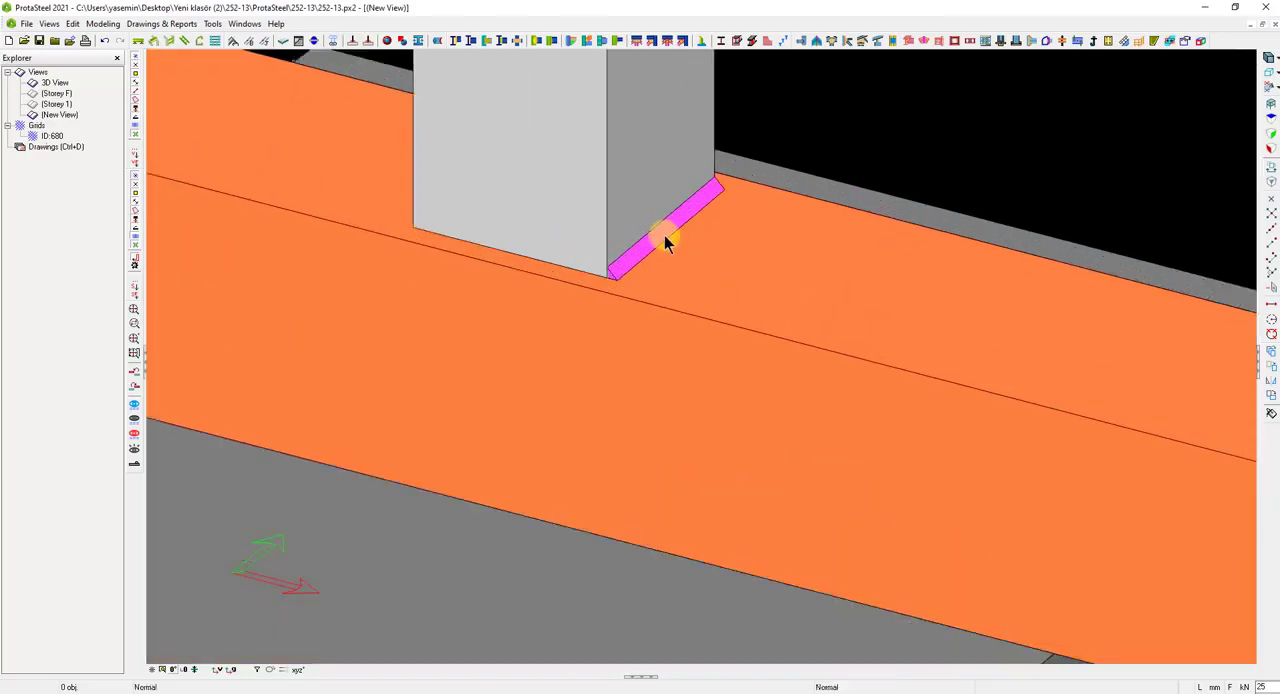
- Give the vertical member's base weld size 4 with the All Around weld type
double_click(660, 240)
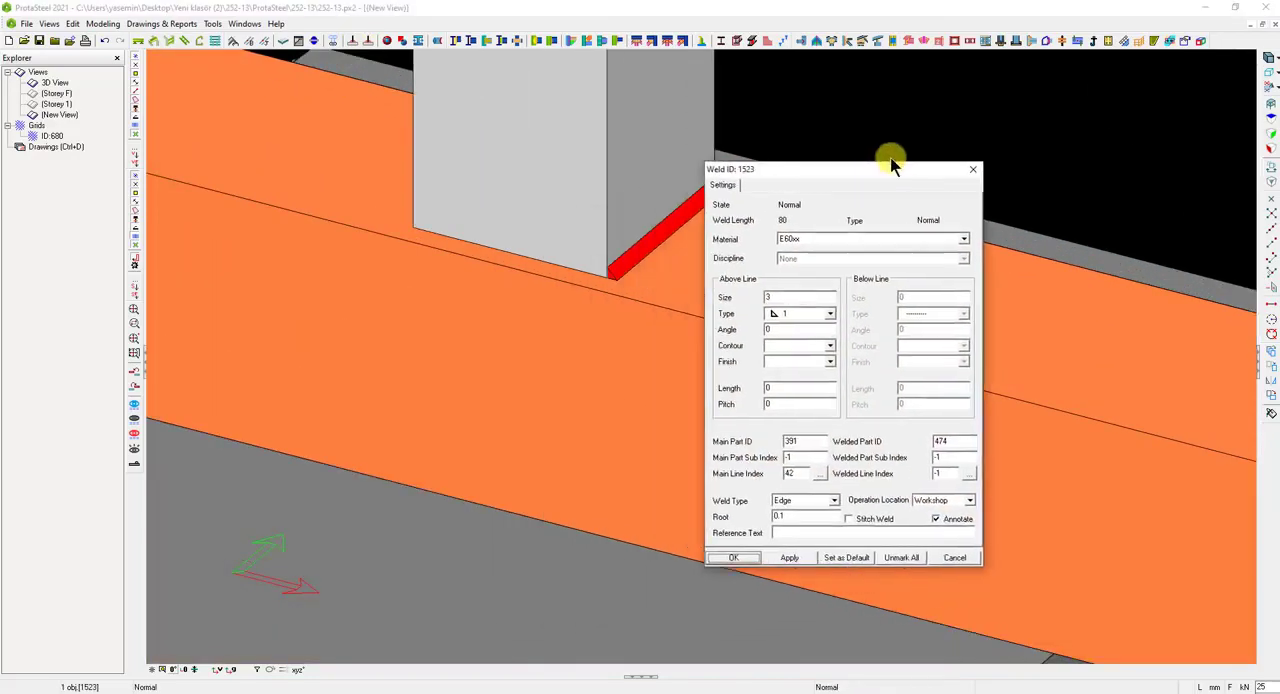
left_click_drag(890, 168, 938, 87)
type("4")
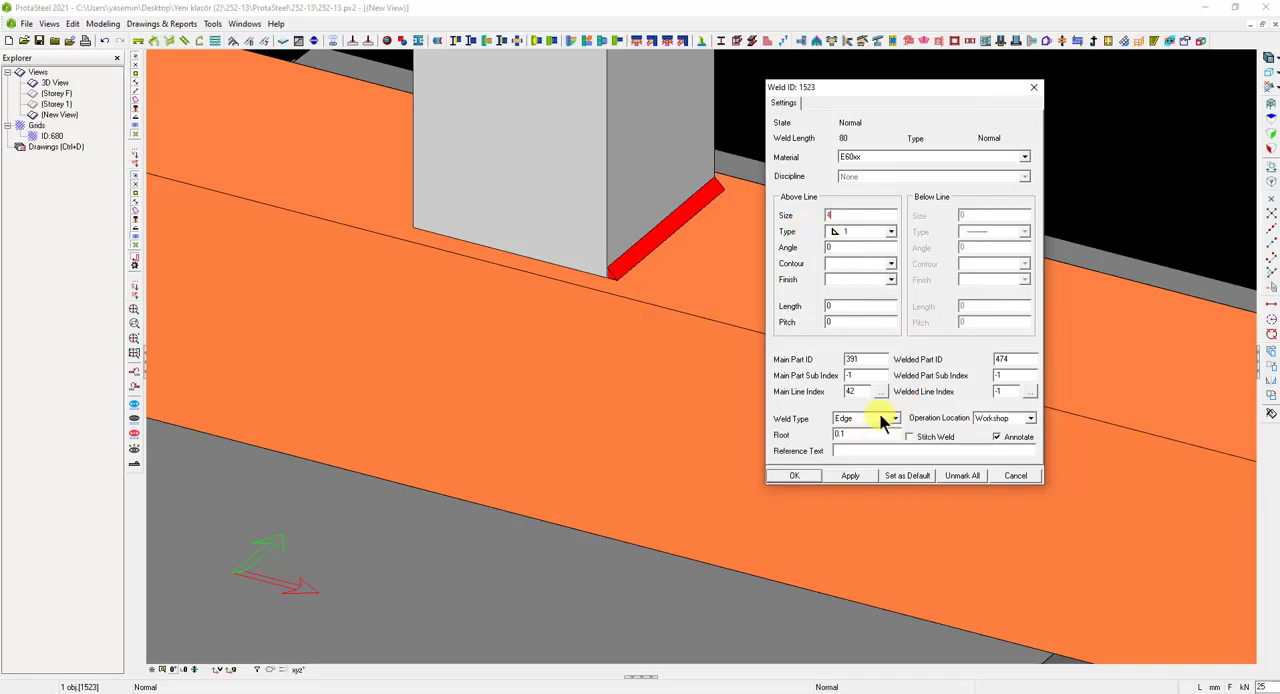
left_click(891, 418)
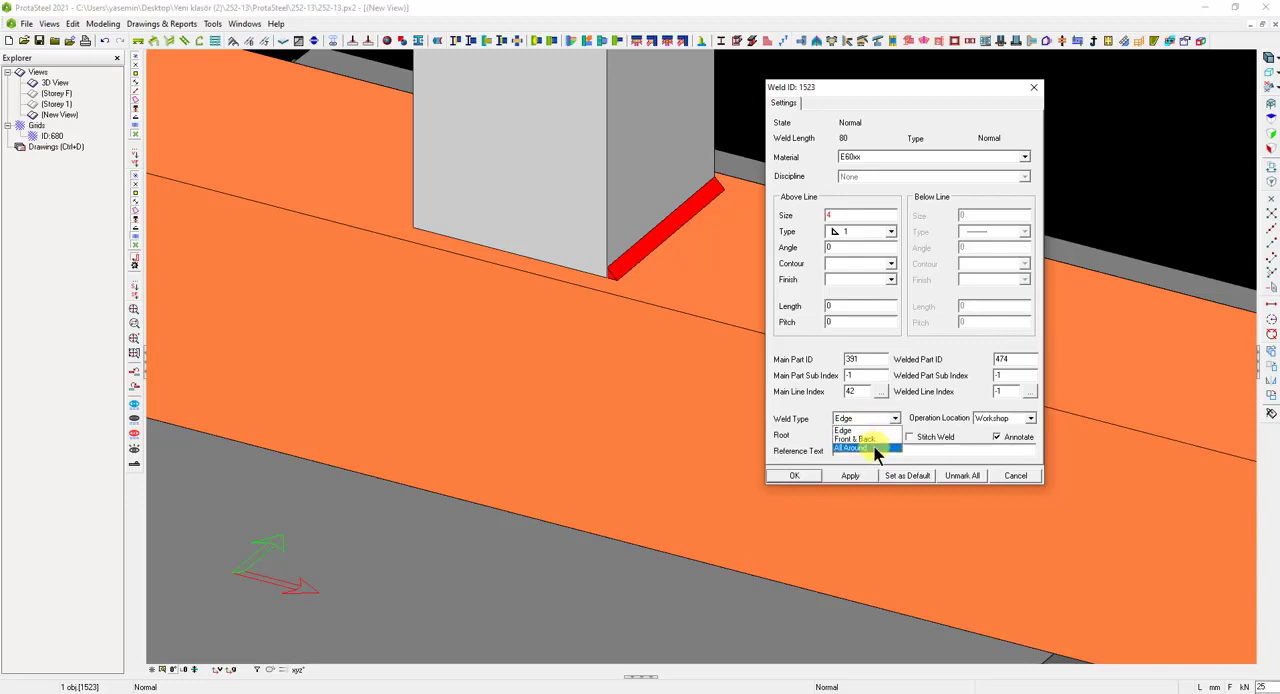
left_click(866, 448)
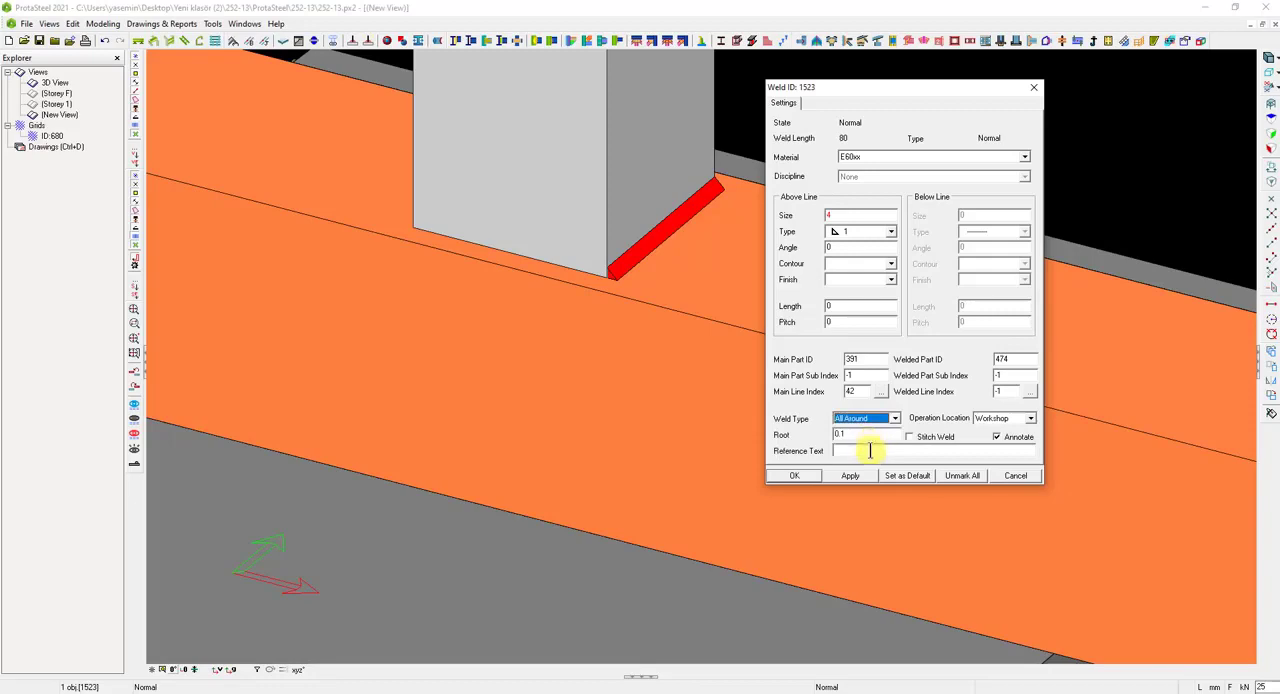
left_click(850, 475)
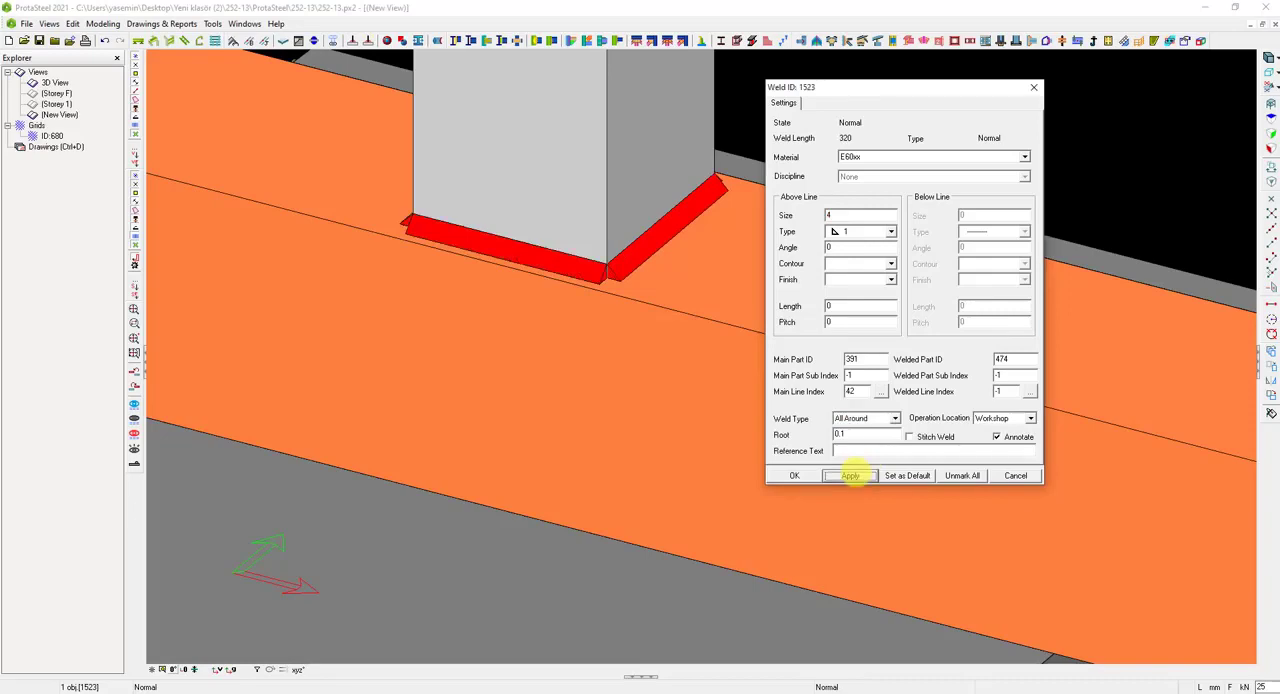
left_click(794, 475)
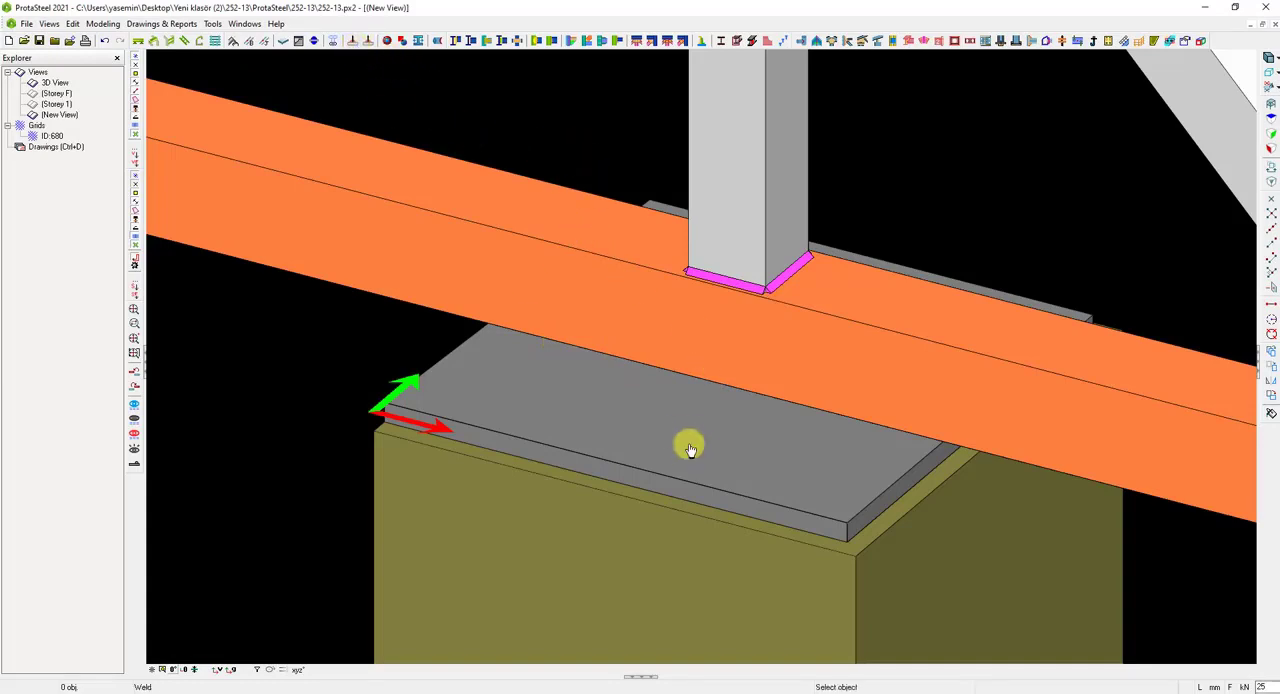
- Weld the truss chord's lower edge to the base plate
left_click(690, 448)
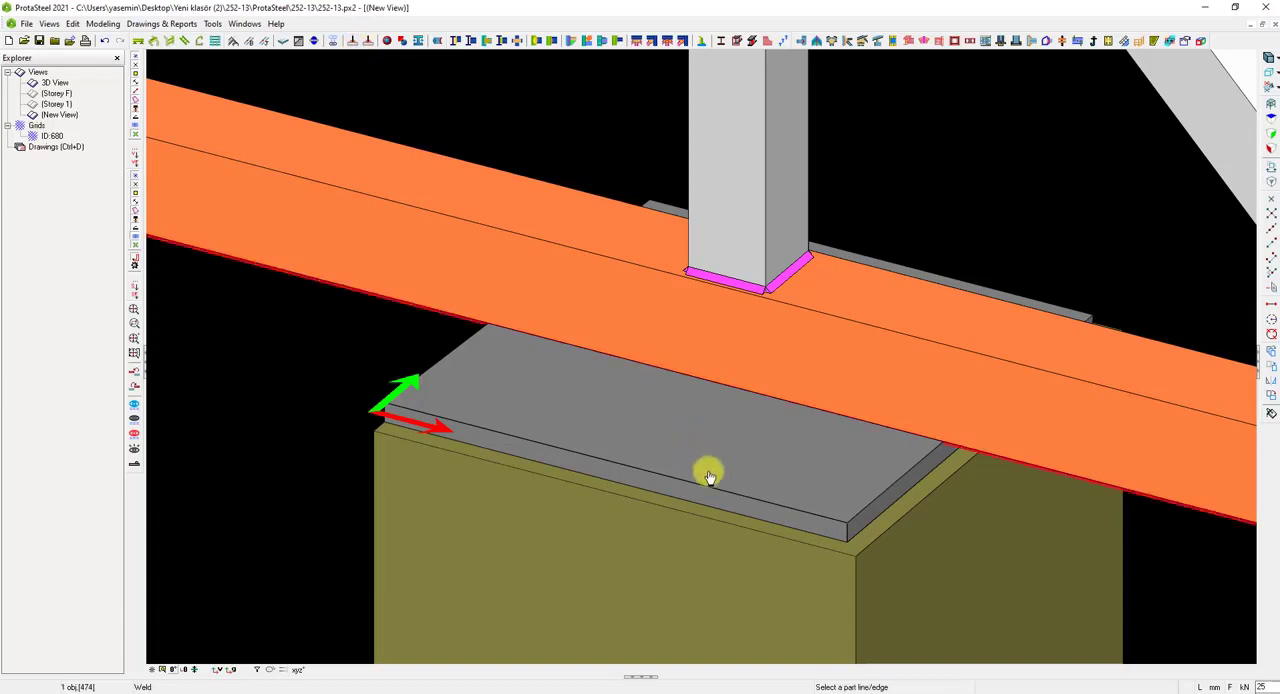
mouse_move(700, 467)
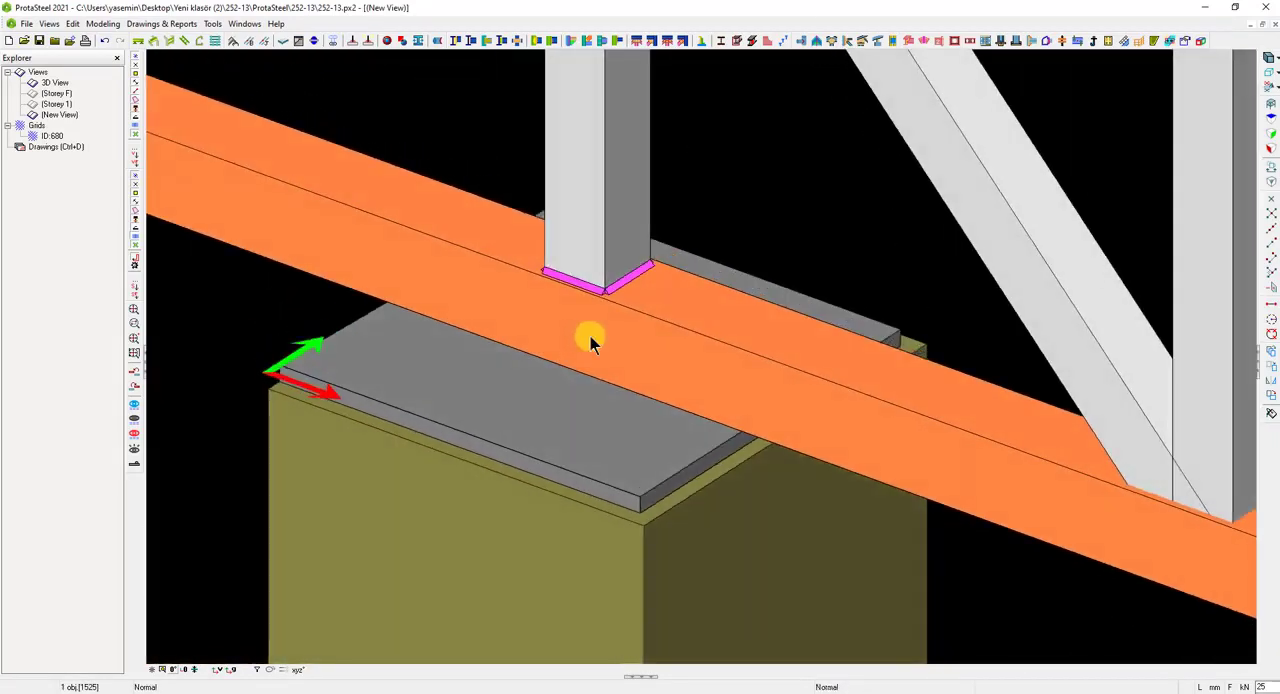
mouse_move(428, 411)
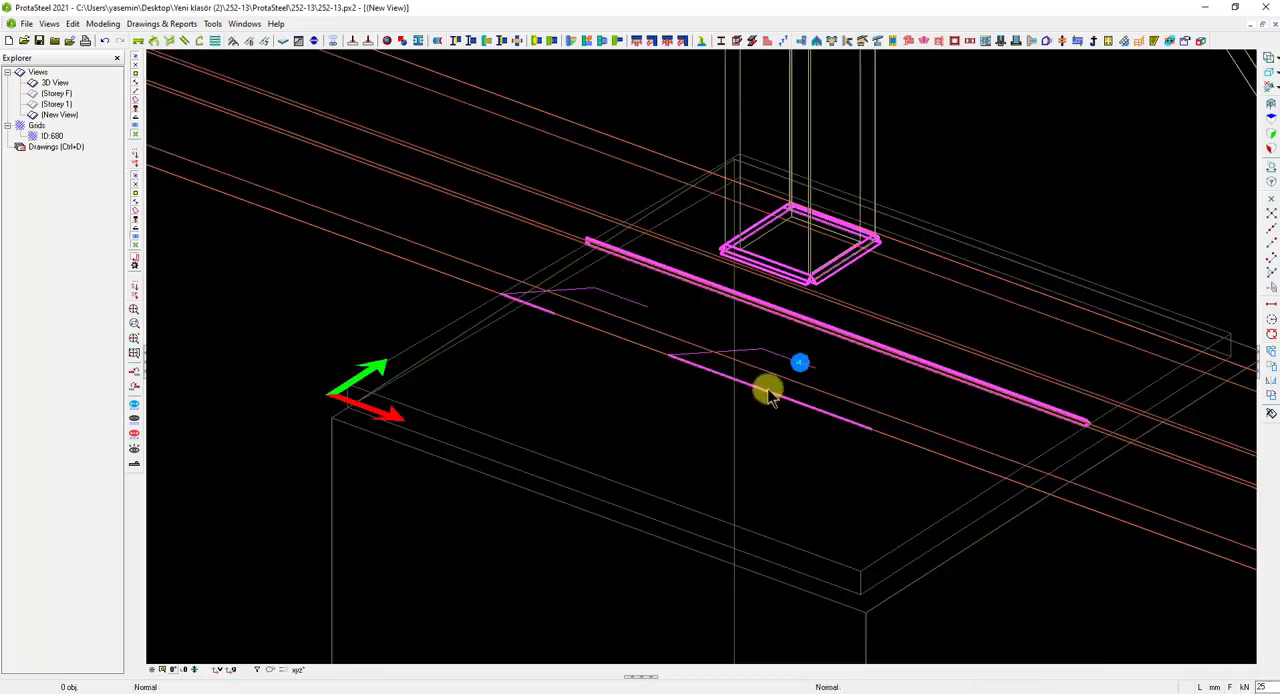
left_click(743, 390)
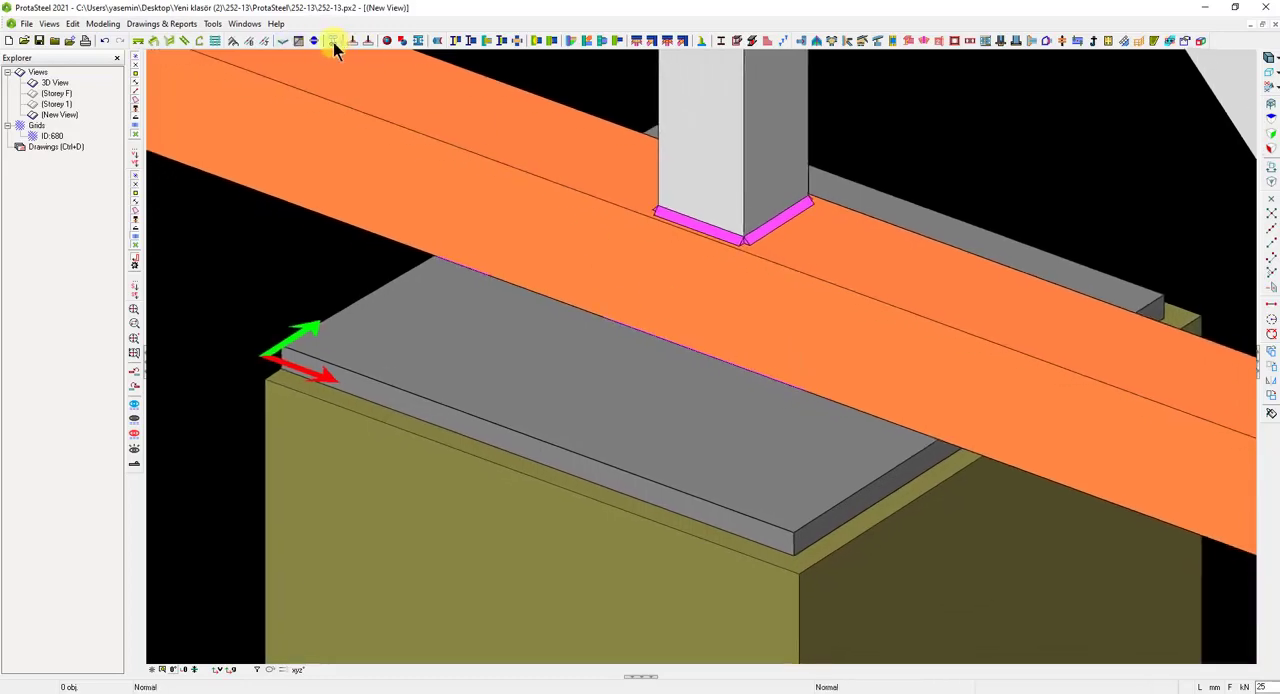
mouse_move(333, 42)
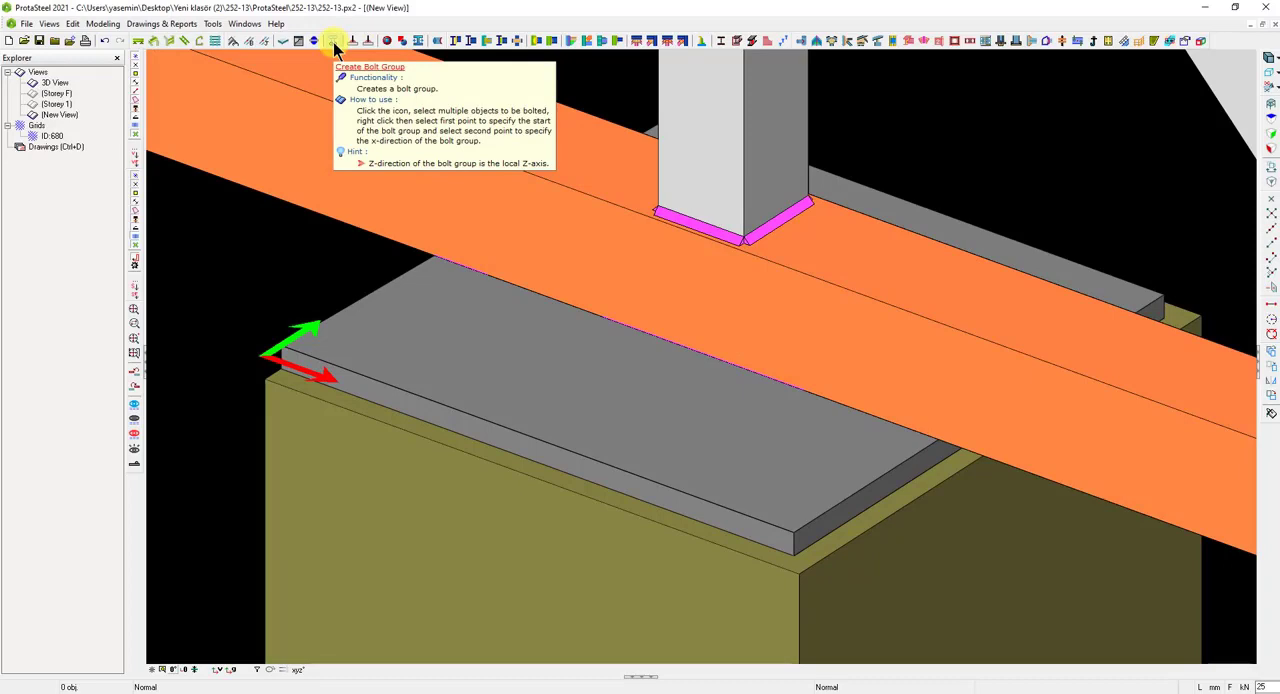
mouse_move(334, 56)
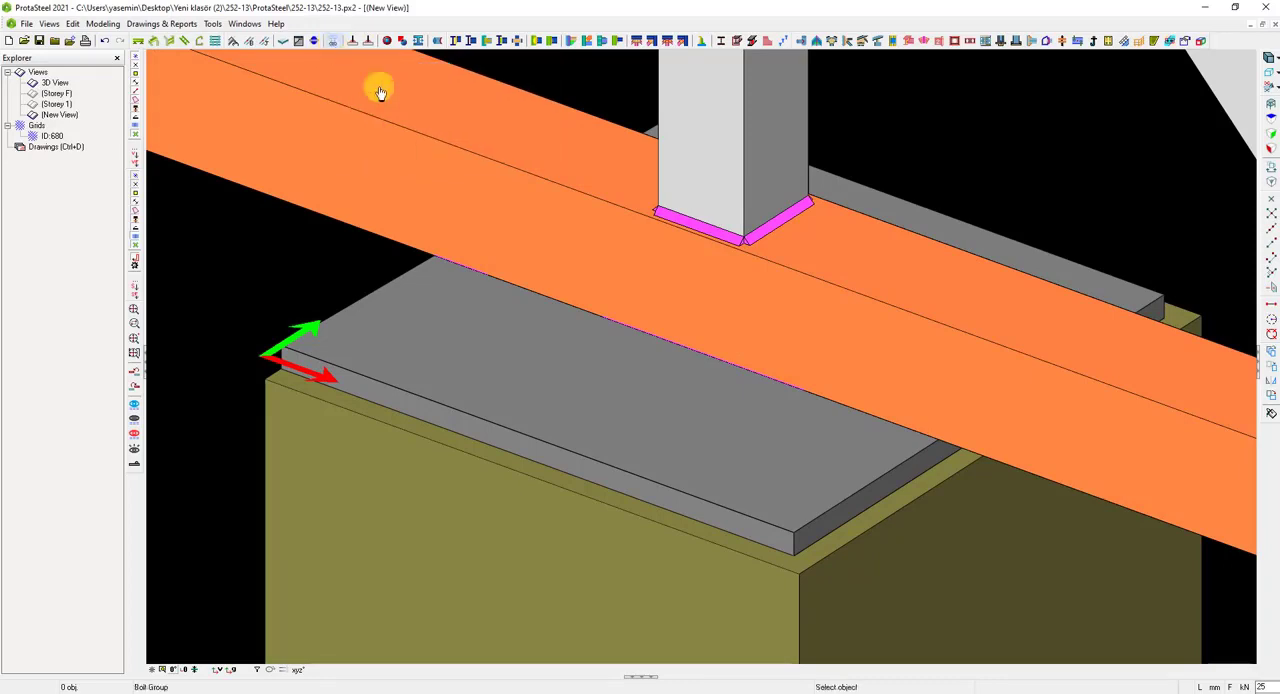
mouse_move(590, 430)
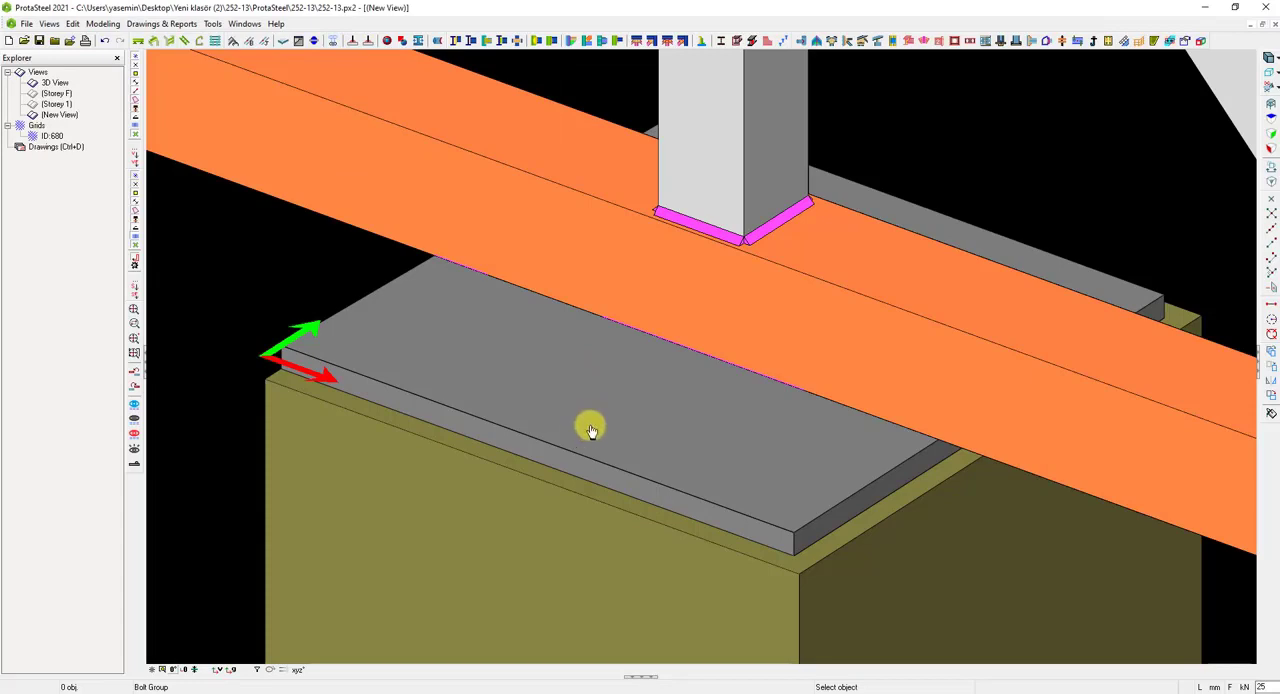
- Create an 8.8 bolt group on the base plate, dismissing the intersection count error
left_click(590, 430)
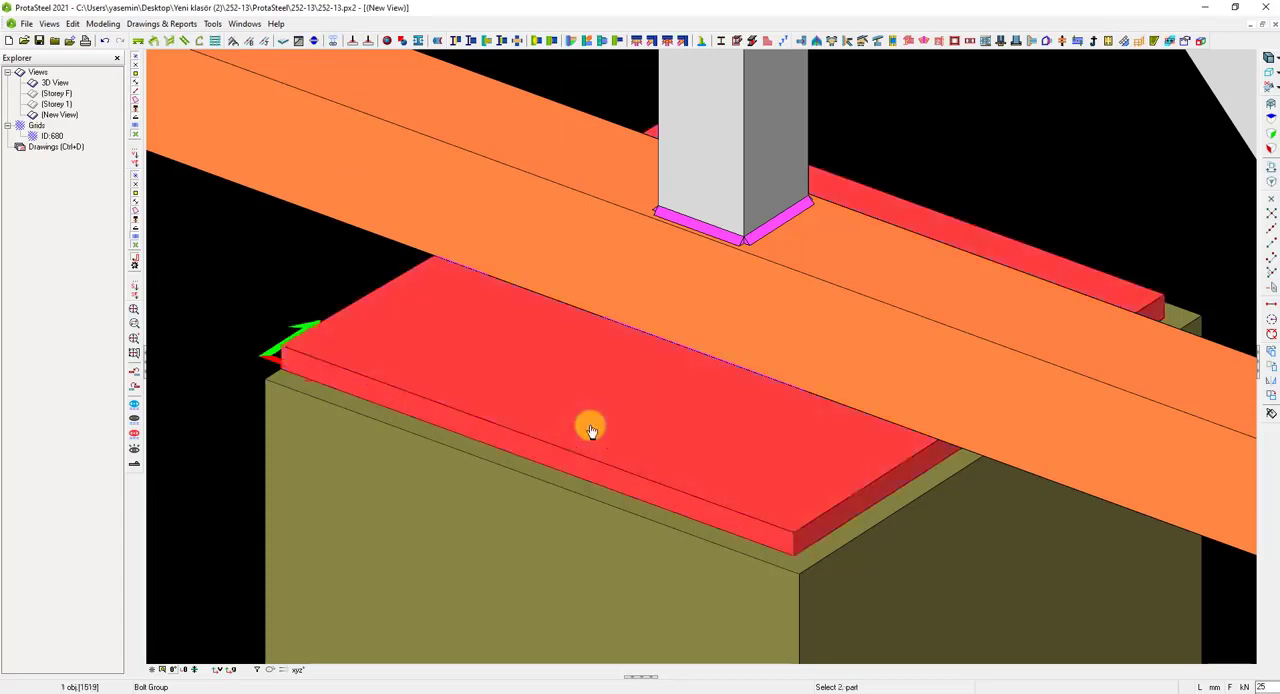
mouse_move(578, 525)
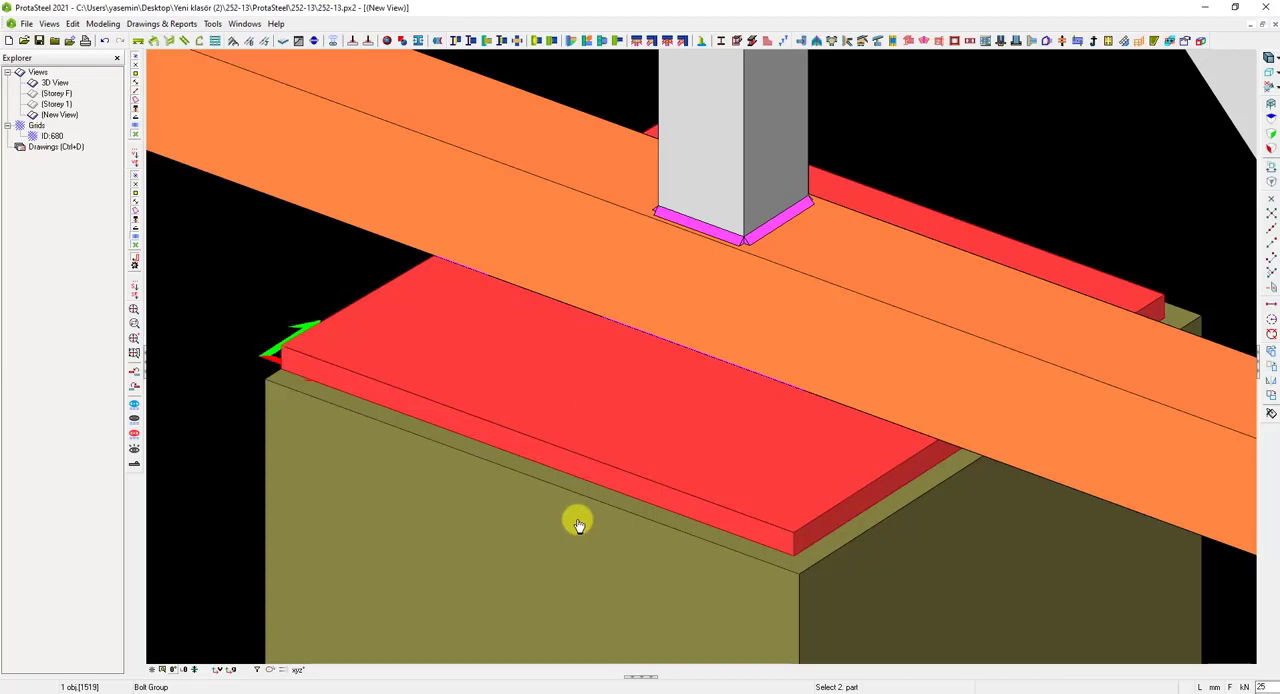
mouse_move(583, 509)
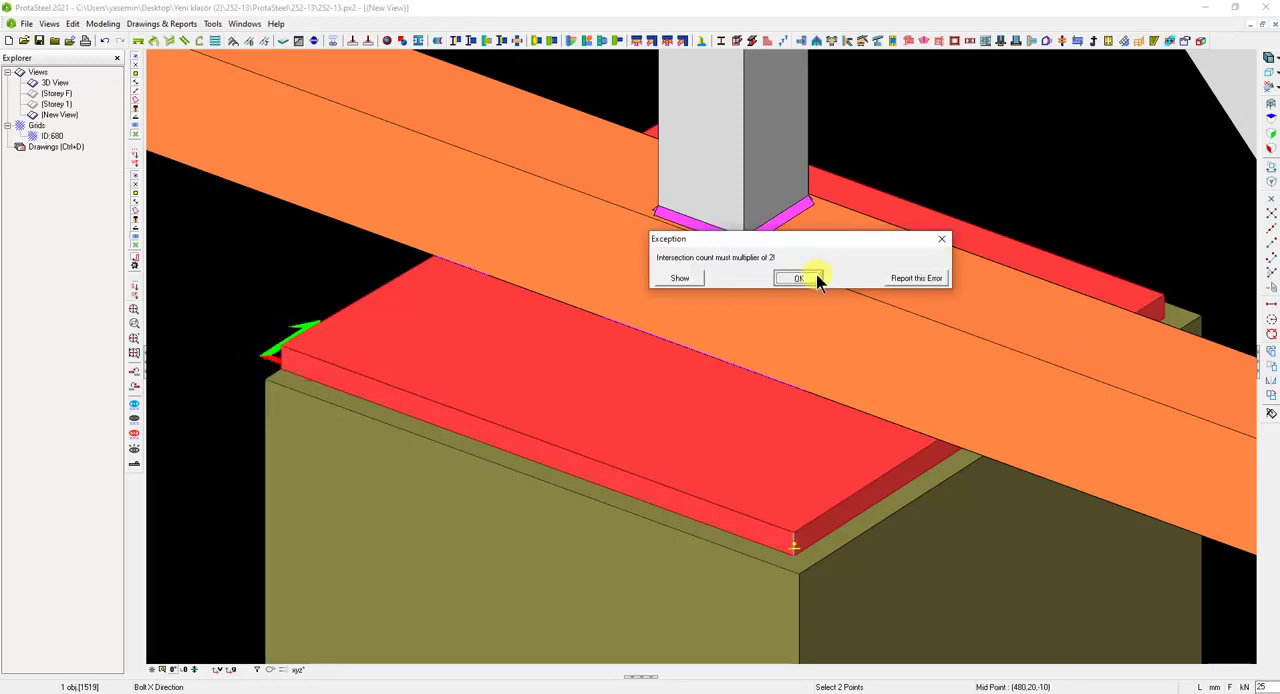
left_click(800, 277)
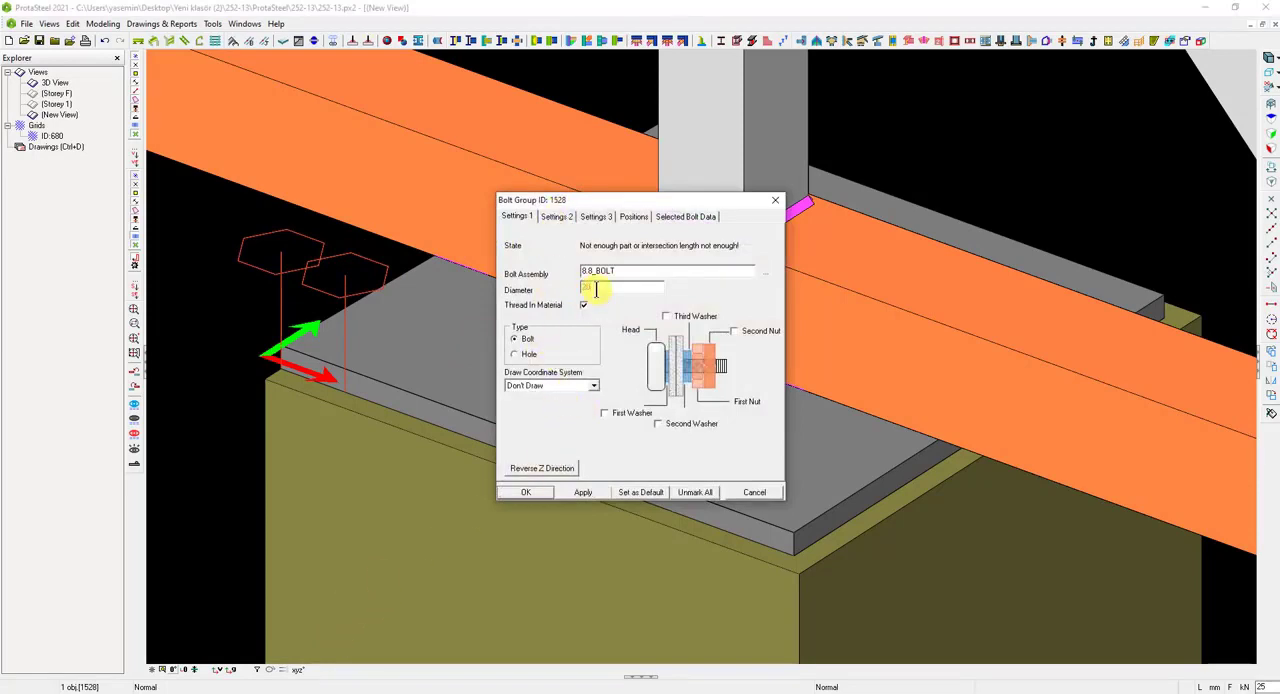
- Grid the bolt group at 100 mm spacing and set it to produce 20 mm holes
left_click(556, 216)
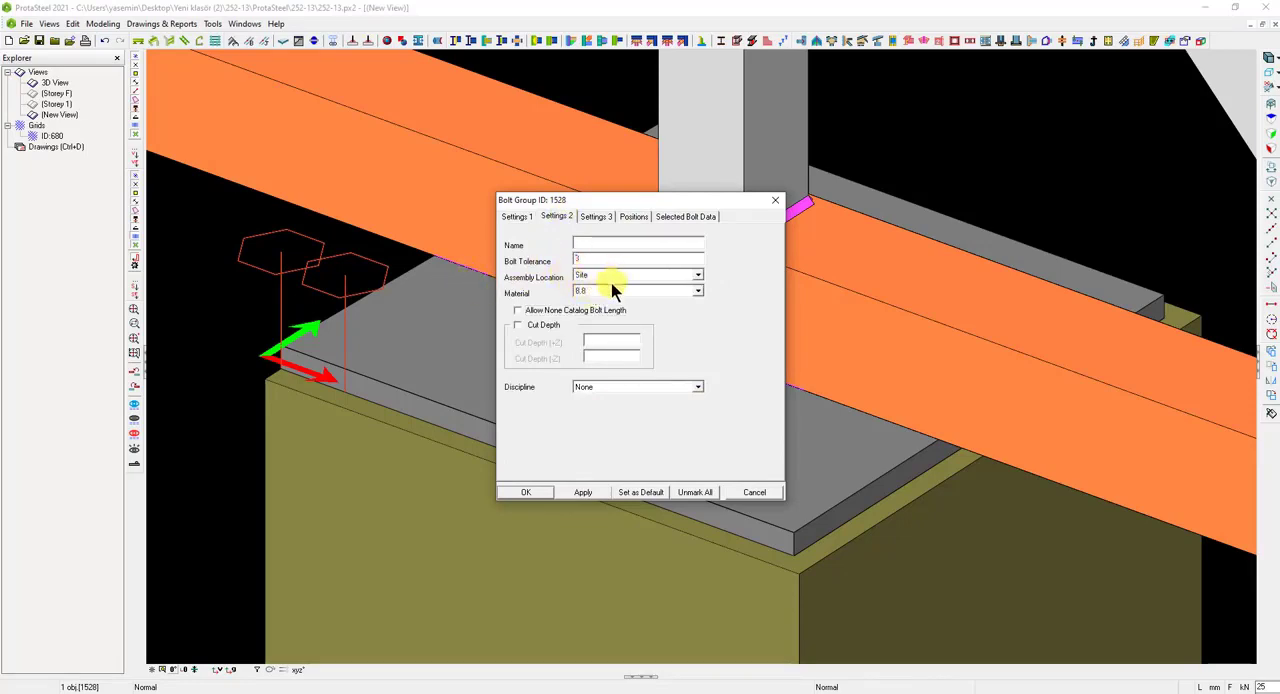
mouse_move(601, 309)
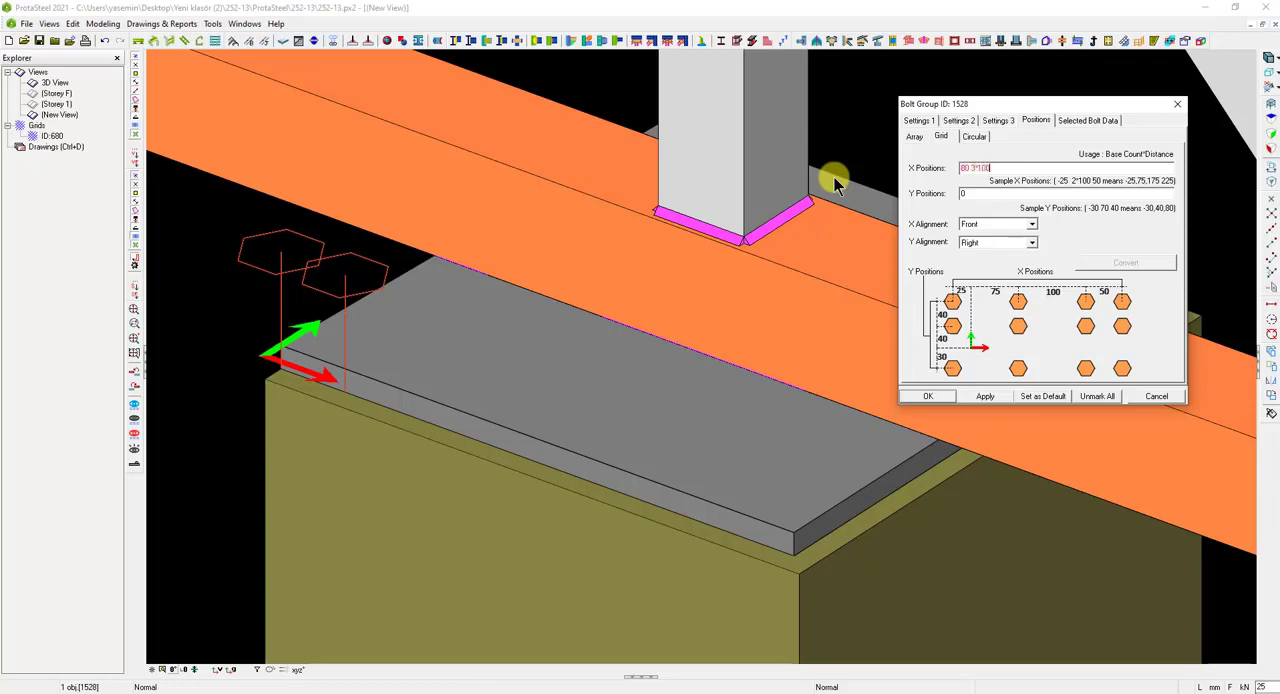
left_click(975, 193)
type("80 300")
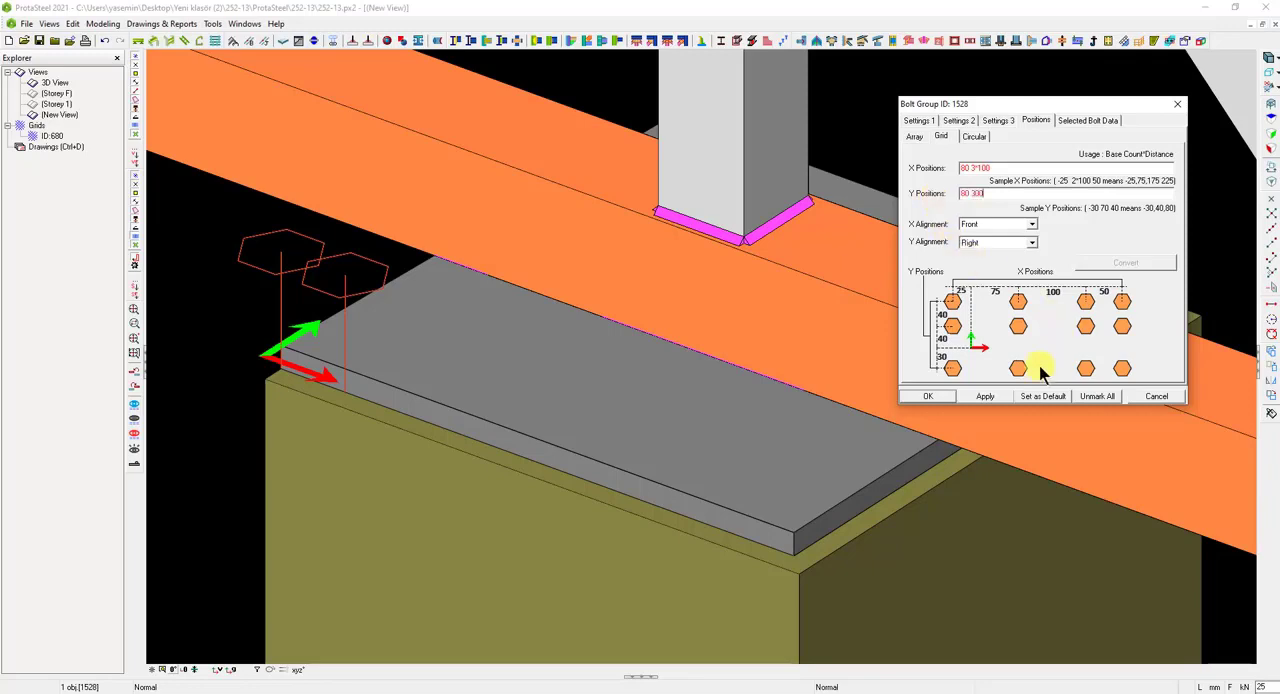
left_click(984, 396)
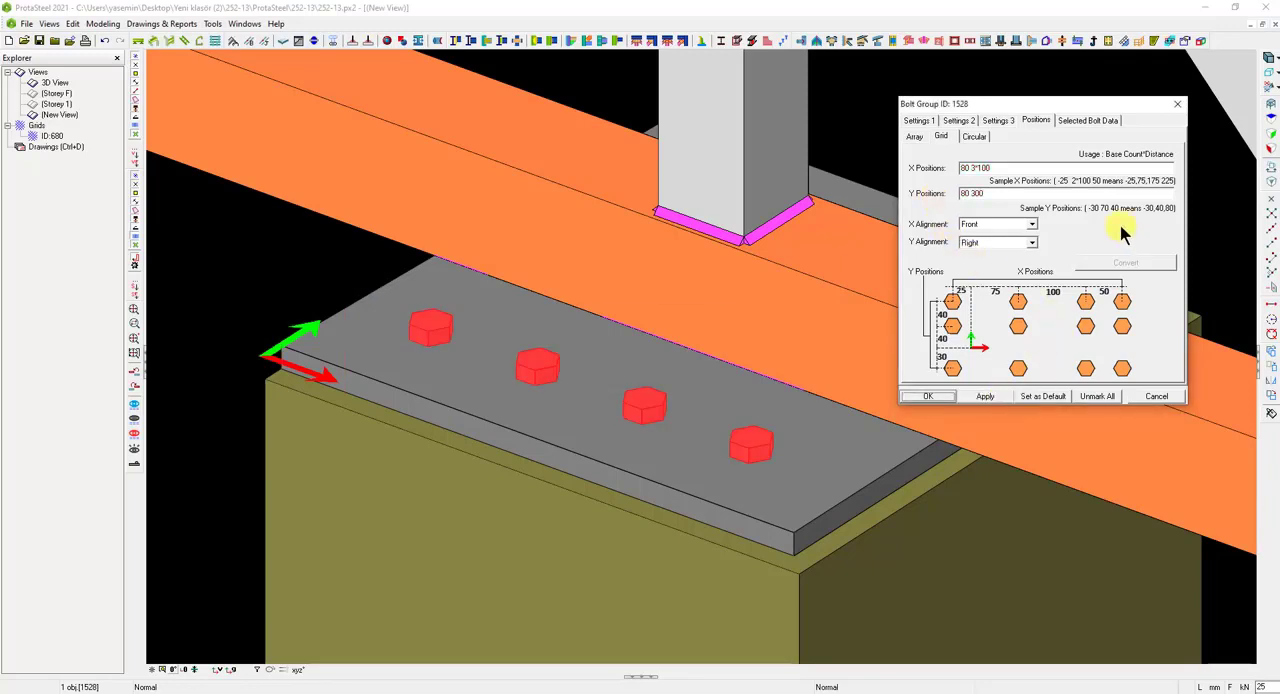
mouse_move(928, 135)
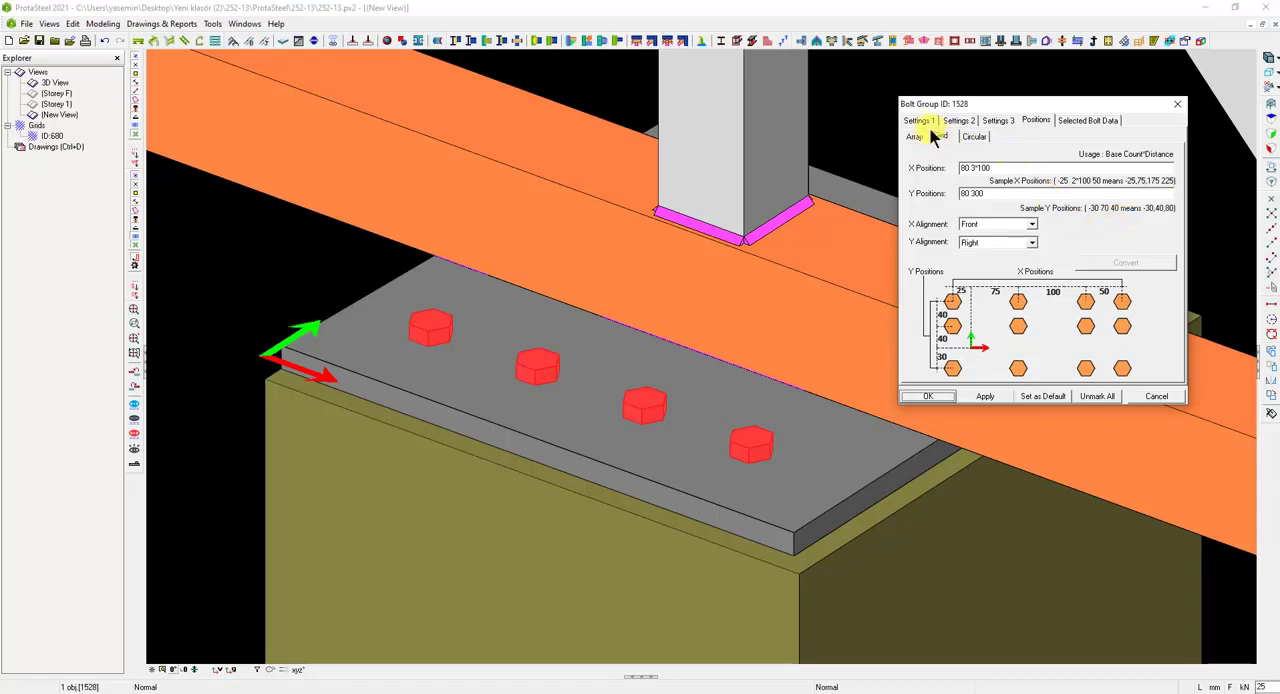
left_click(915, 120)
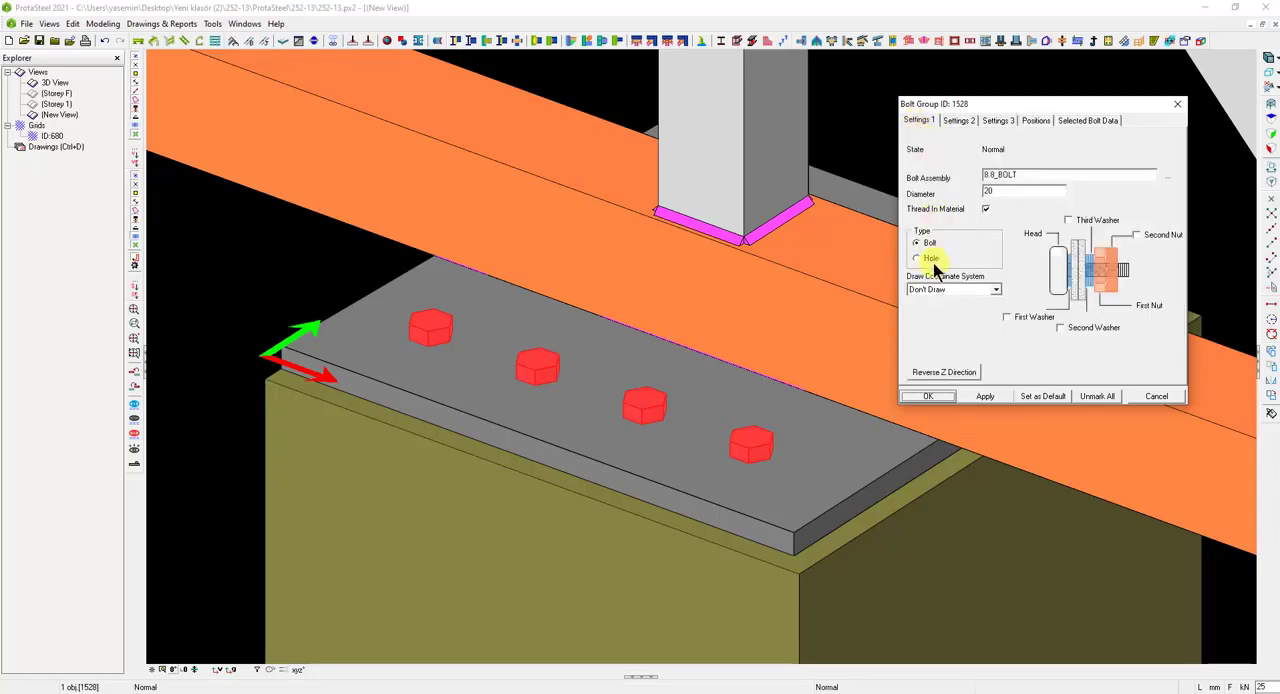
left_click(916, 258)
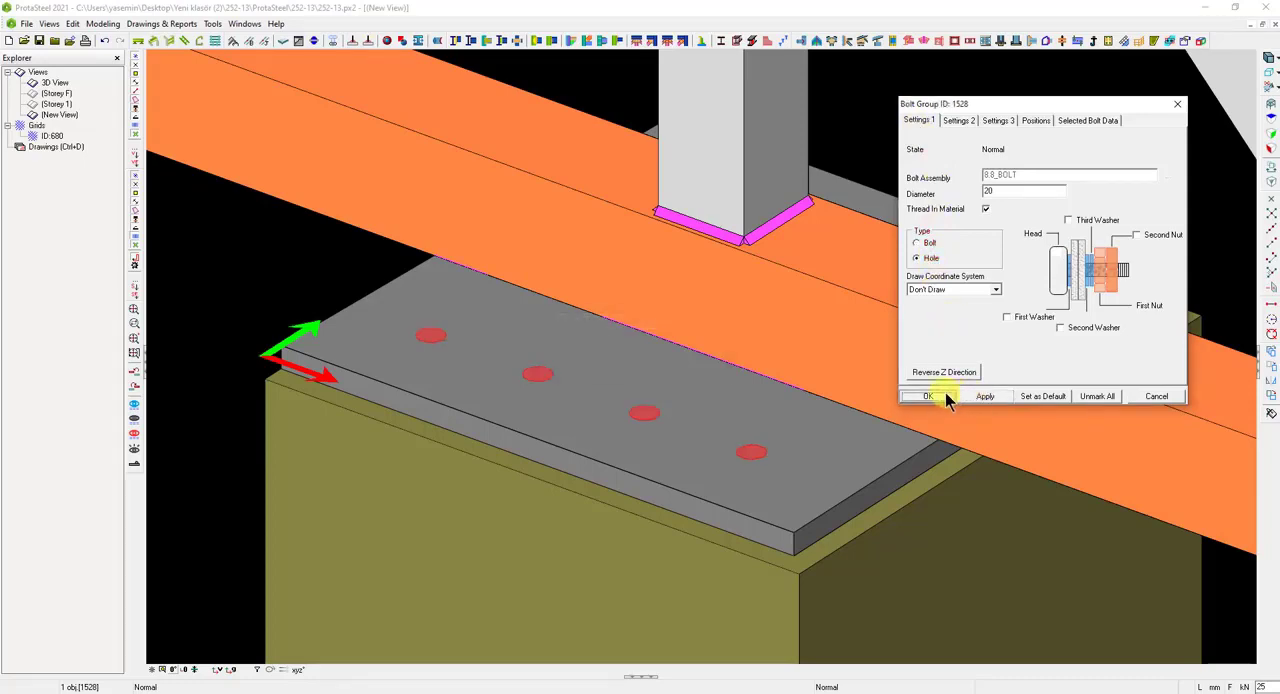
- Accept the hole settings and generate hooked anchor bolts in every base plate hole
left_click(928, 396)
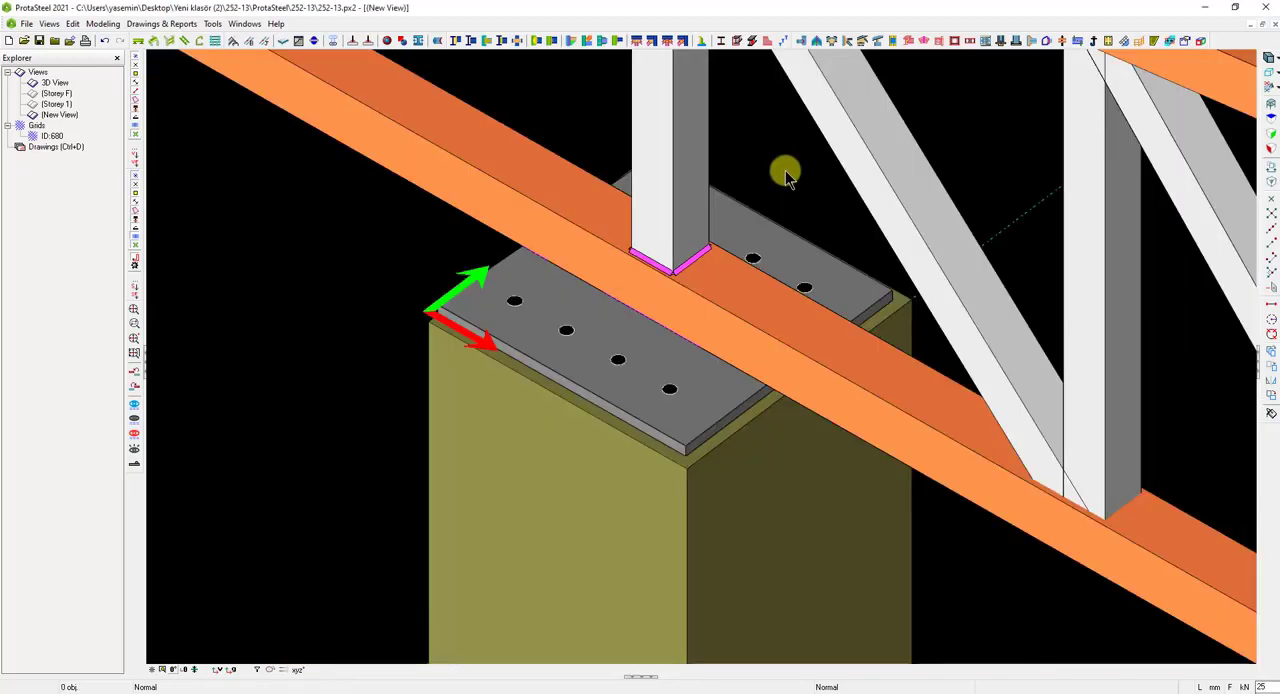
mouse_move(993, 140)
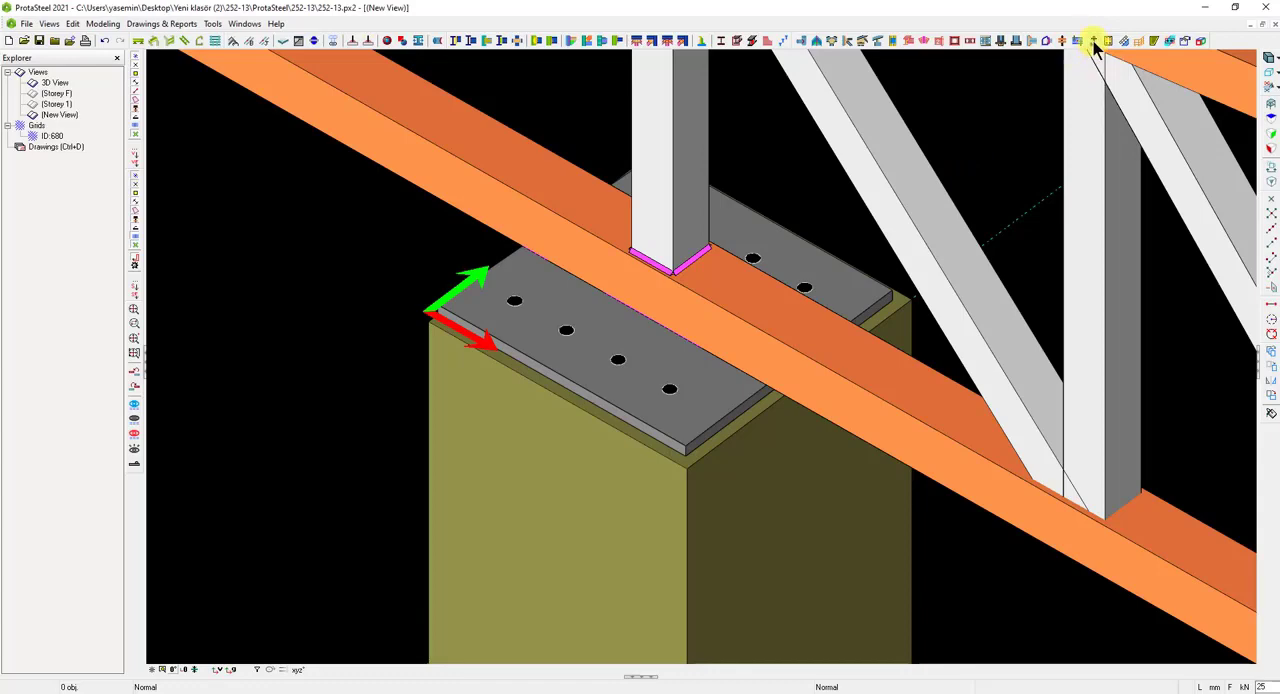
mouse_move(1087, 38)
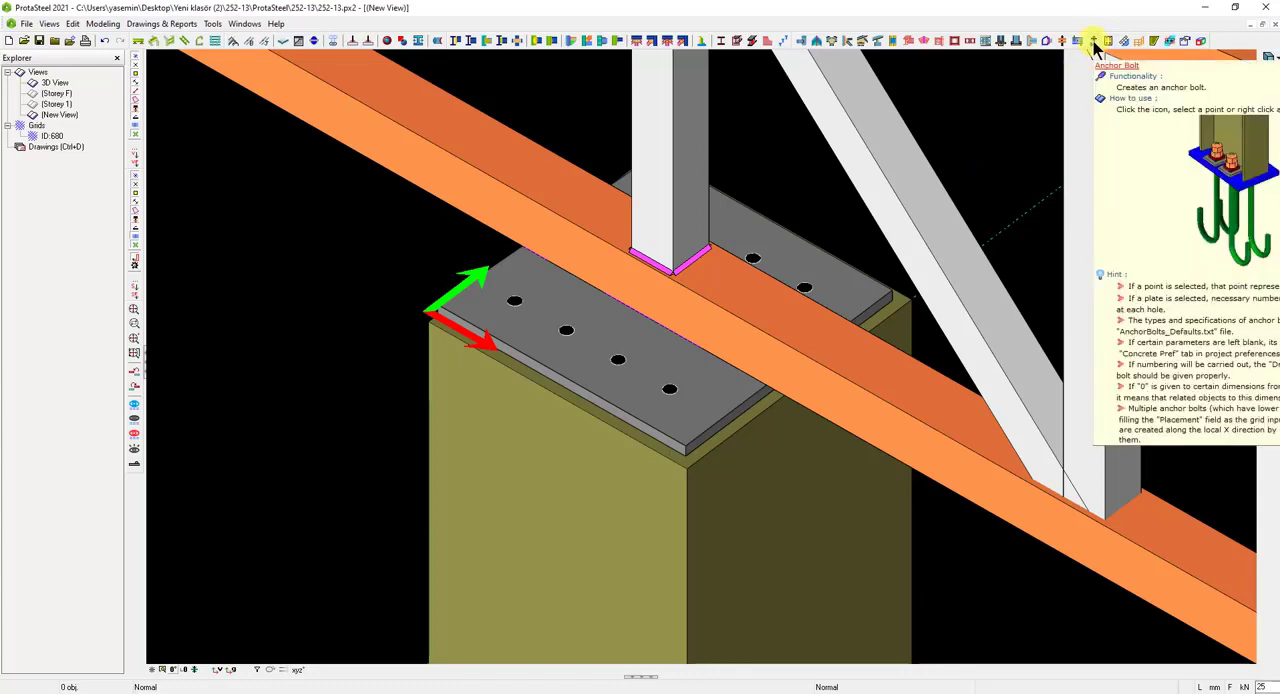
left_click(1090, 36)
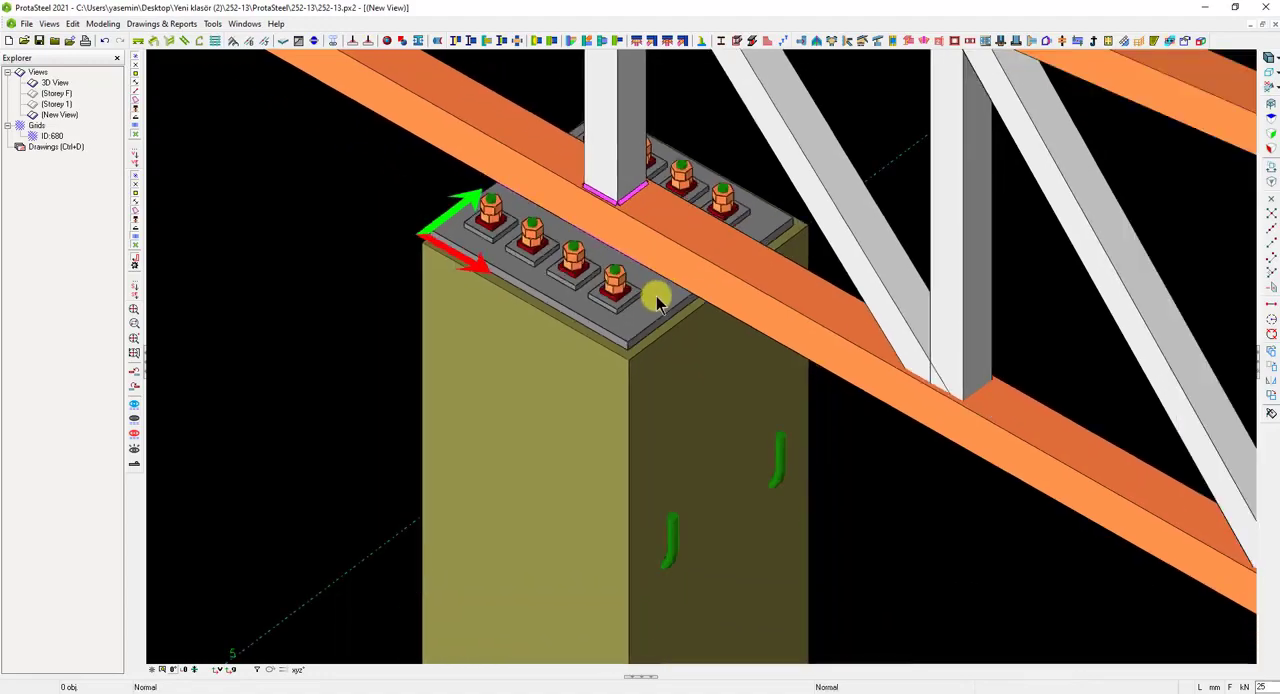
- In wireframe, change the anchor bolt type from C-Type to Simple
key("Alt+D")
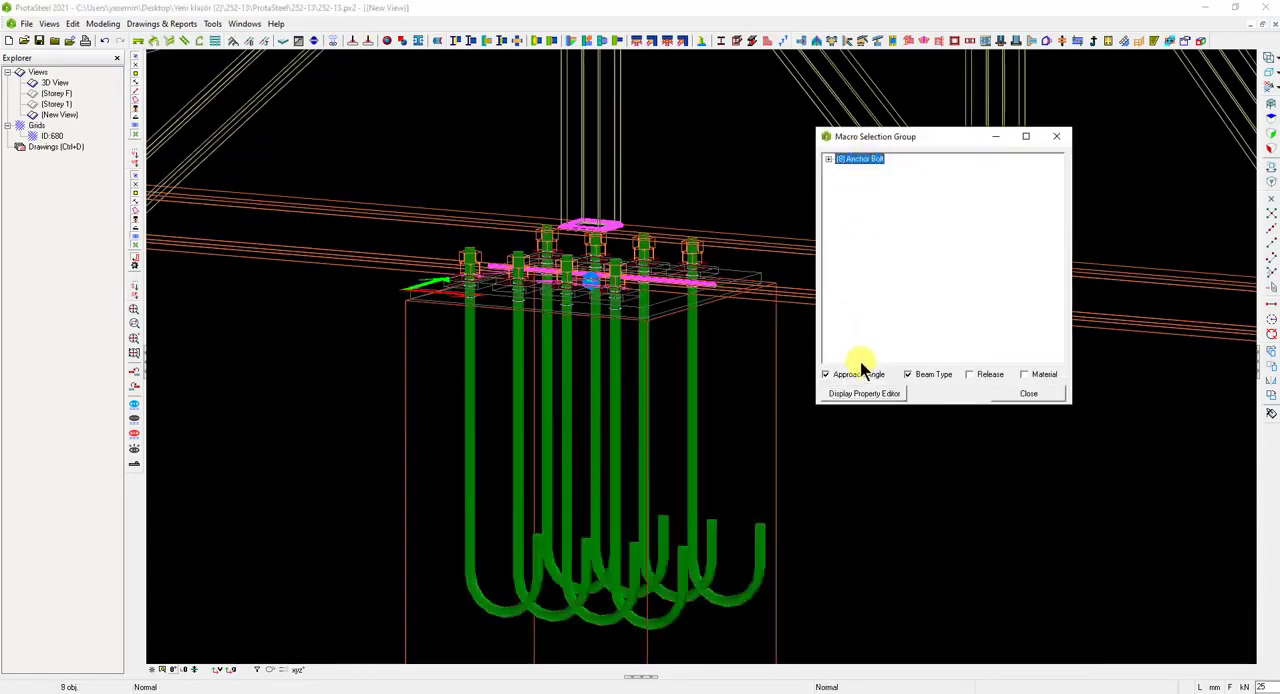
left_click(863, 393)
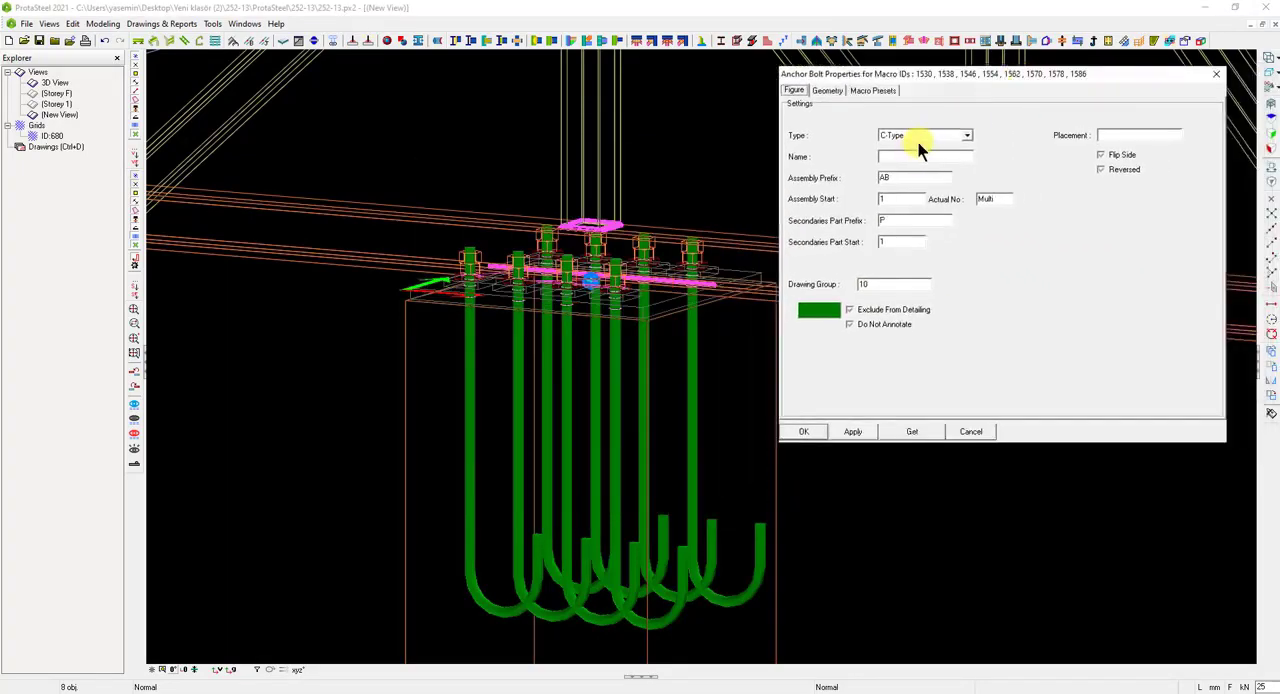
mouse_move(963, 135)
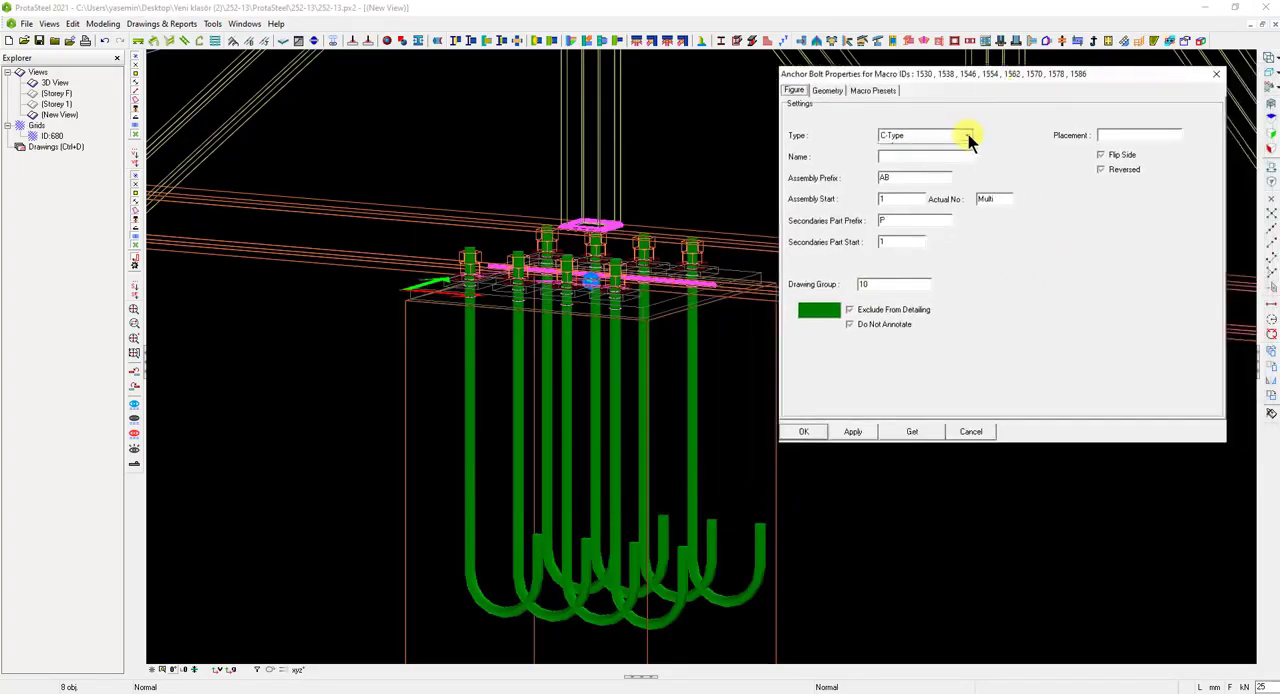
left_click(966, 134)
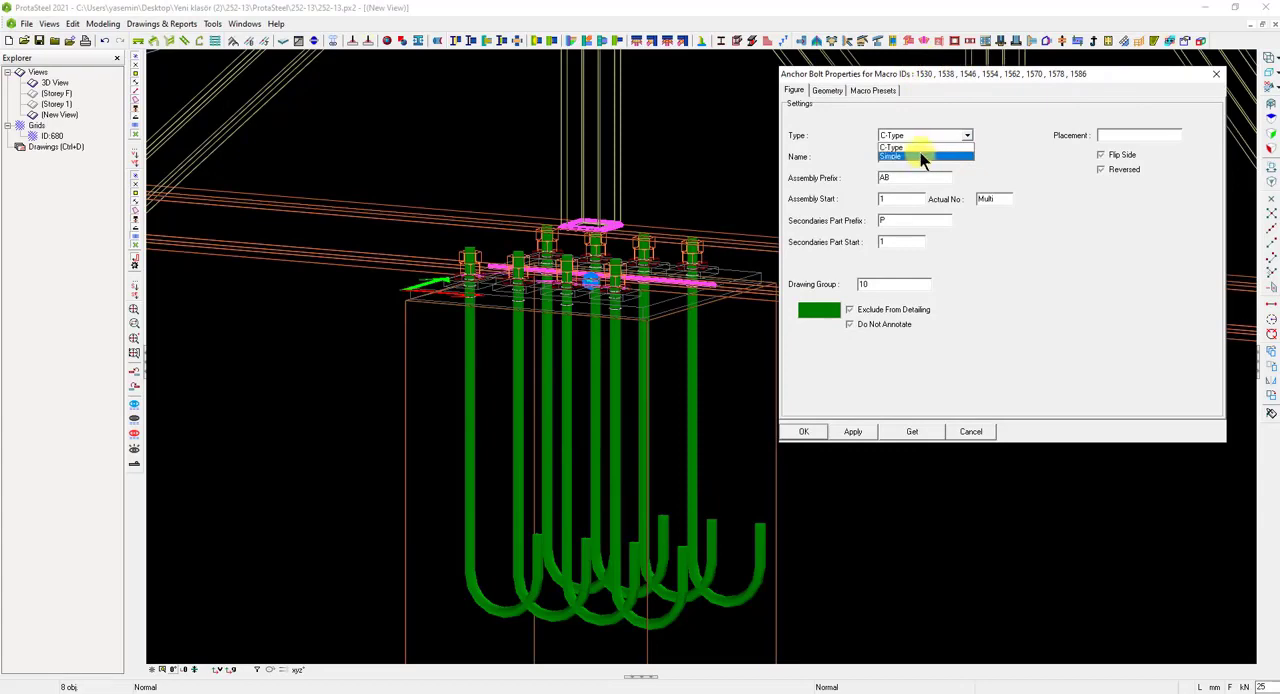
left_click(890, 157)
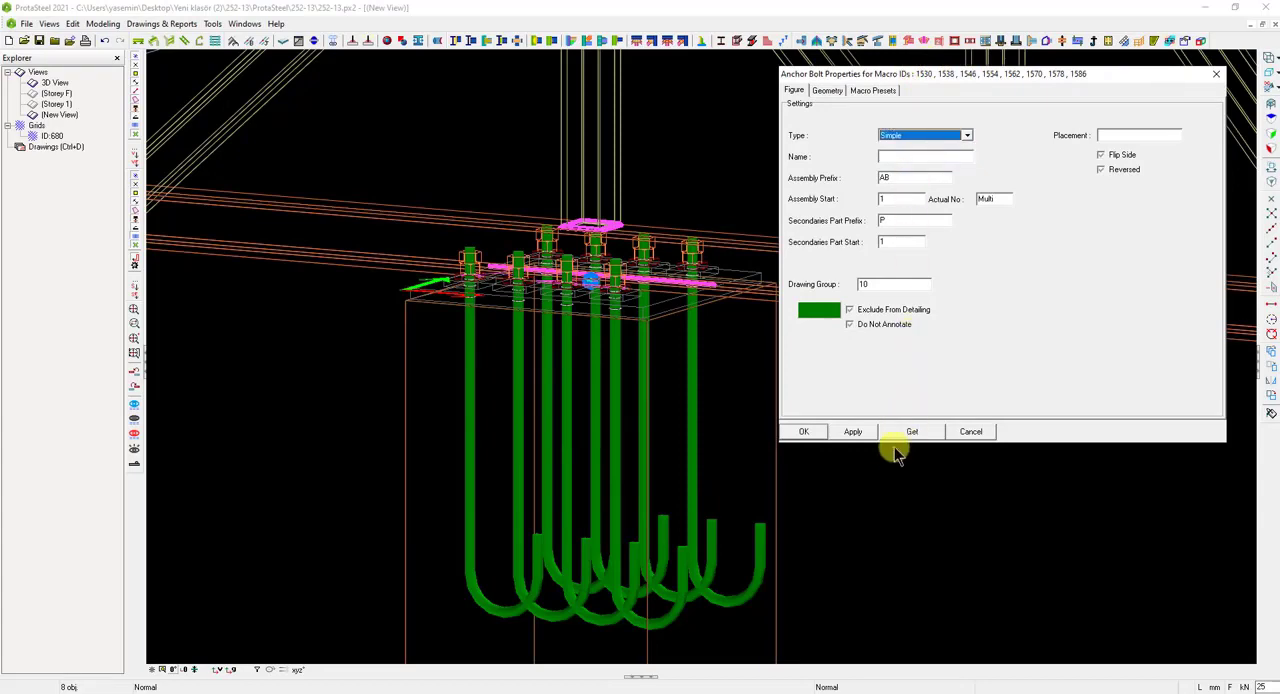
left_click(852, 431)
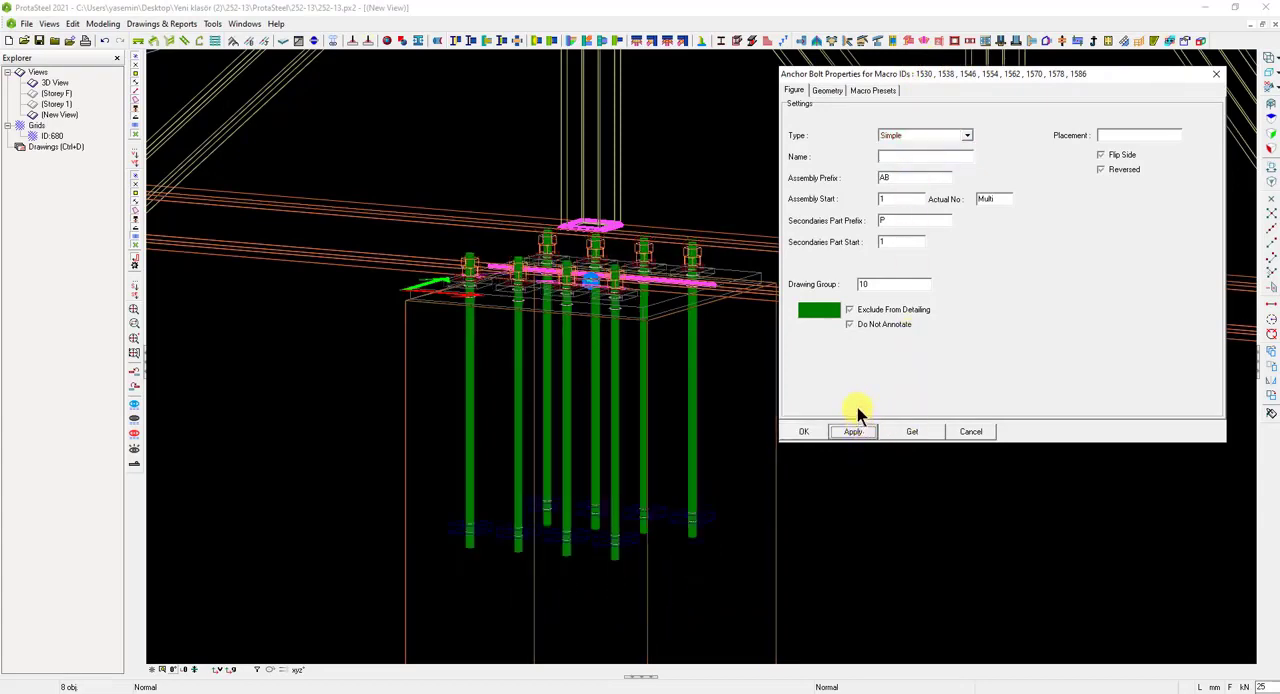
- Set the anchor bolts to M20 size with grade 8.8 material and accept
left_click(833, 90)
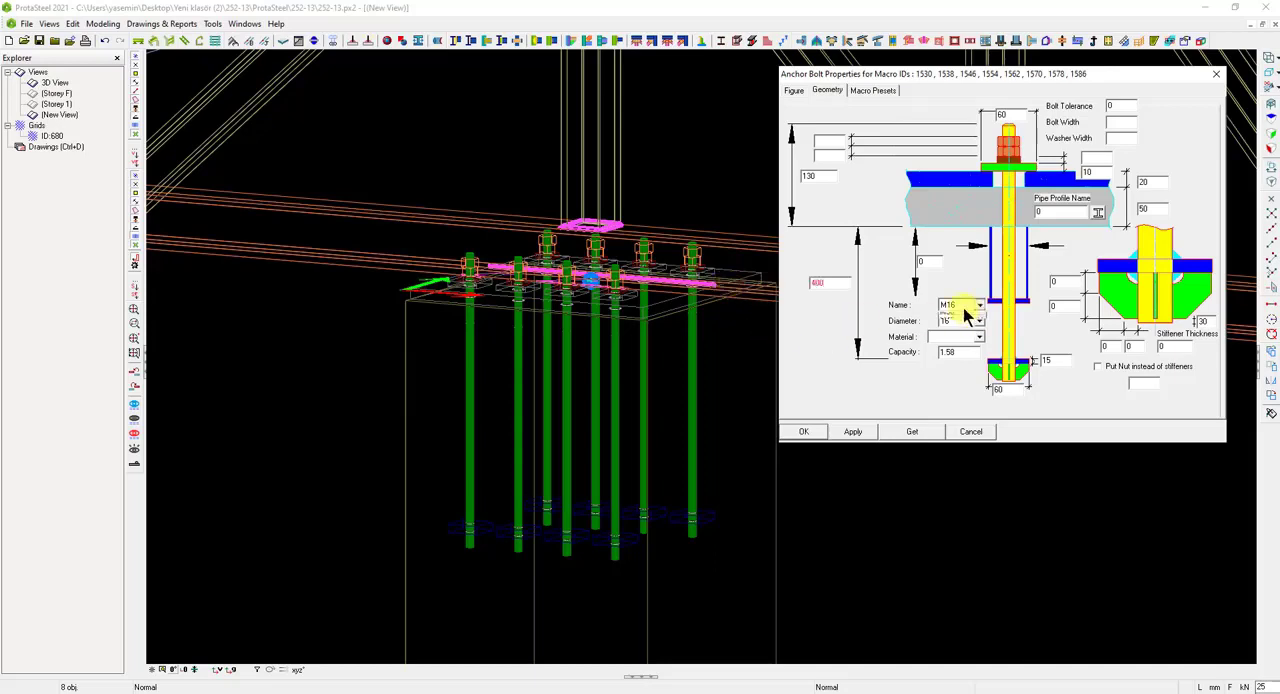
left_click(981, 304)
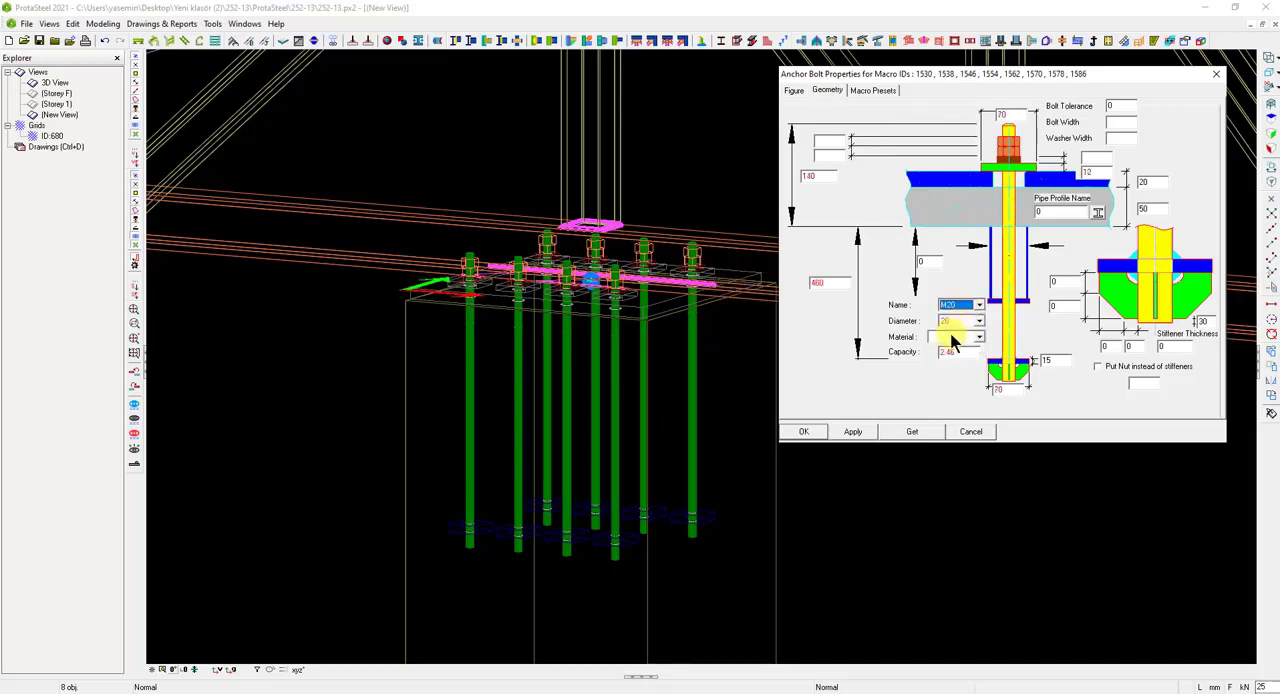
left_click(978, 336)
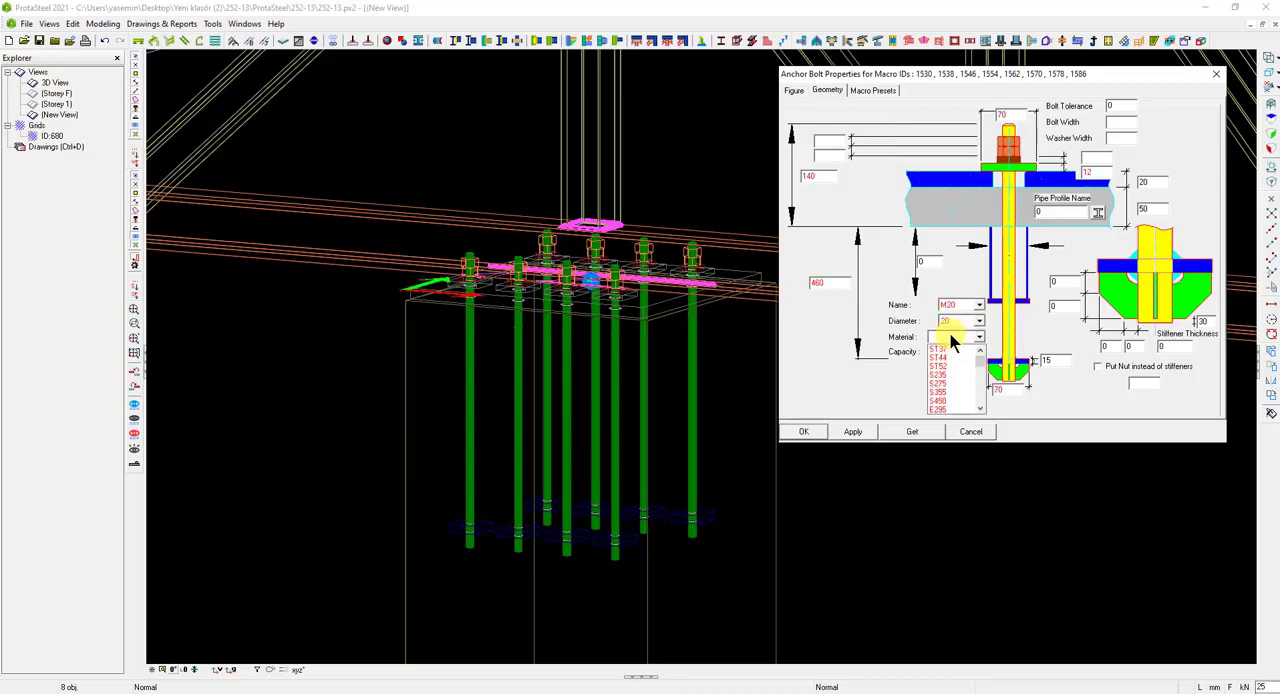
left_click(950, 347)
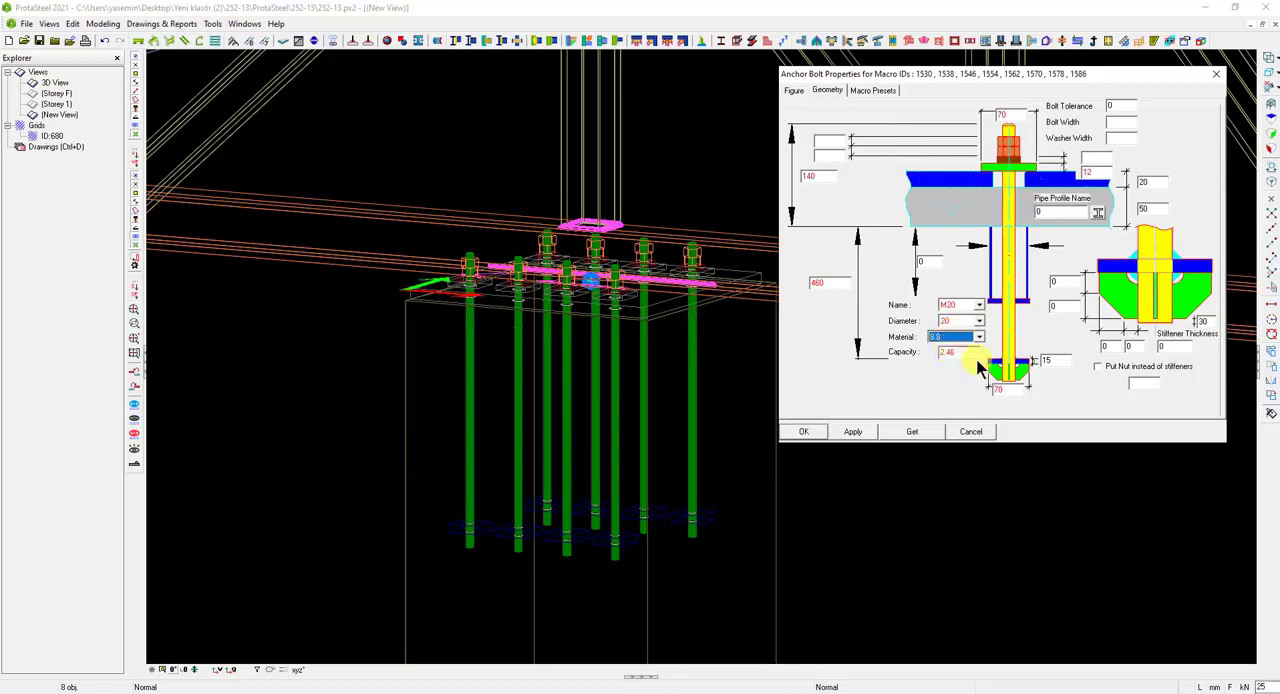
mouse_move(920, 375)
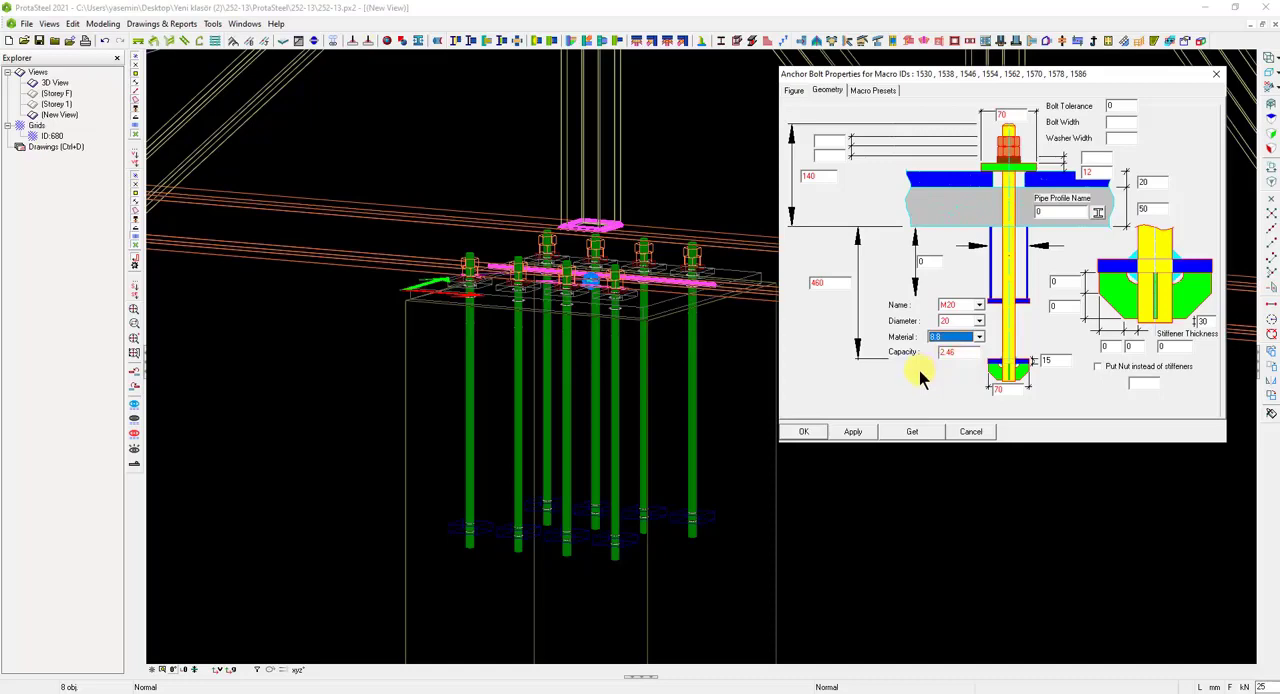
mouse_move(865, 450)
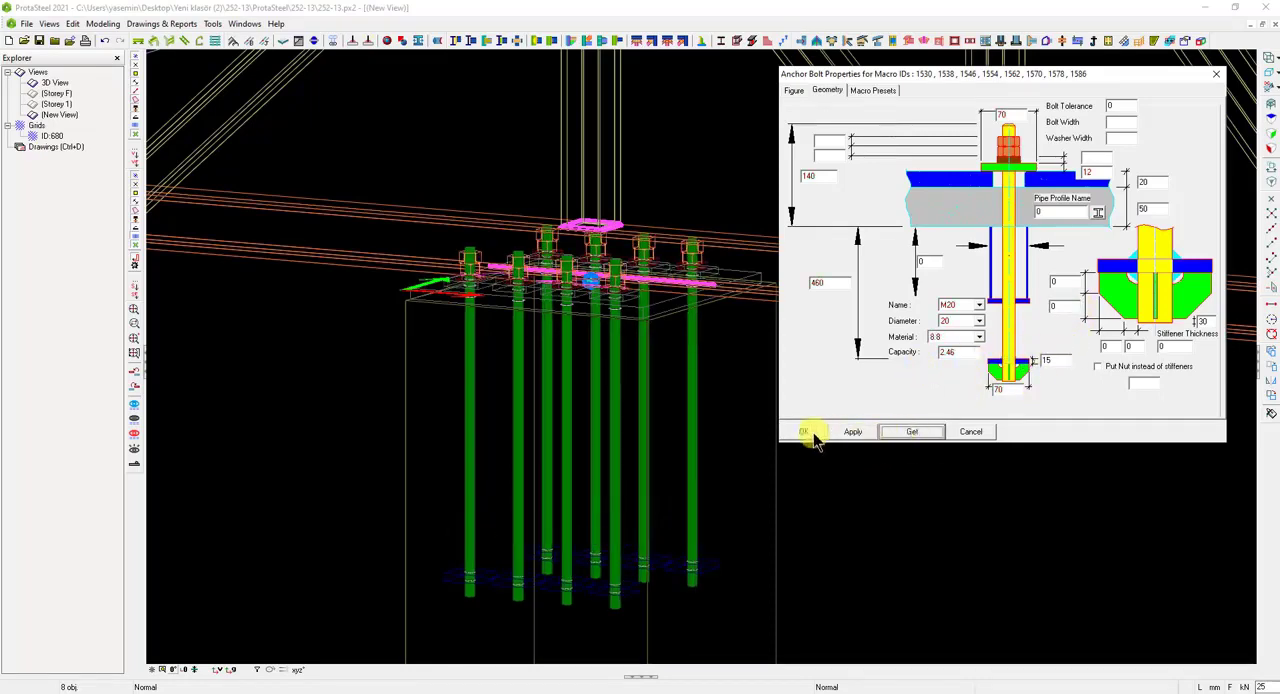
left_click(802, 431)
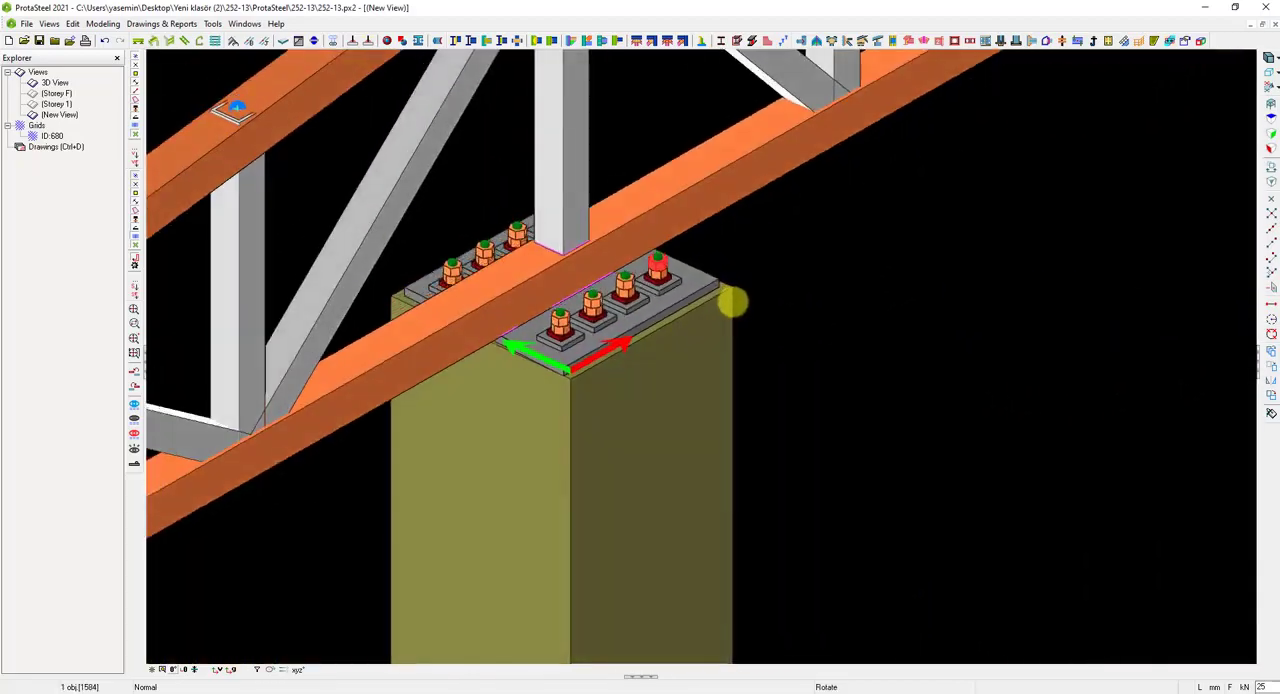
- Orbit around the column base and delete the six selected bolt objects
left_click_drag(730, 300, 590, 300)
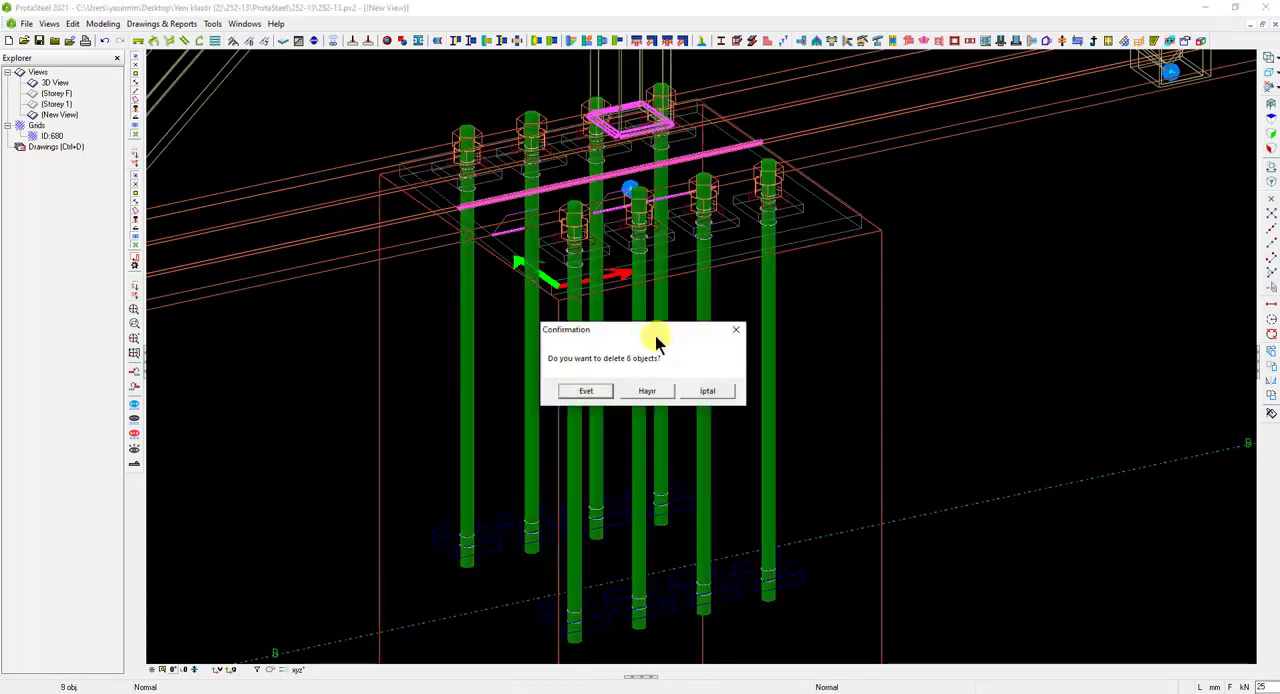
left_click(585, 391)
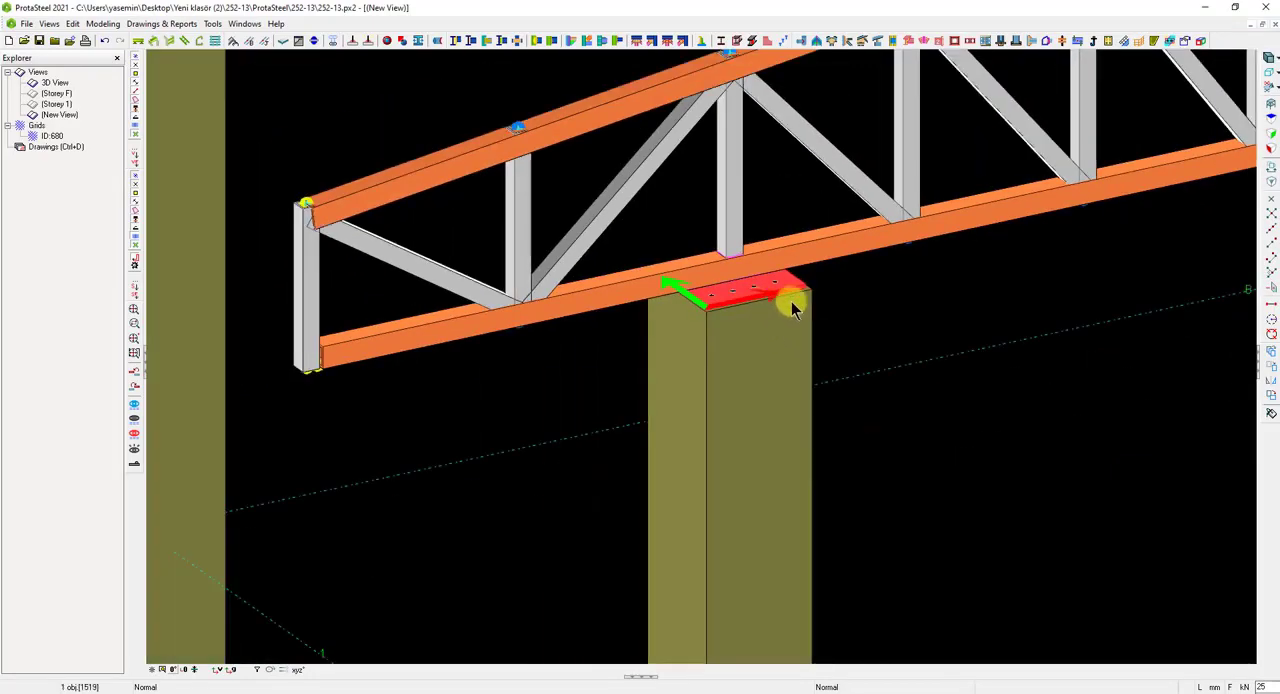
- Define an On Object manual macro named Truss-RC_Column and begin selecting main members
left_click(1181, 42)
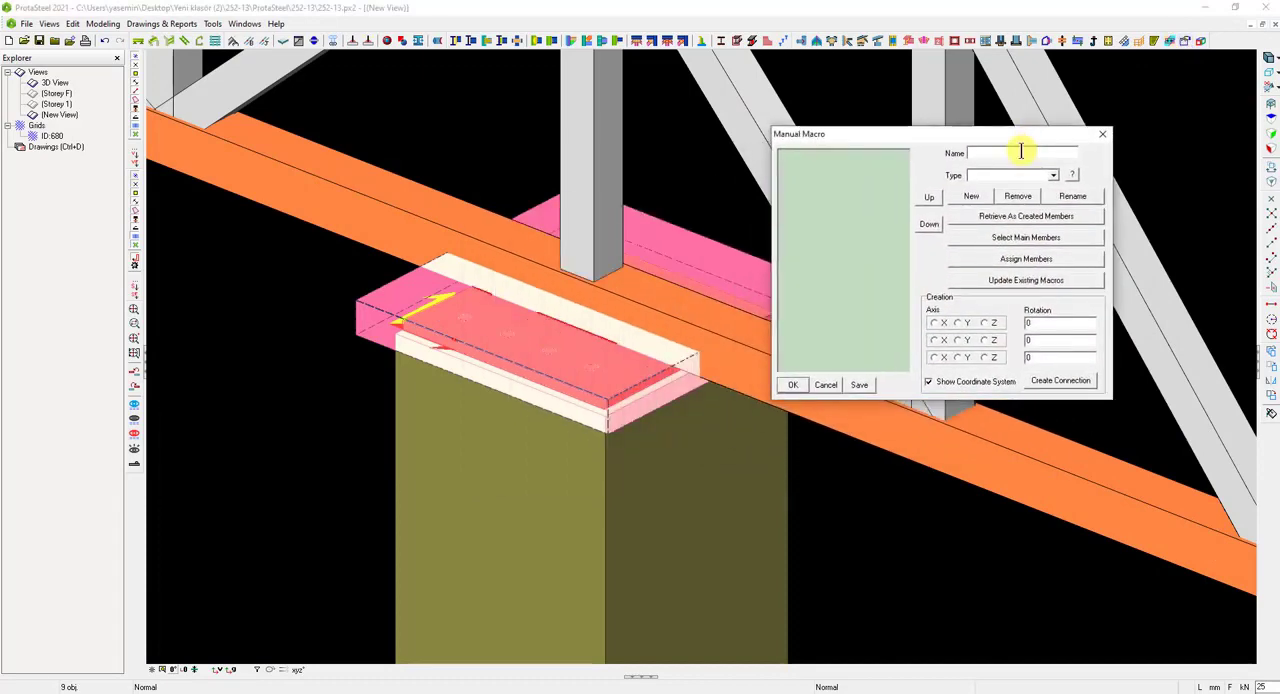
type("Truss-RC_Column")
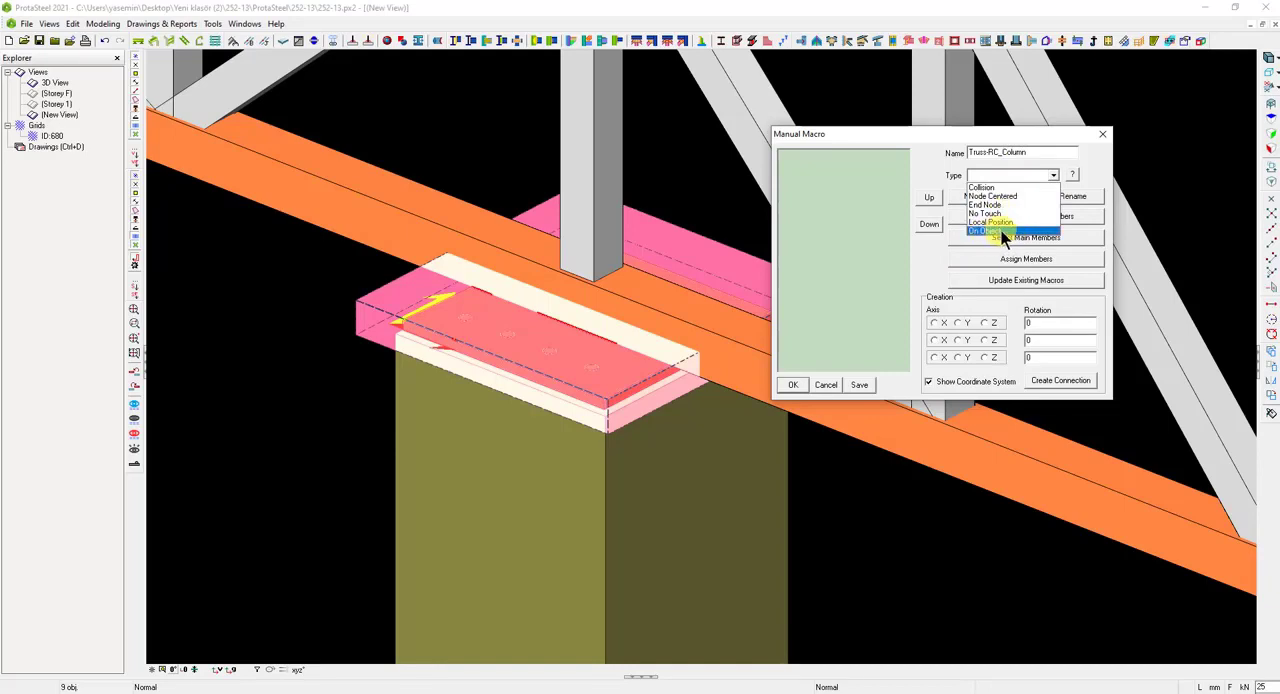
left_click(989, 231)
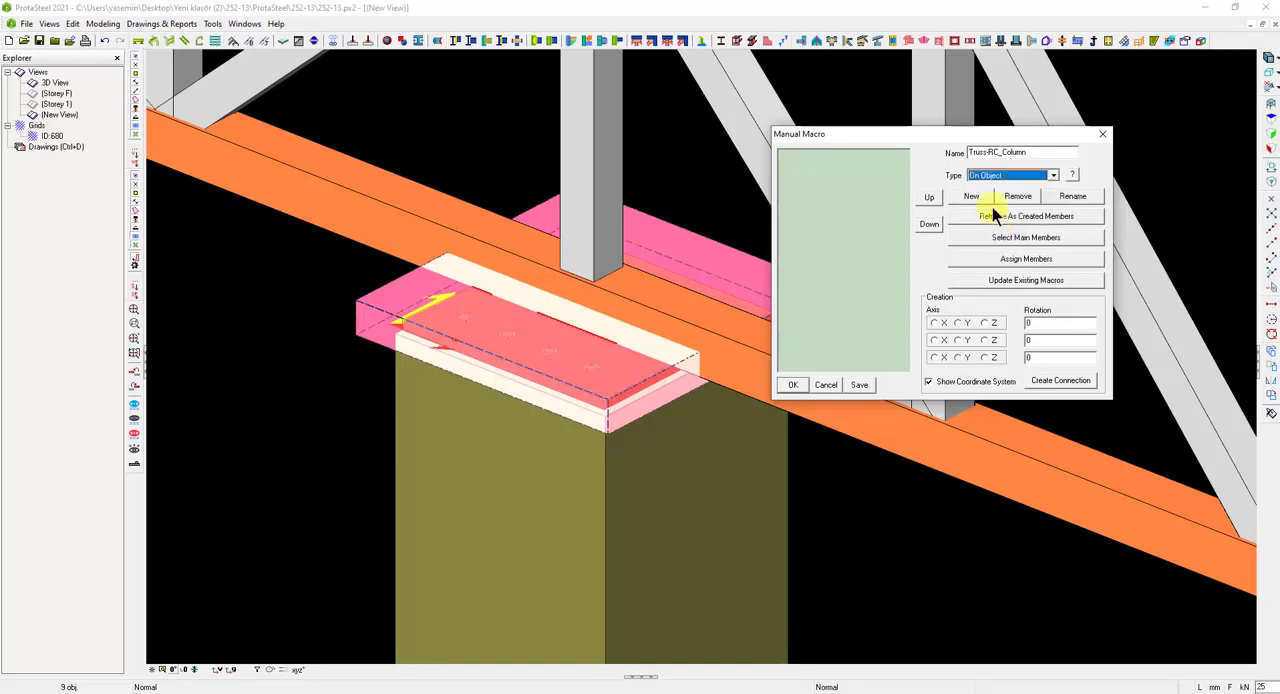
left_click(970, 196)
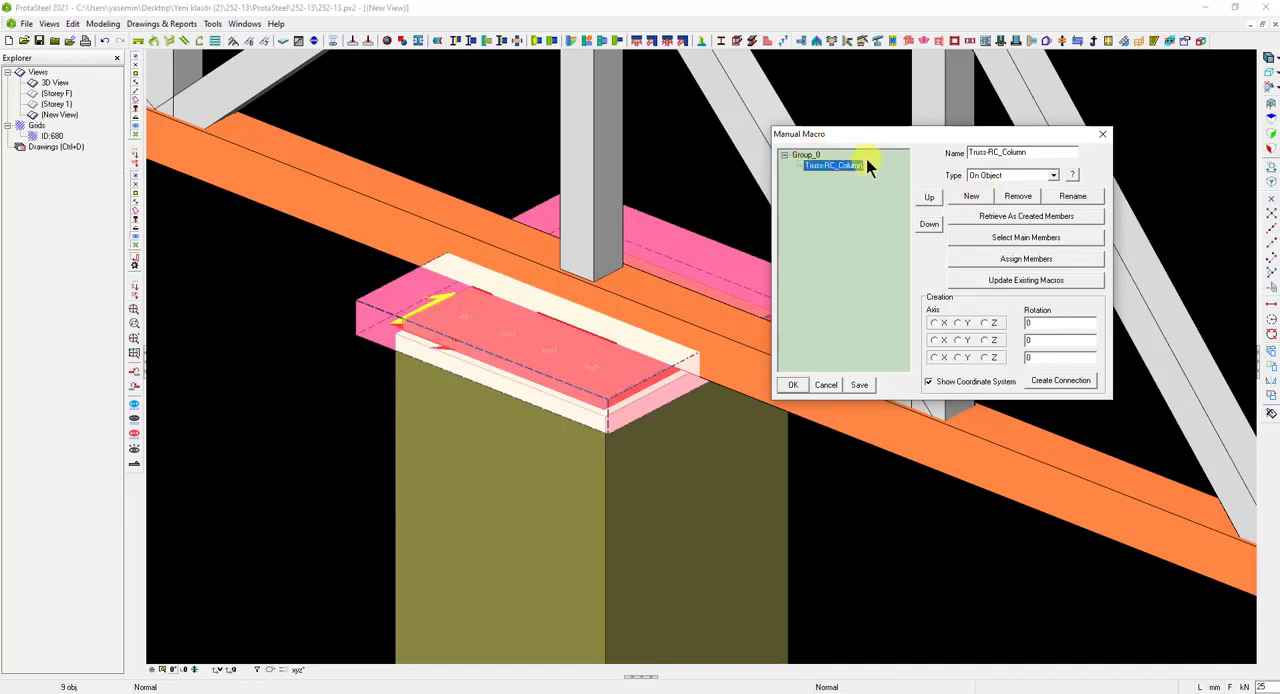
left_click(792, 384)
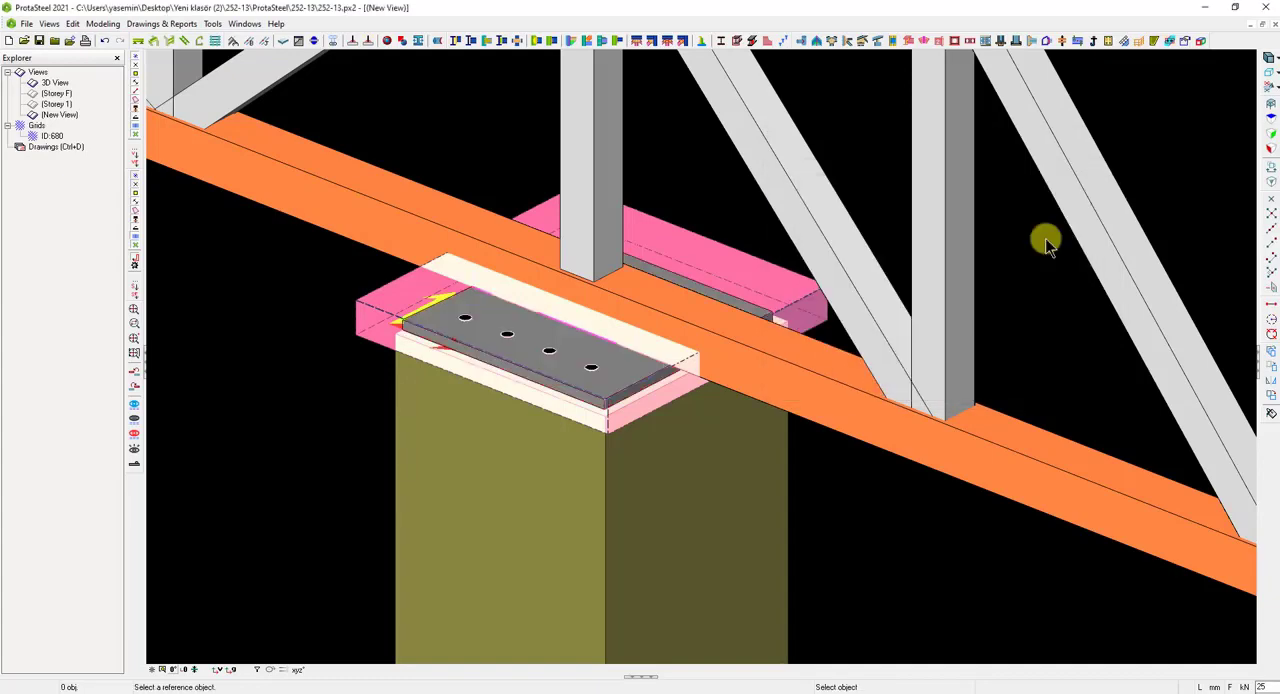
mouse_move(576, 510)
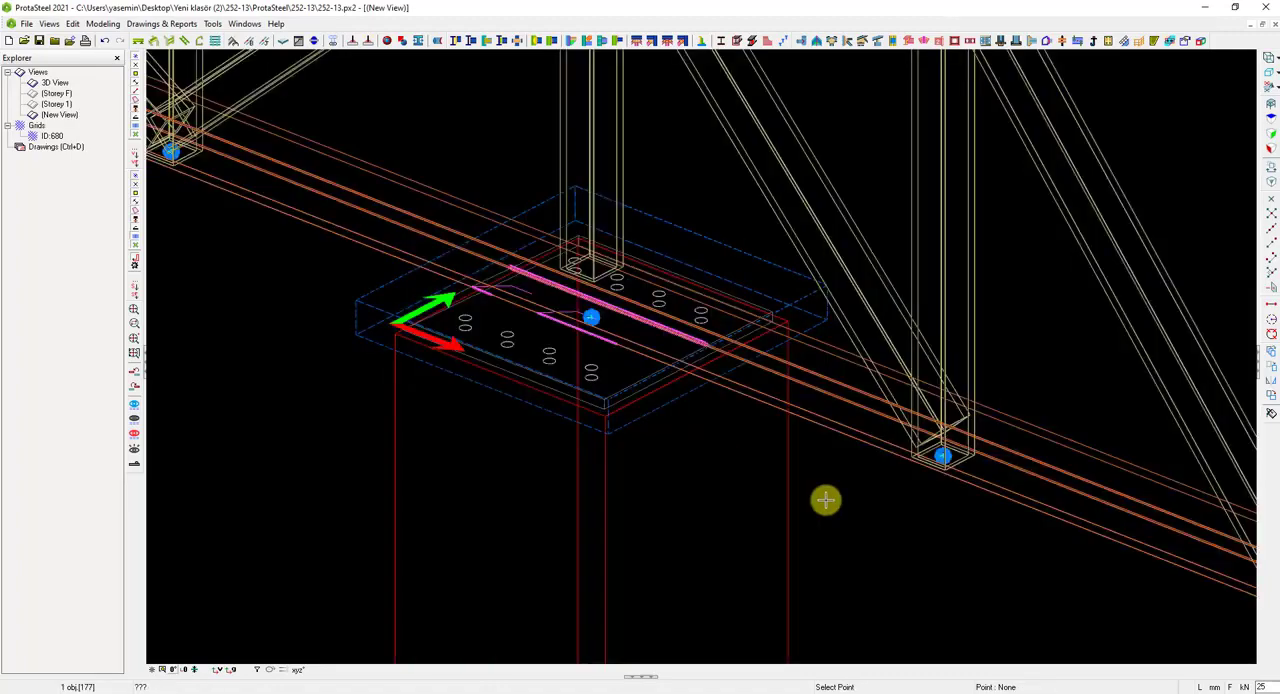
- Assign the picked main members to the Truss-RC_Column macro and close the window
key("Alt+d")
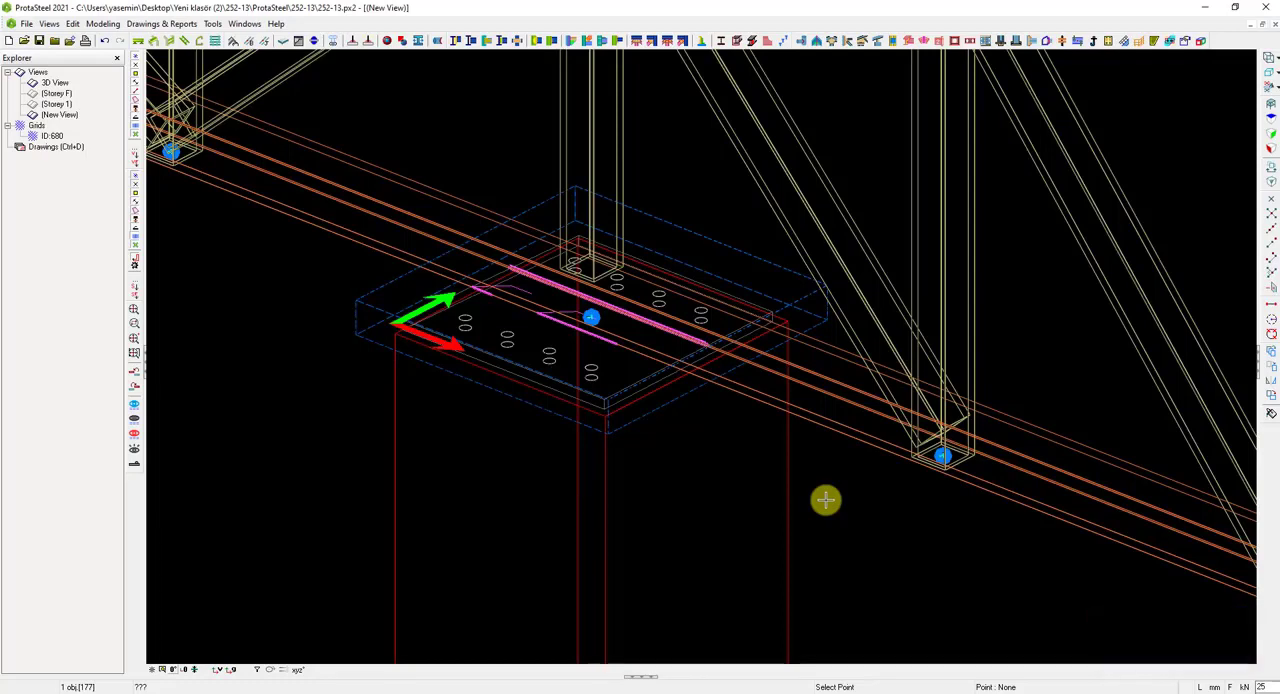
mouse_move(573, 311)
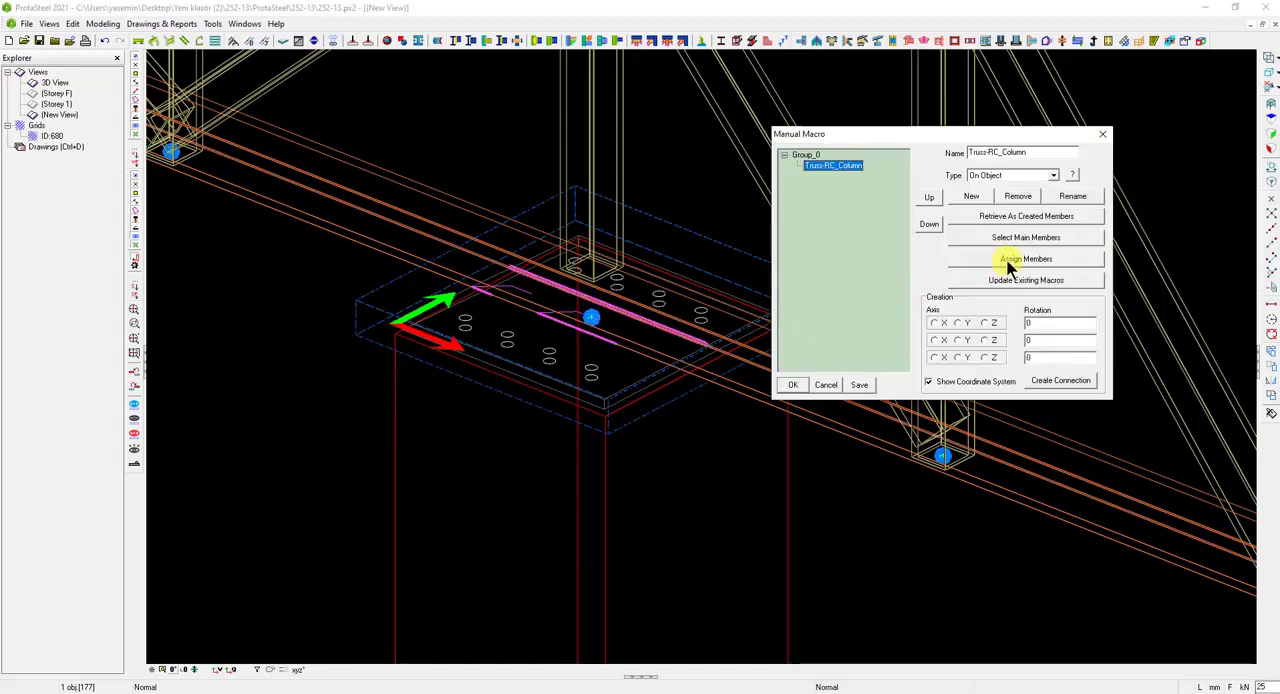
left_click(1025, 258)
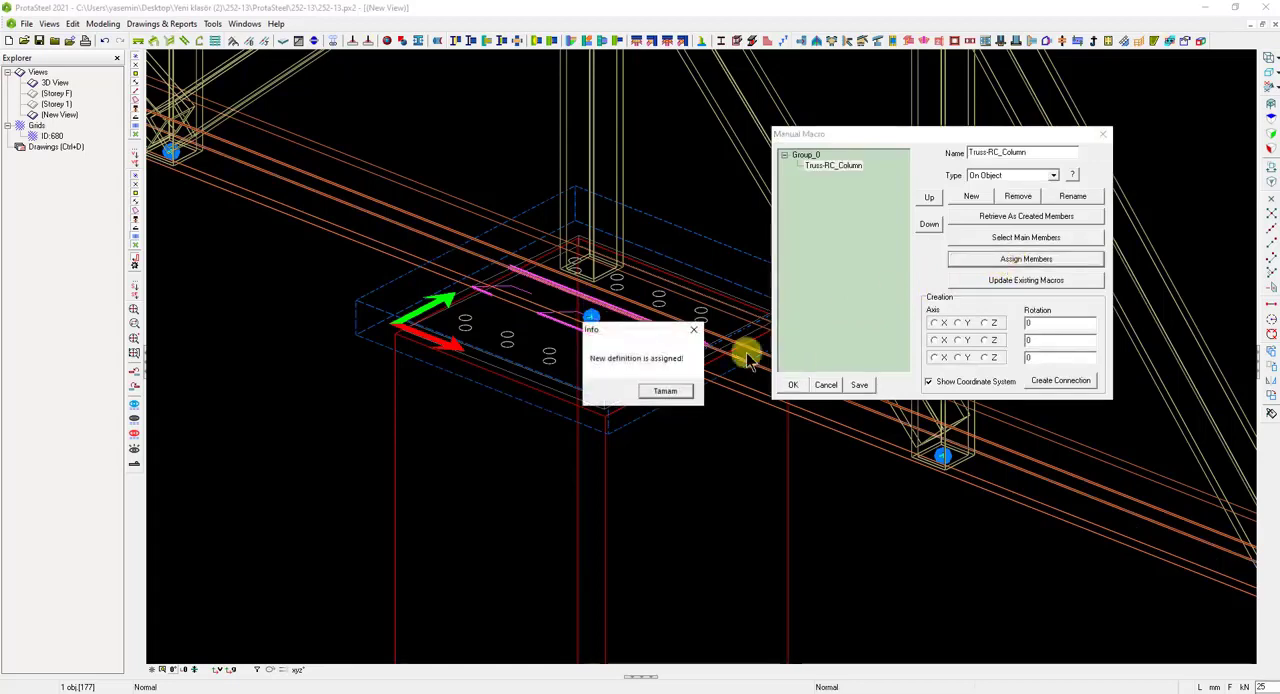
left_click(665, 391)
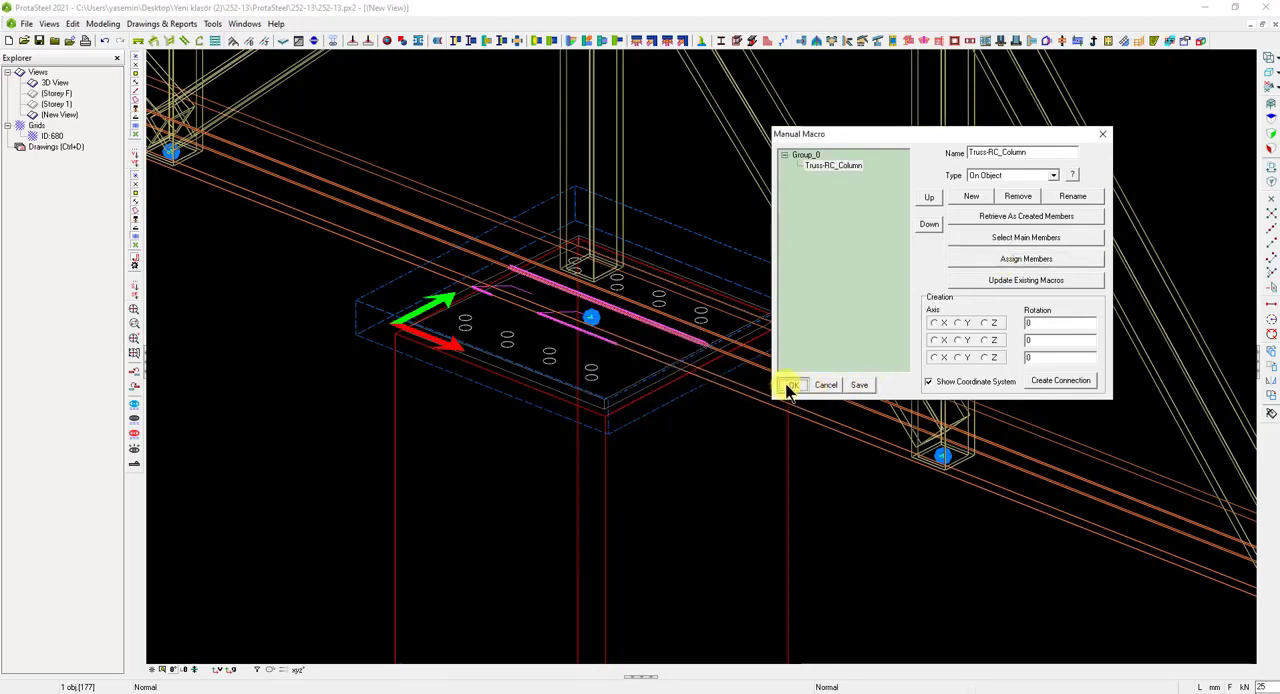
left_click(792, 384)
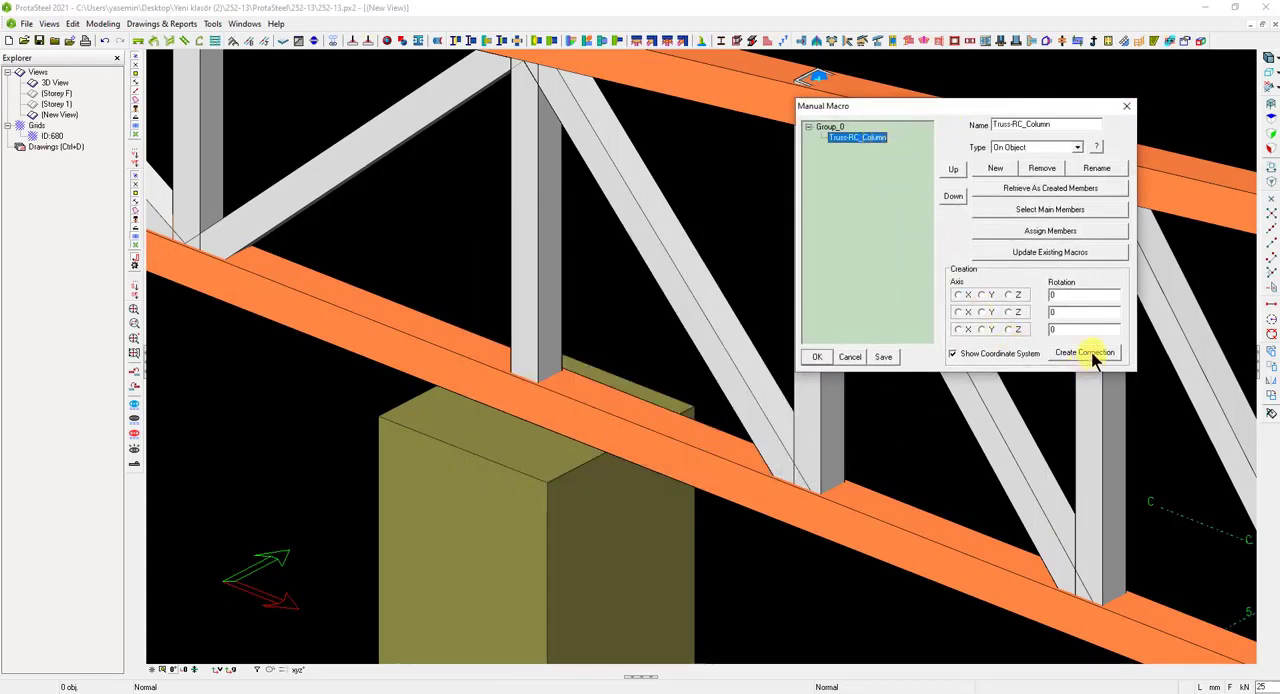
- Apply the Truss-RC_Column connection to another column, adding its perforated base plate
left_click(1085, 352)
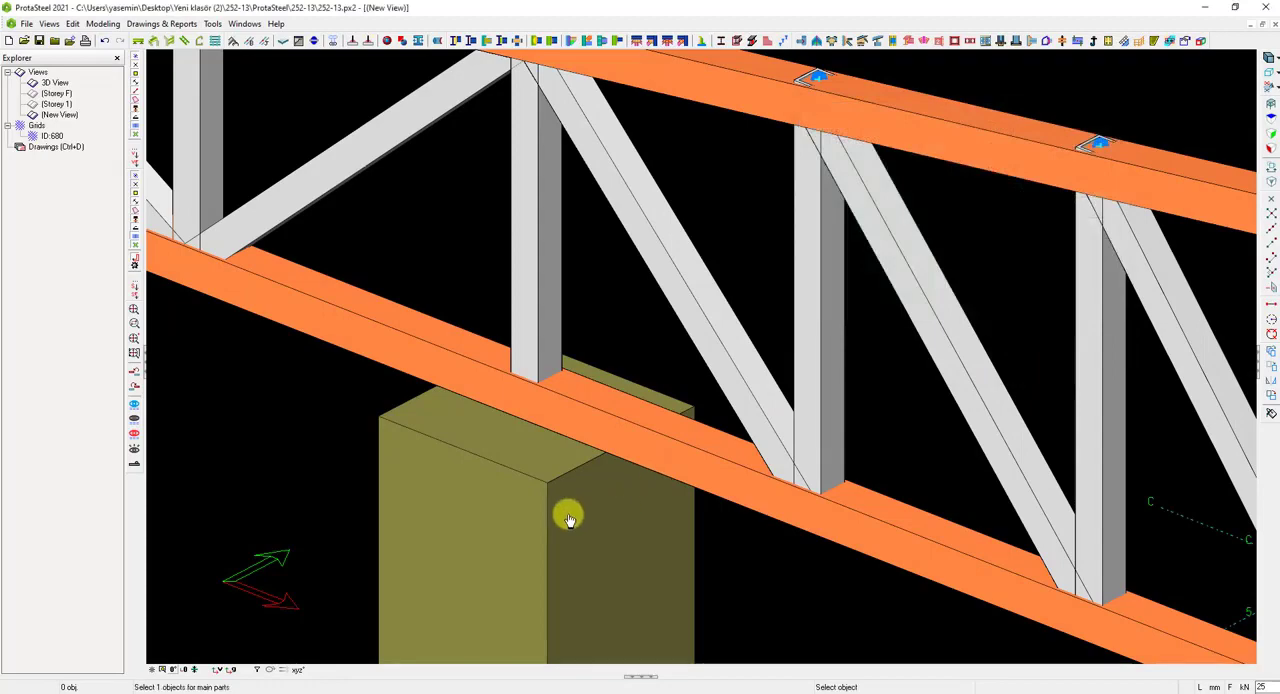
left_click(572, 520)
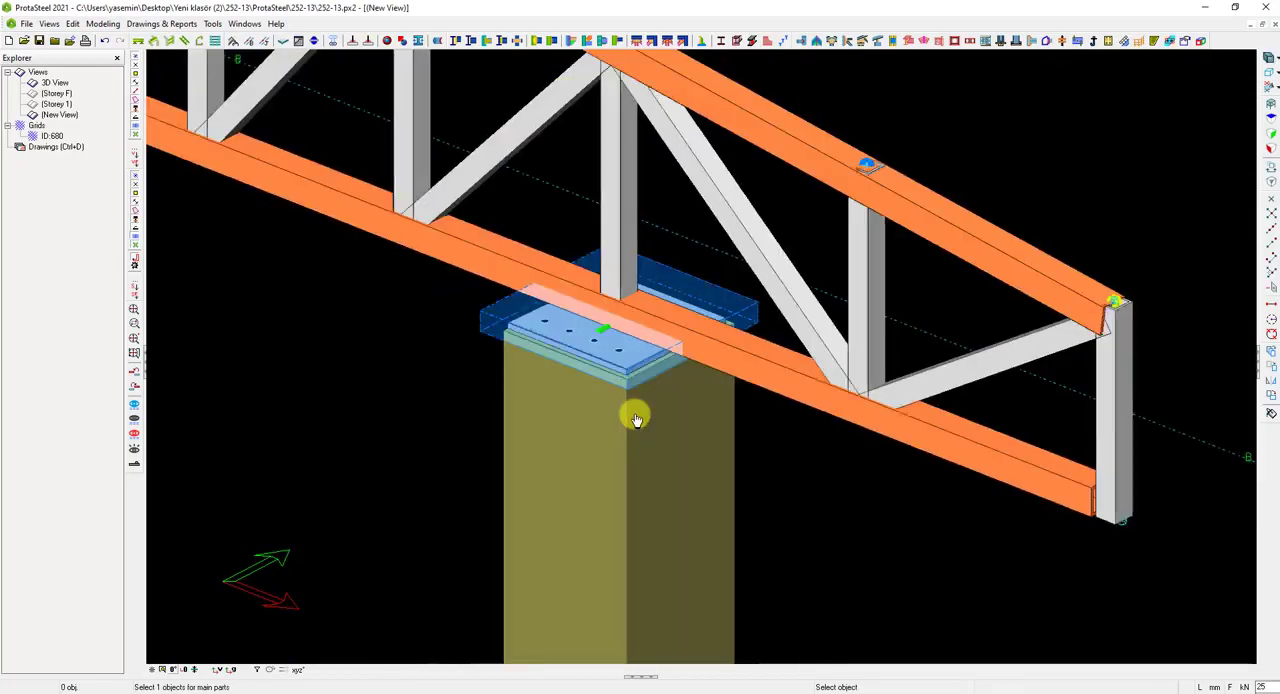
scroll("down", 3)
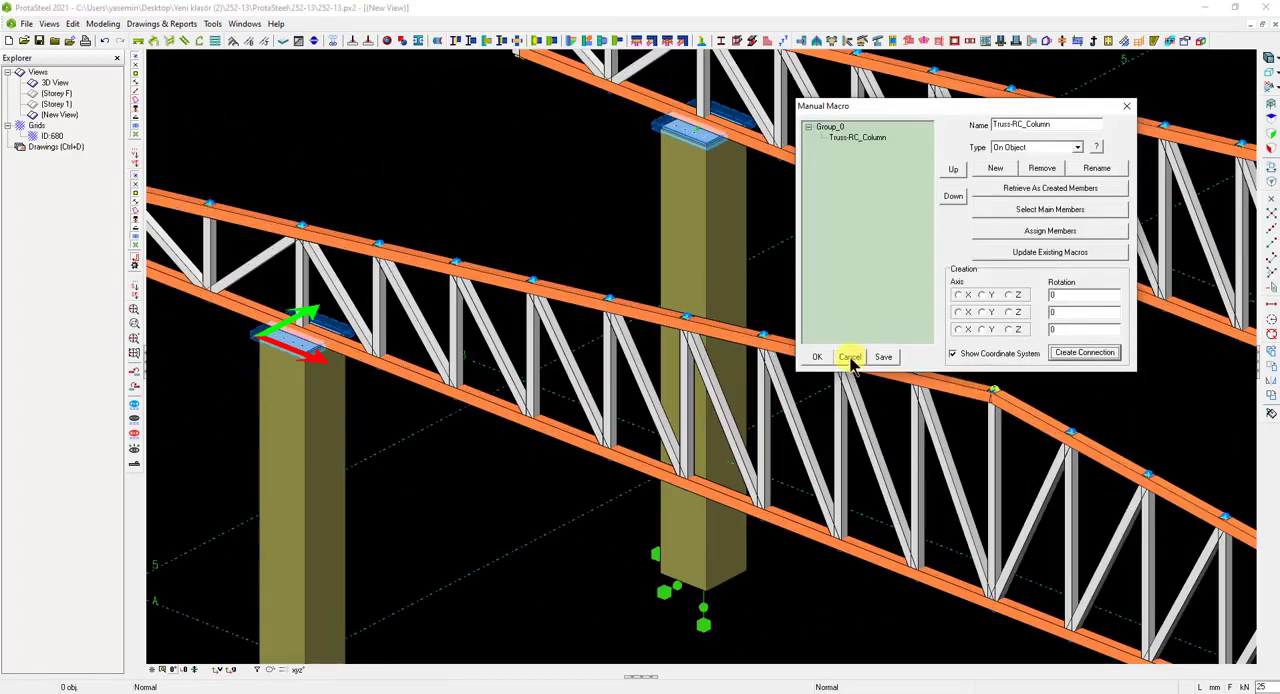
- Cancel the Manual Macro window and activate the Anchor Bolt tool for the base plate
left_click(850, 357)
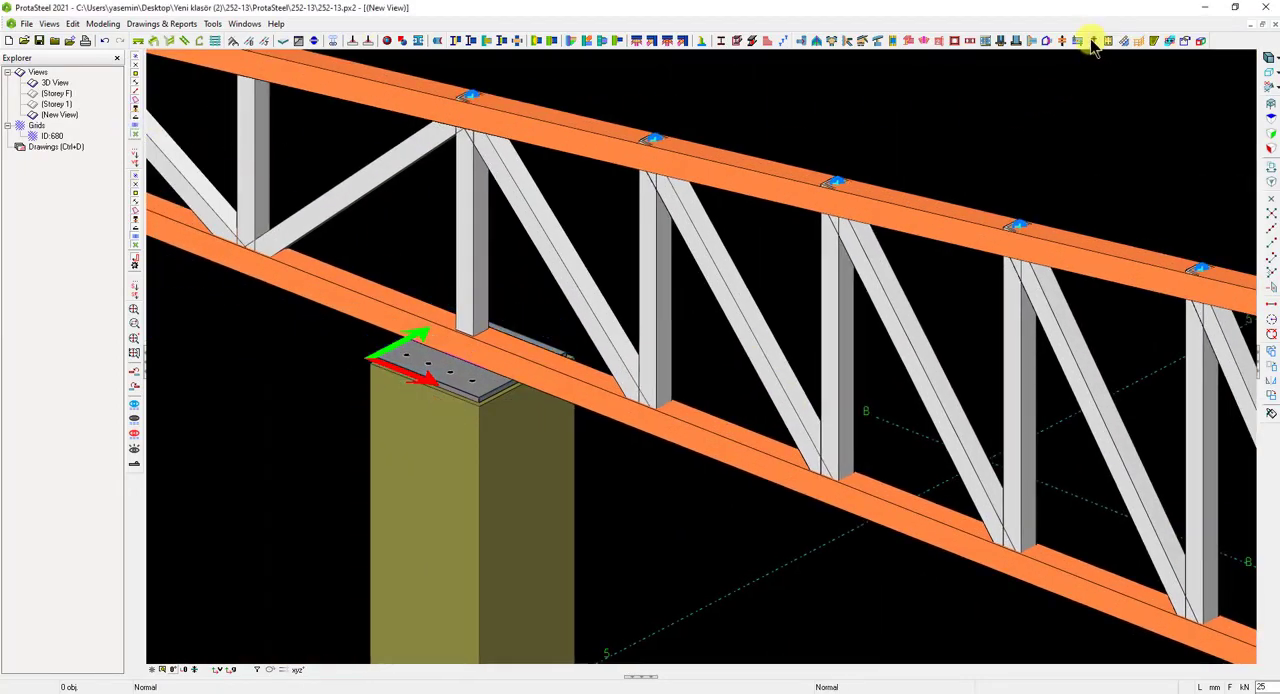
left_click(1089, 40)
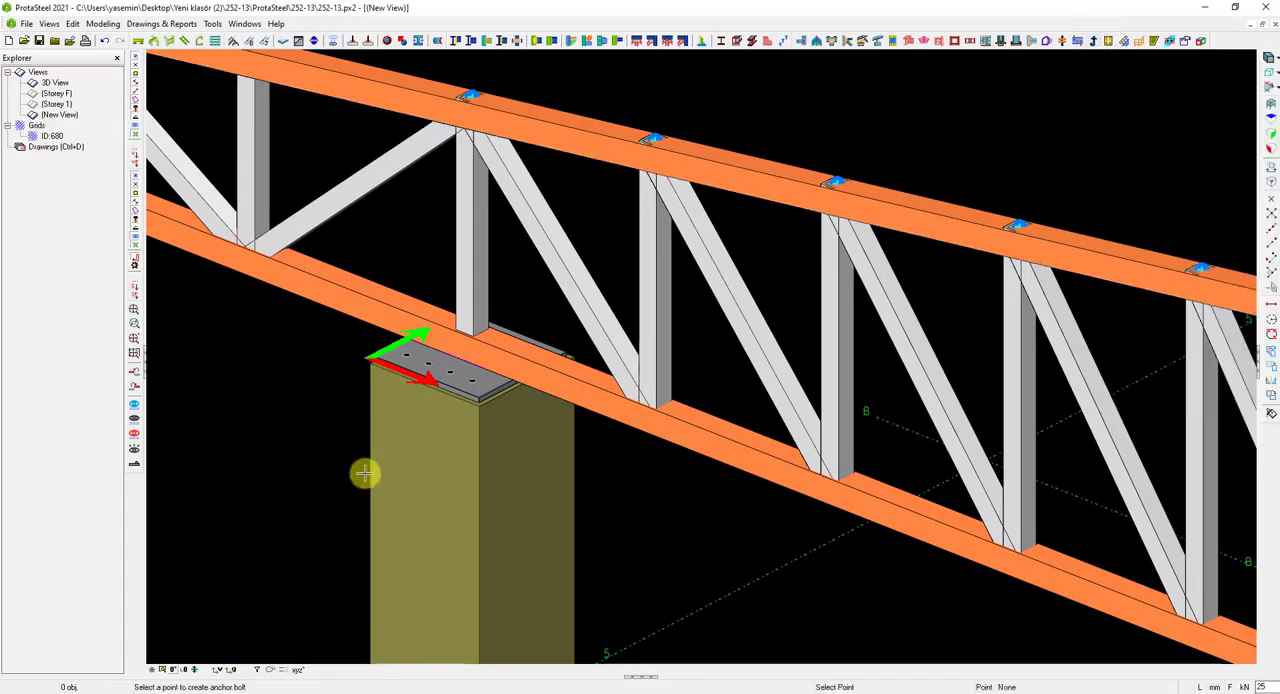